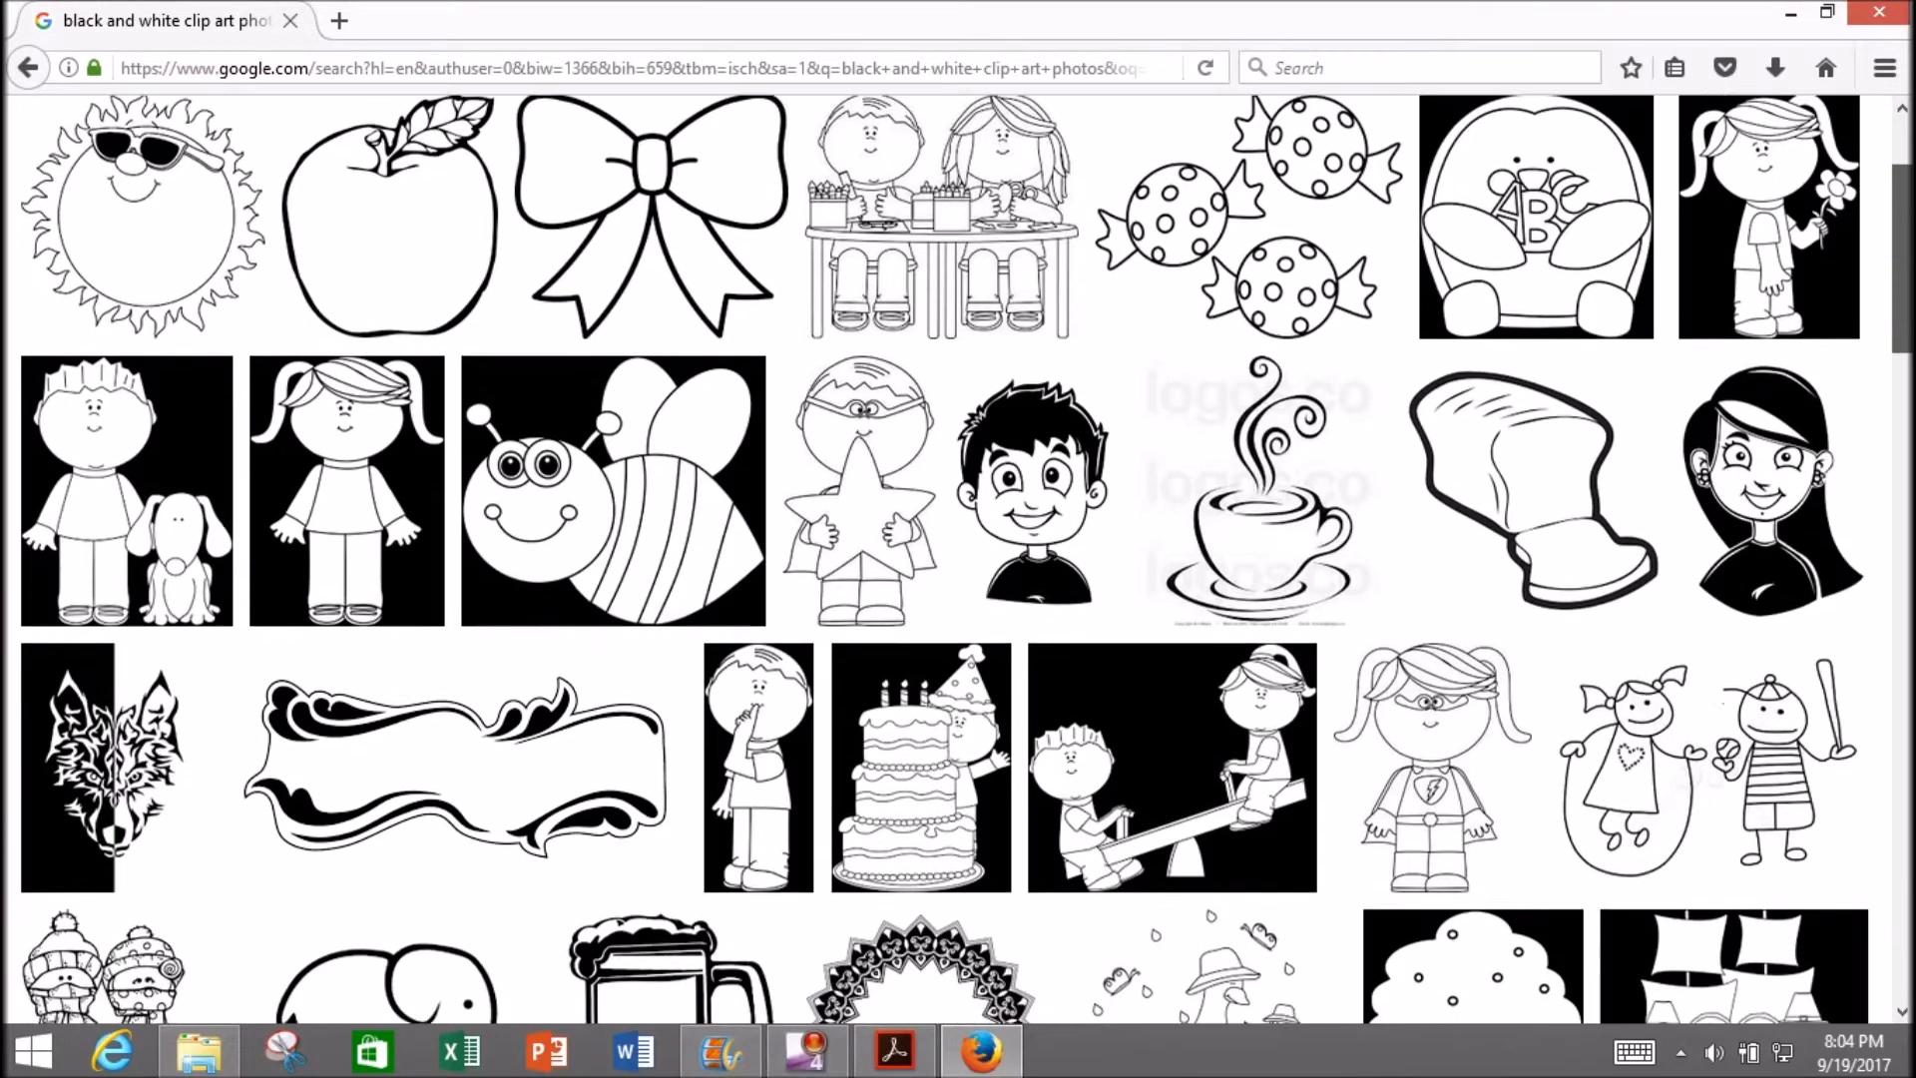
Browse the clip art results, then return to the Google Images start page.
scroll(down, 3)
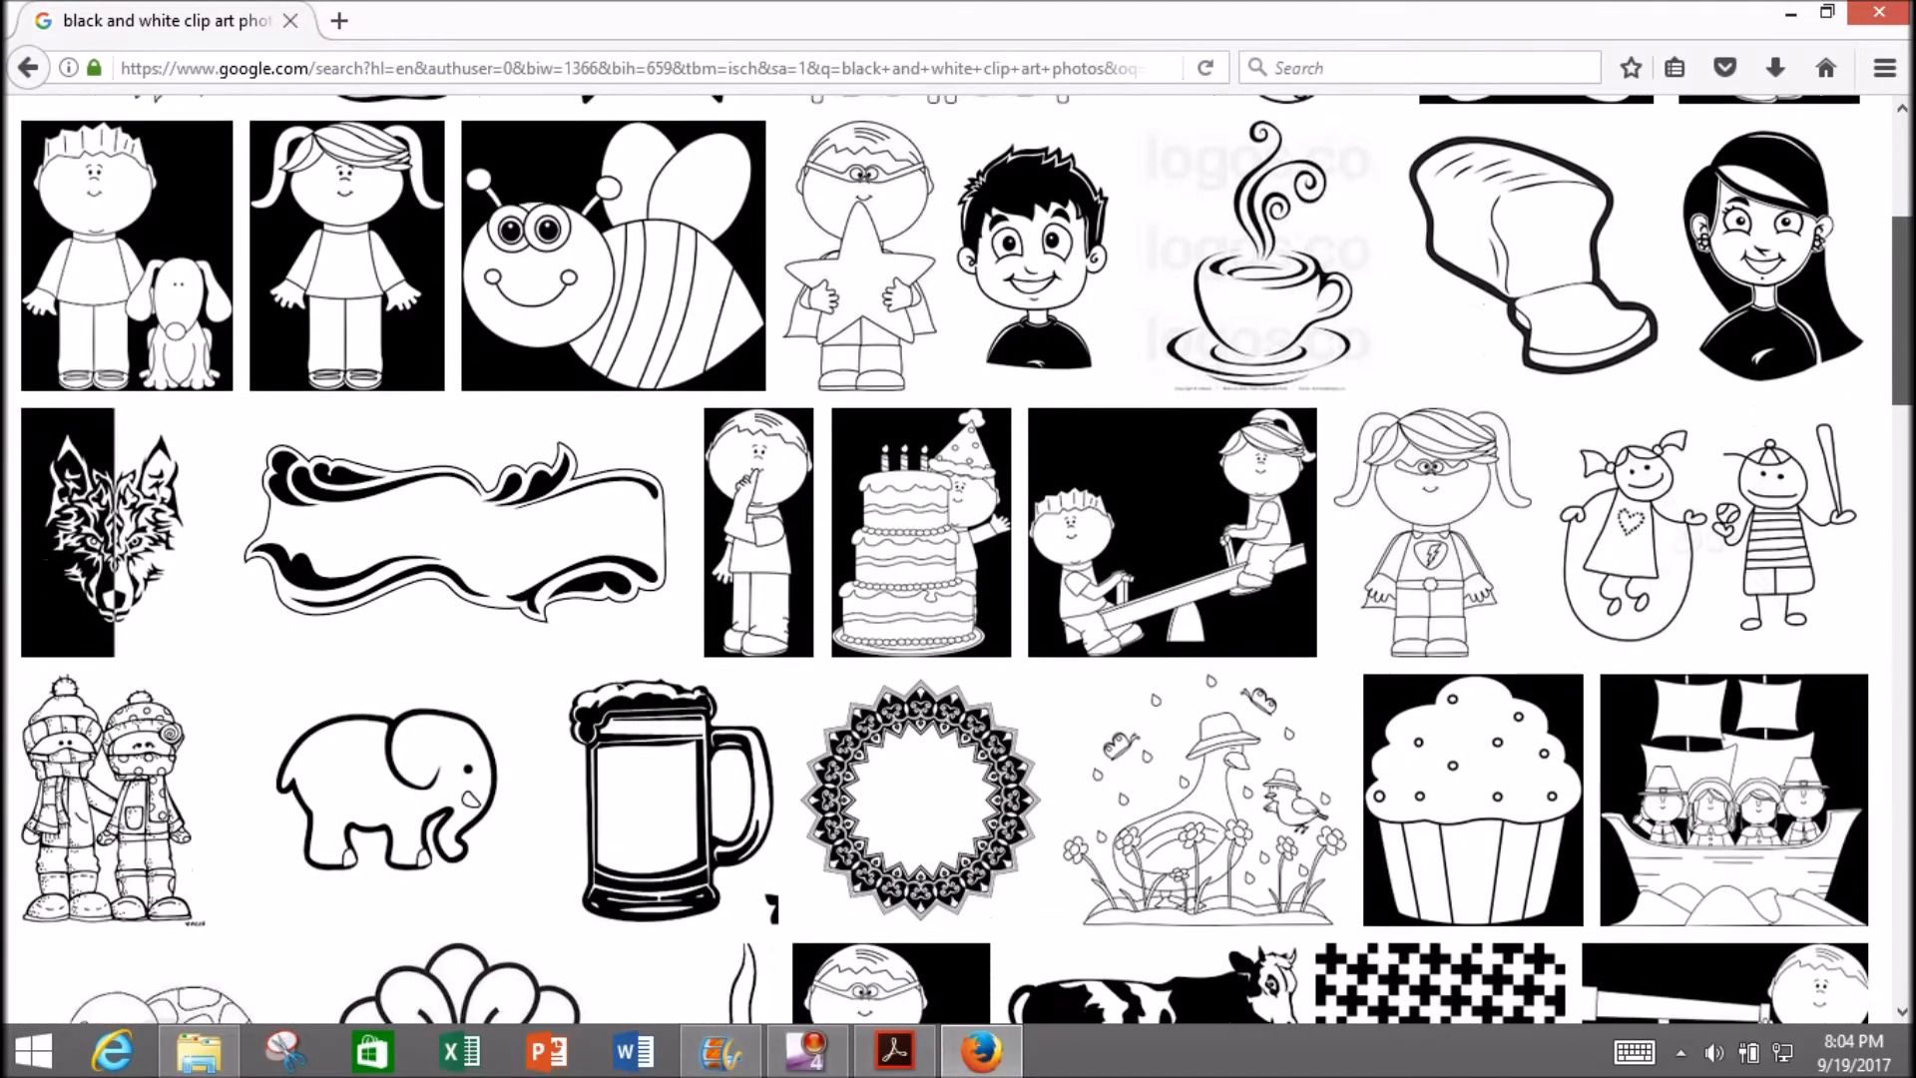
scroll(down, 3)
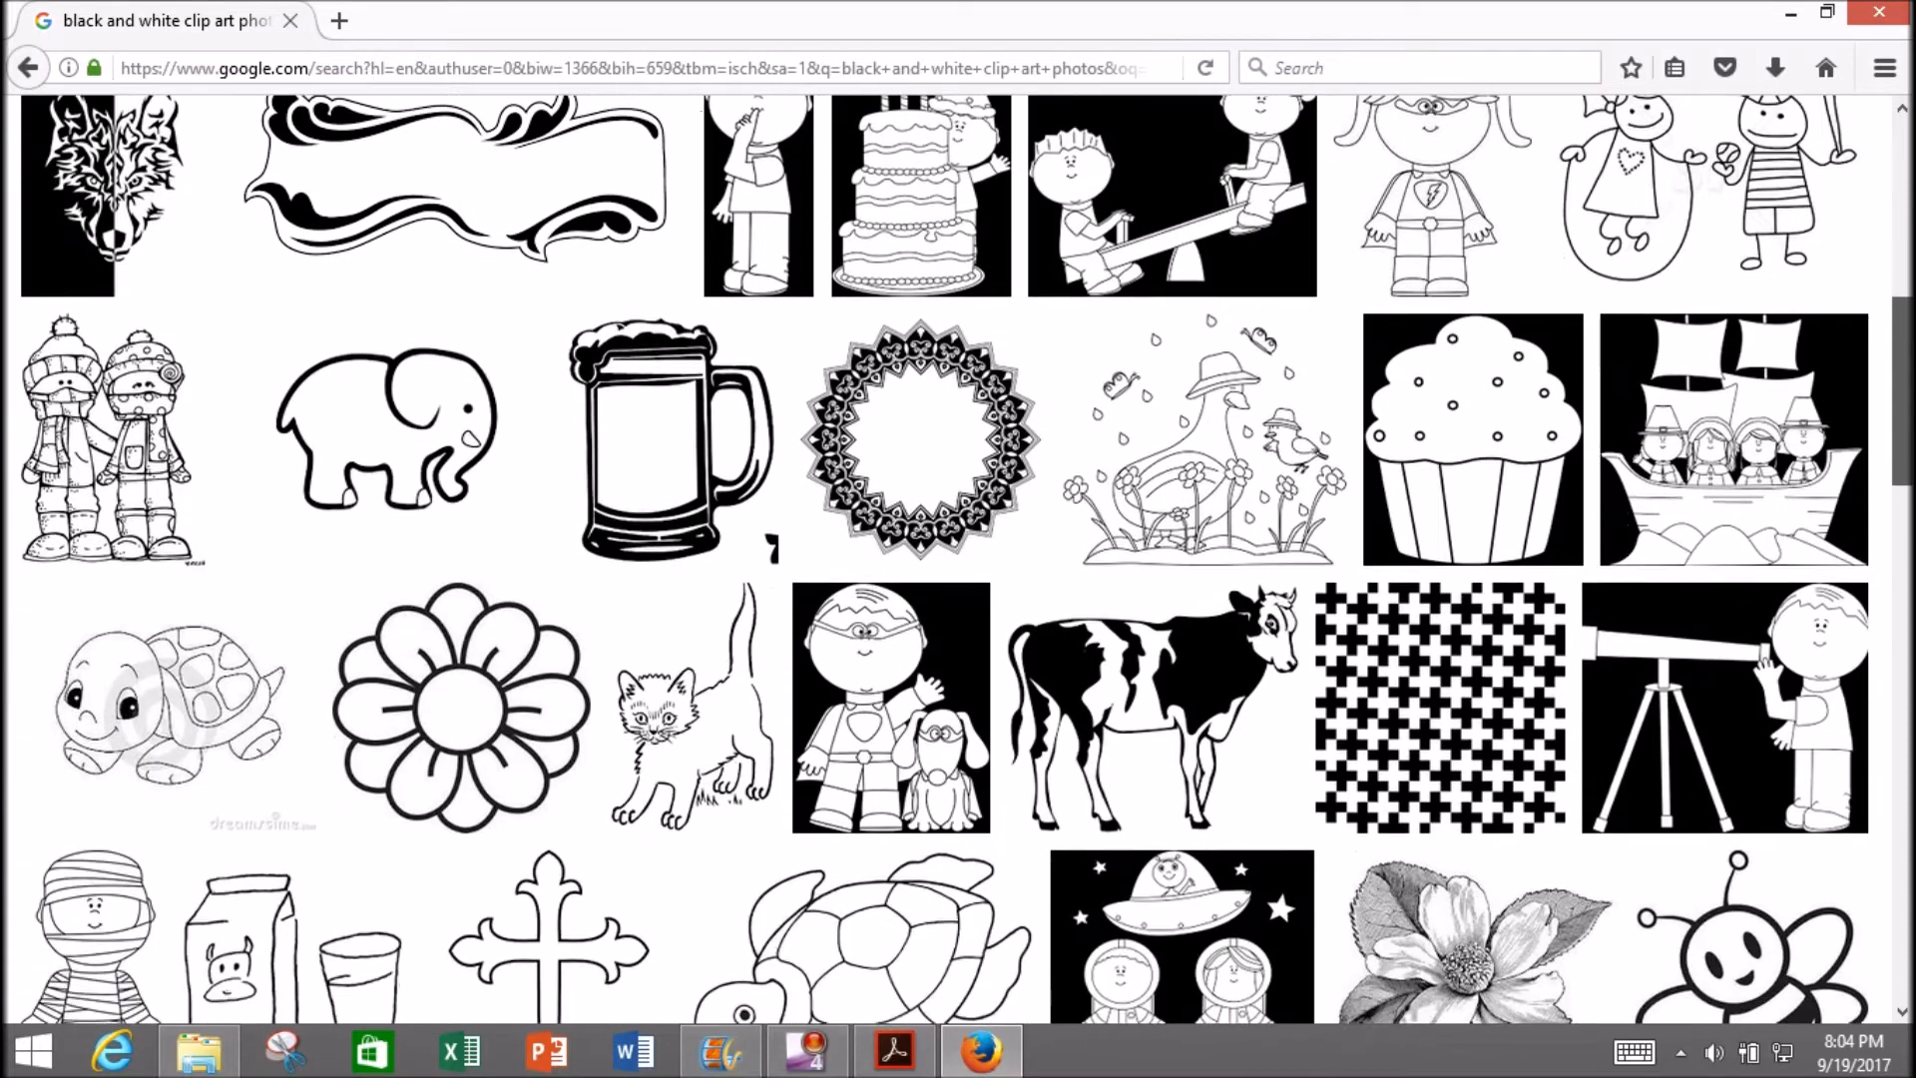
scroll(down, 3)
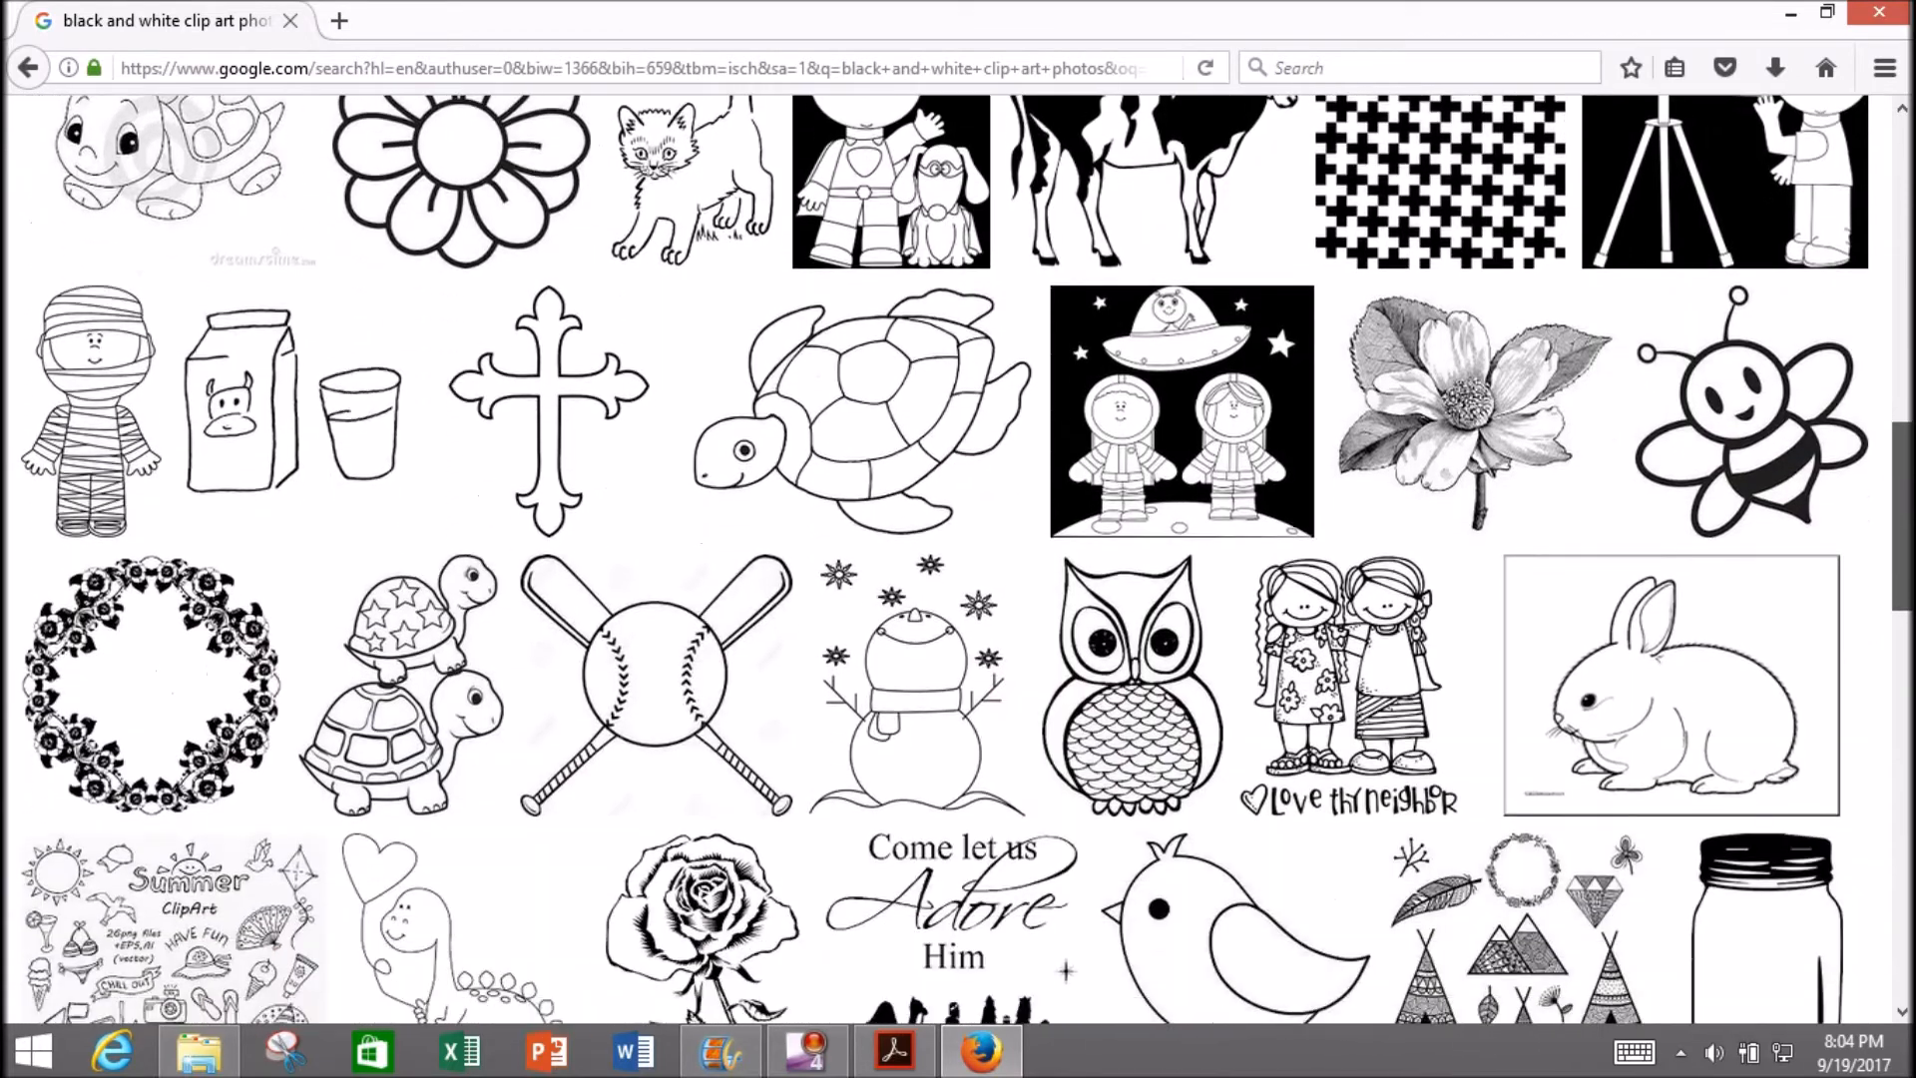
scroll(down, 3)
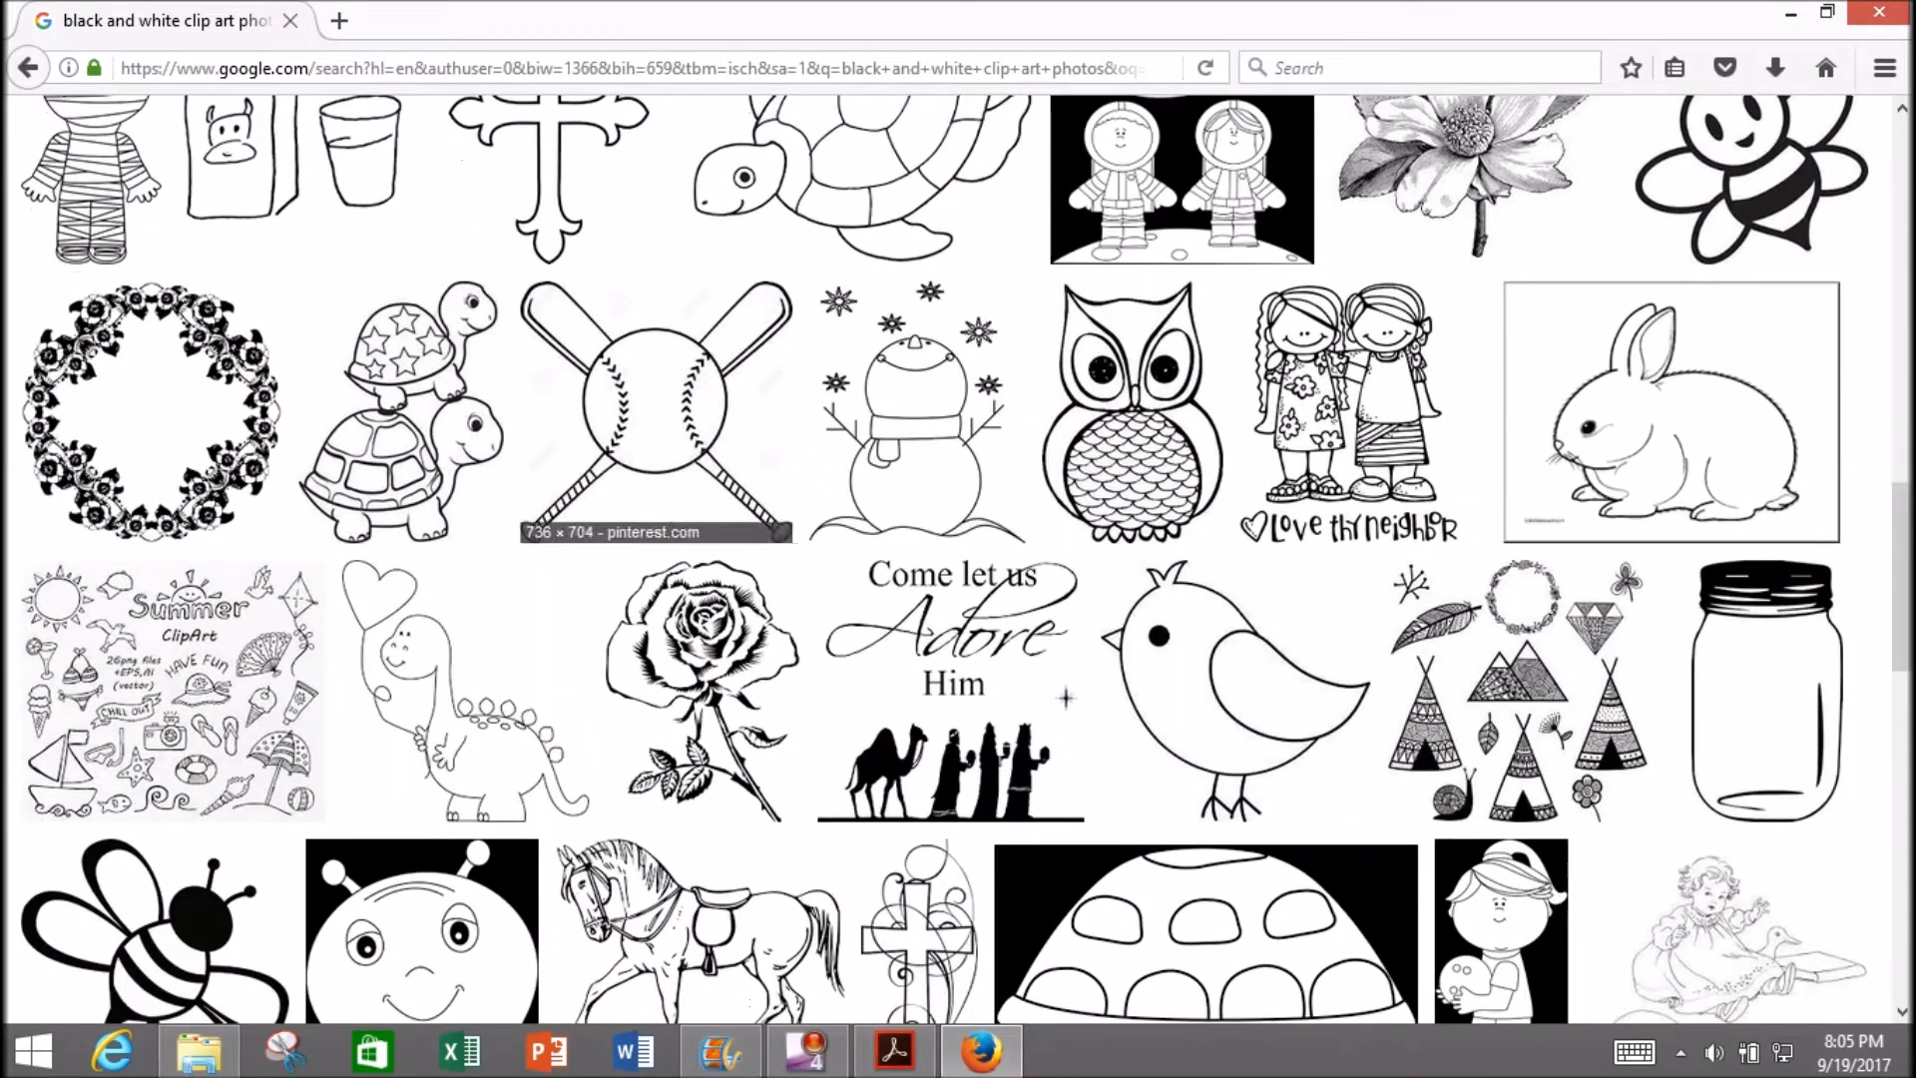
click(655, 409)
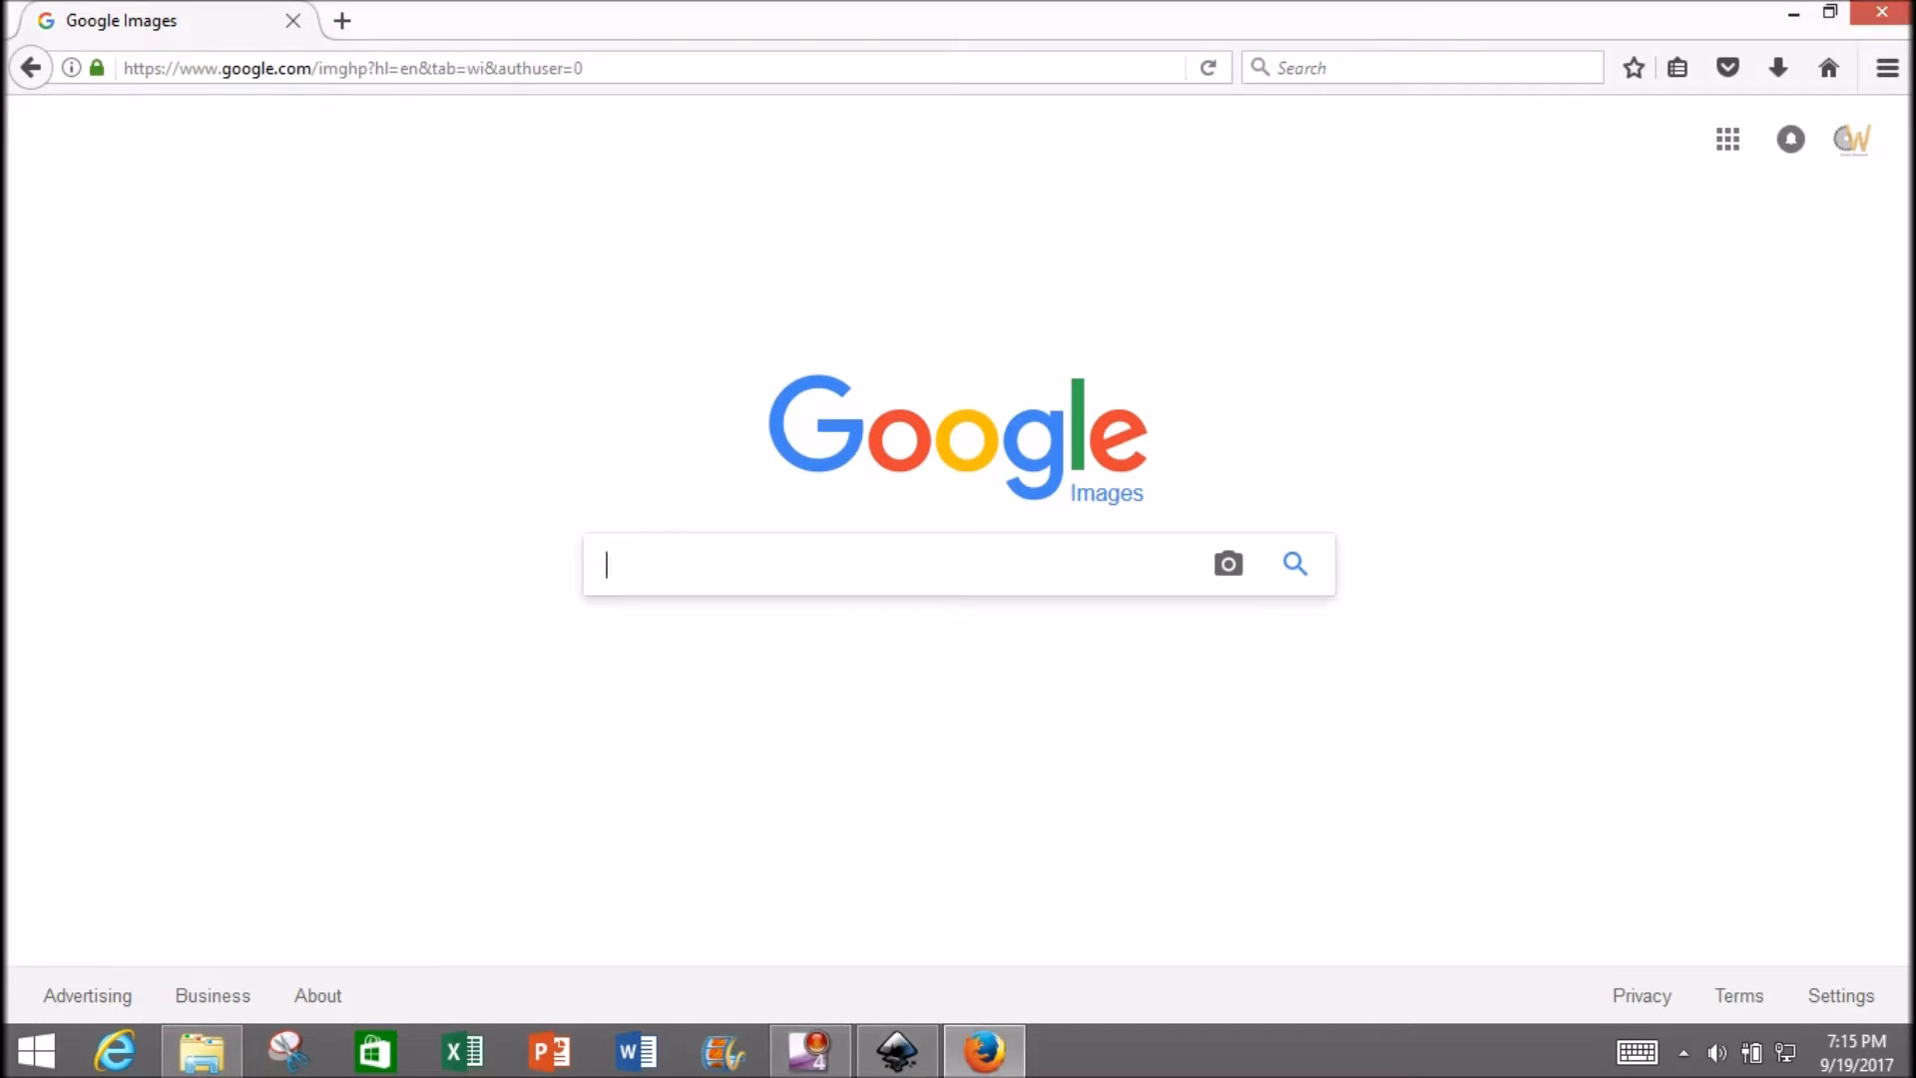
Search 'geometric animal design black and white' and preview the geometric panda result.
text(geometric animal design black and)
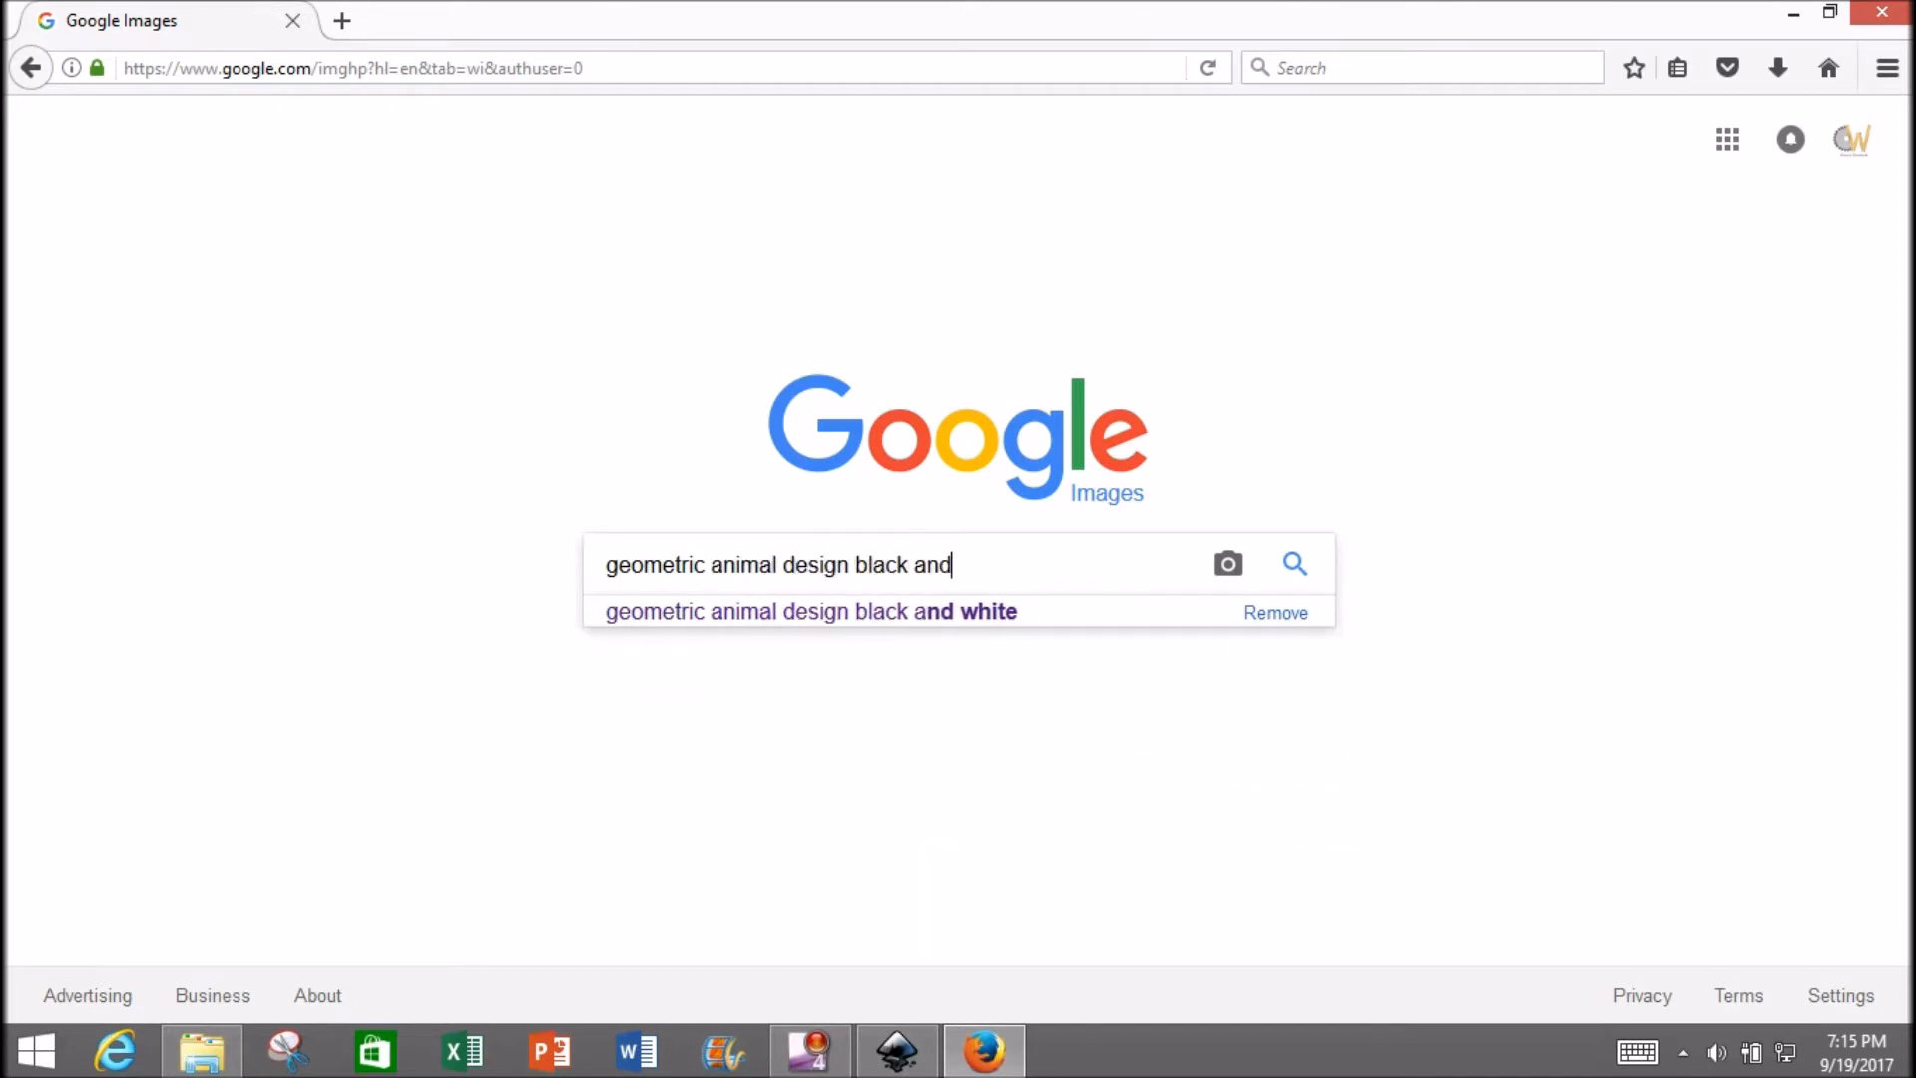
click(811, 611)
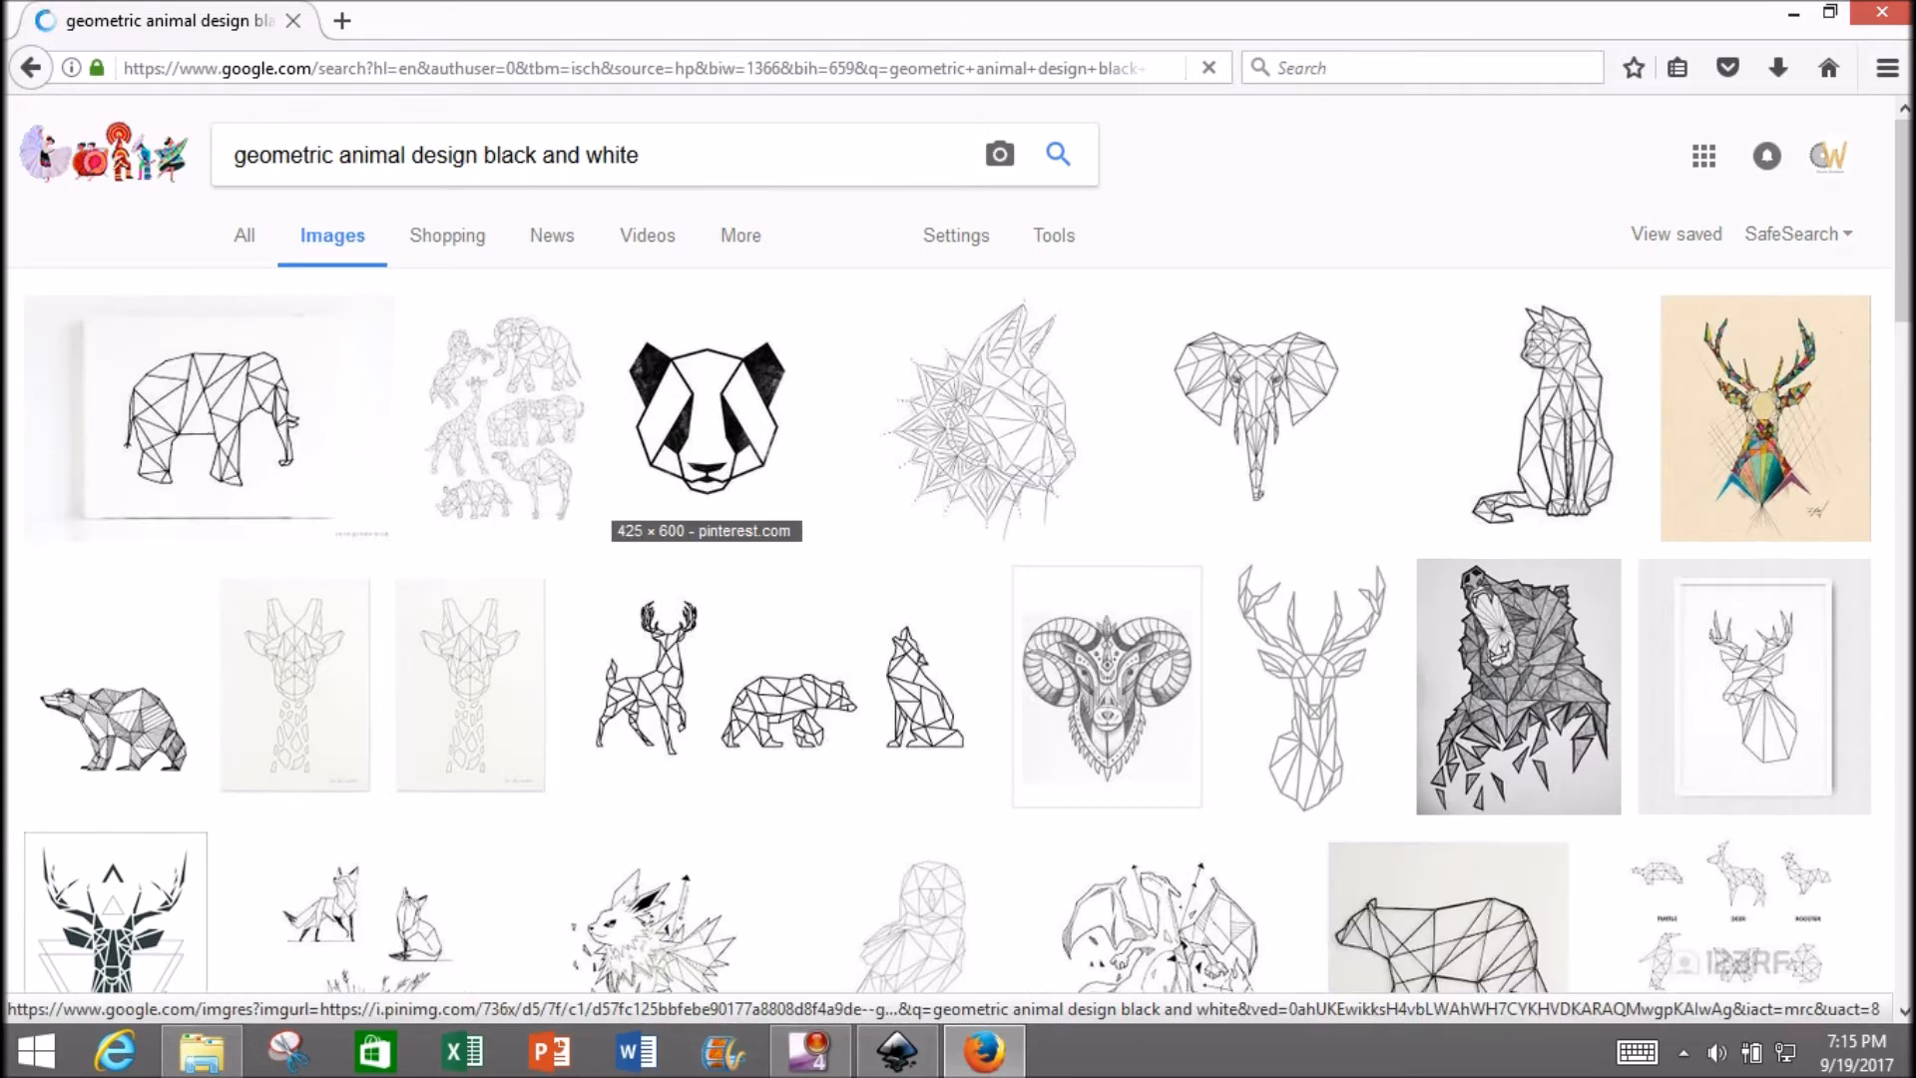
click(705, 416)
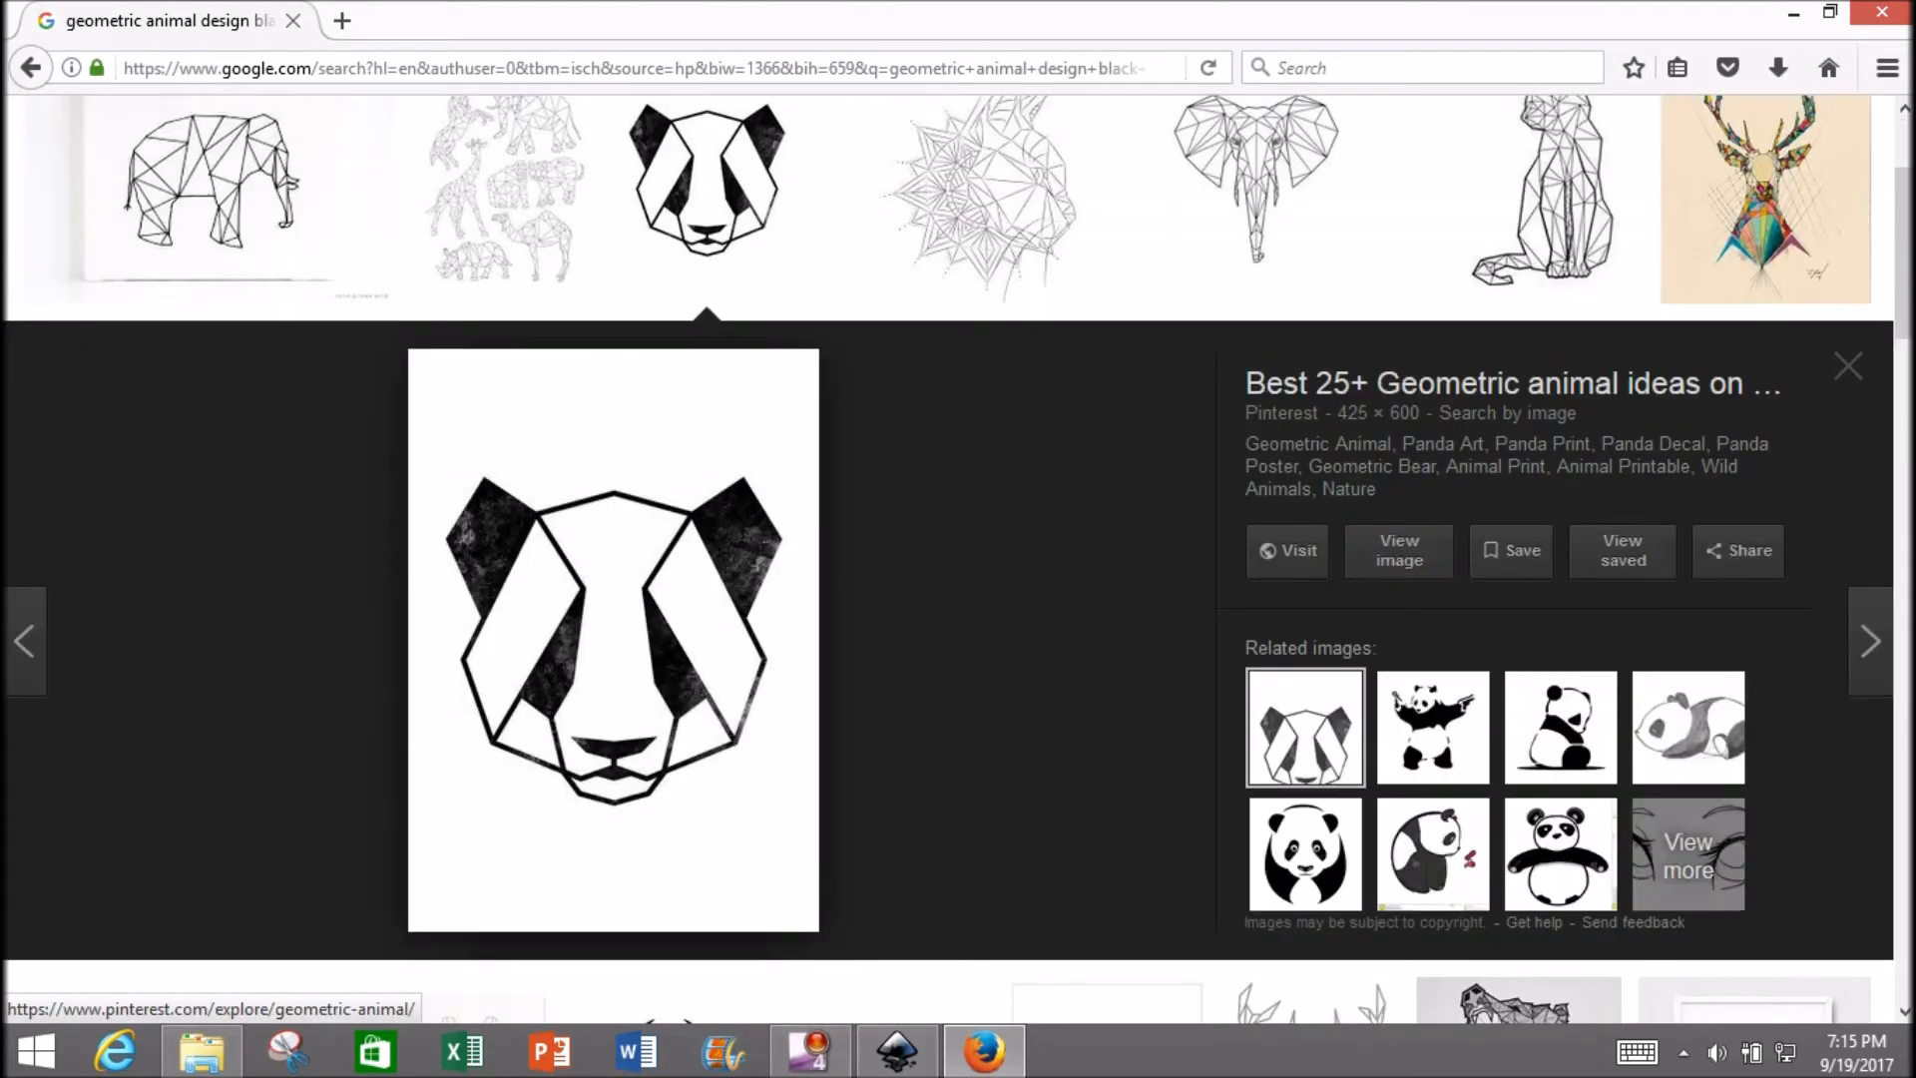
Capture the panda head area with a new Snipping Tool snip.
click(285, 1052)
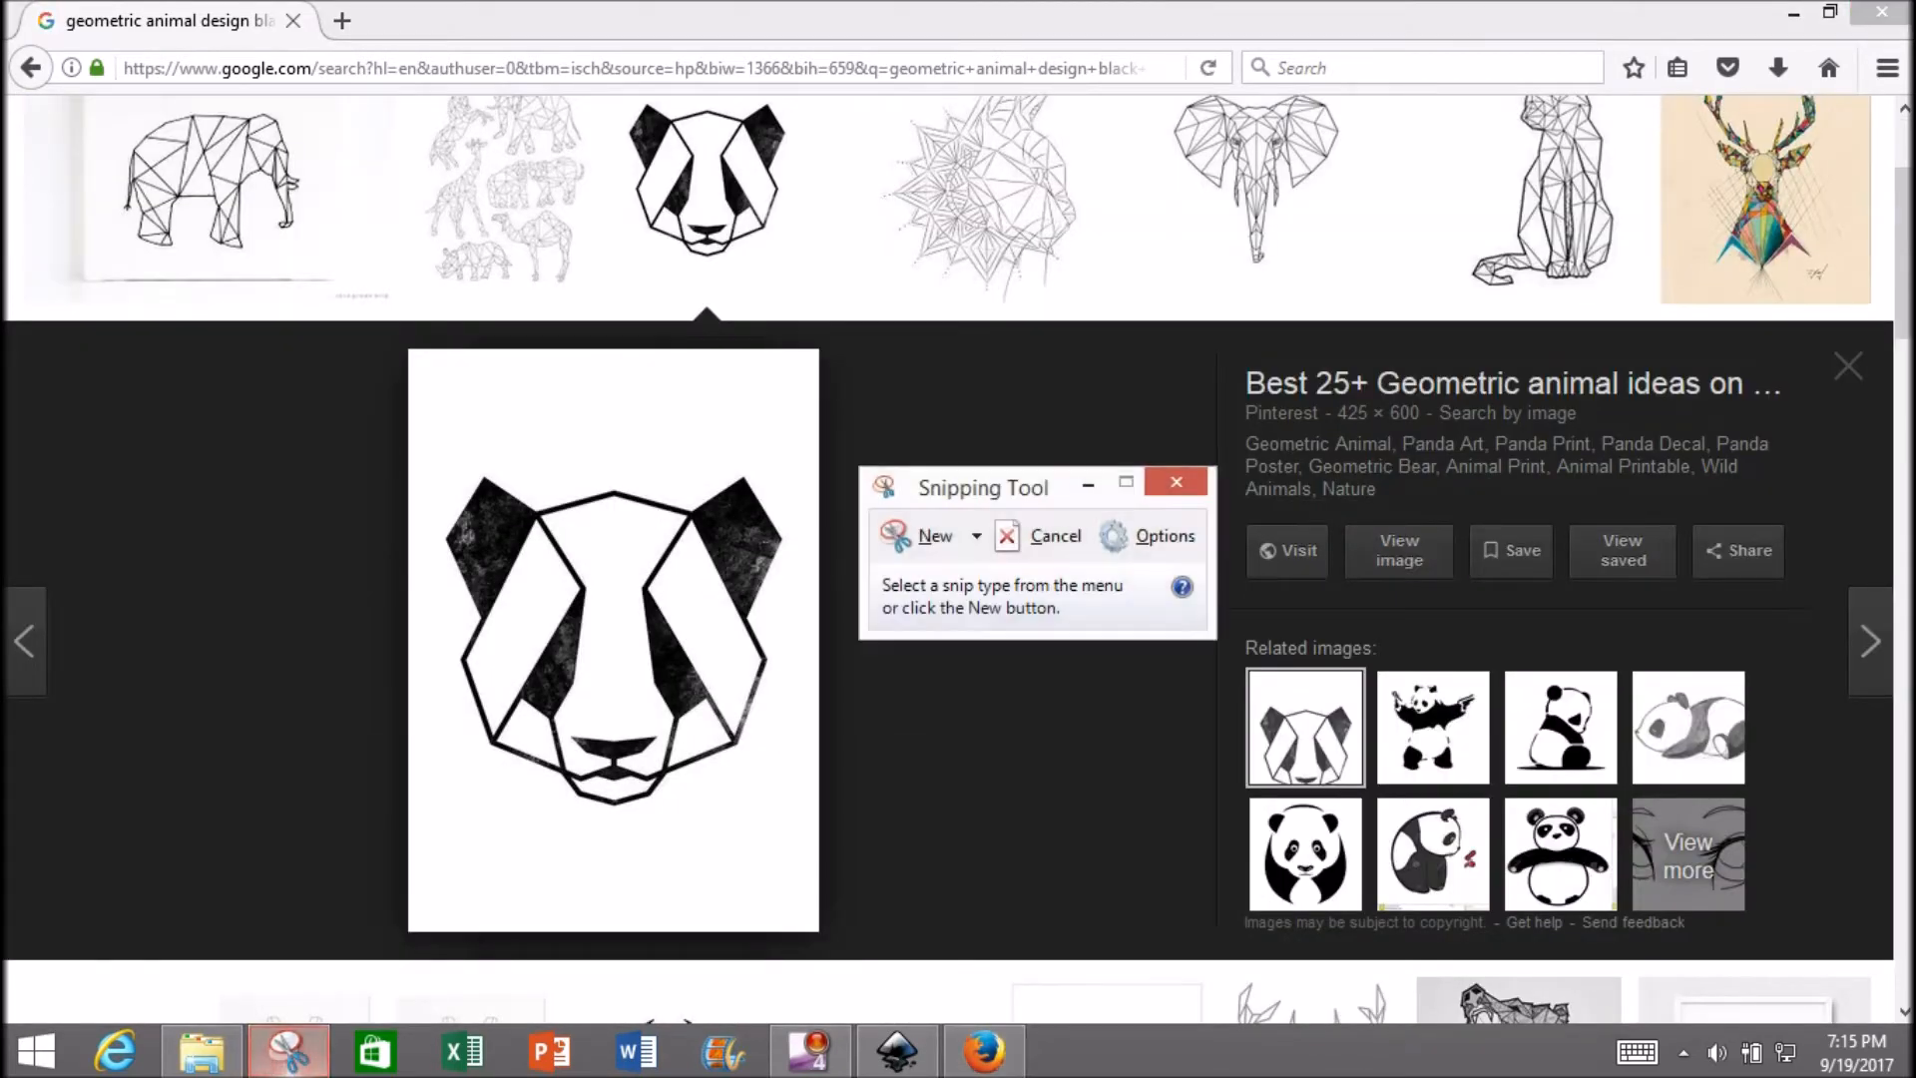
click(934, 535)
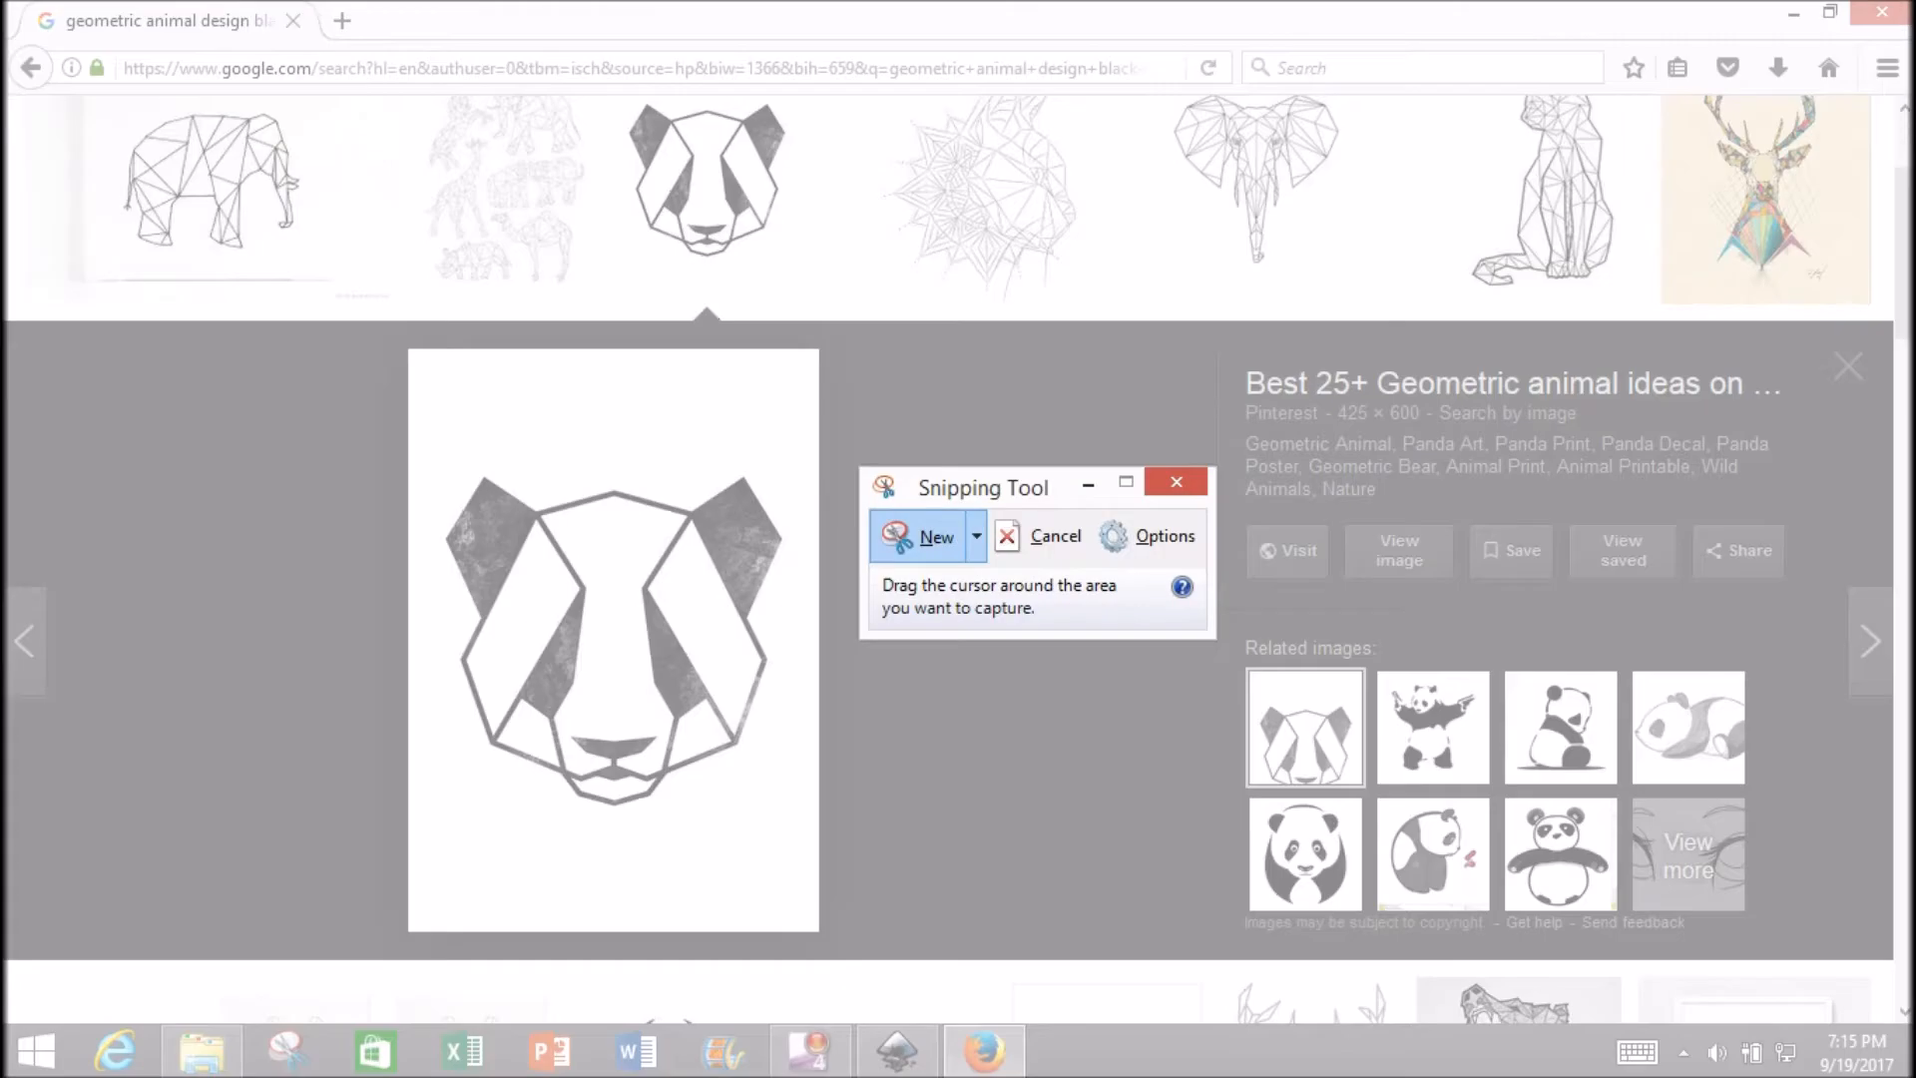
drag(437, 461, 802, 804)
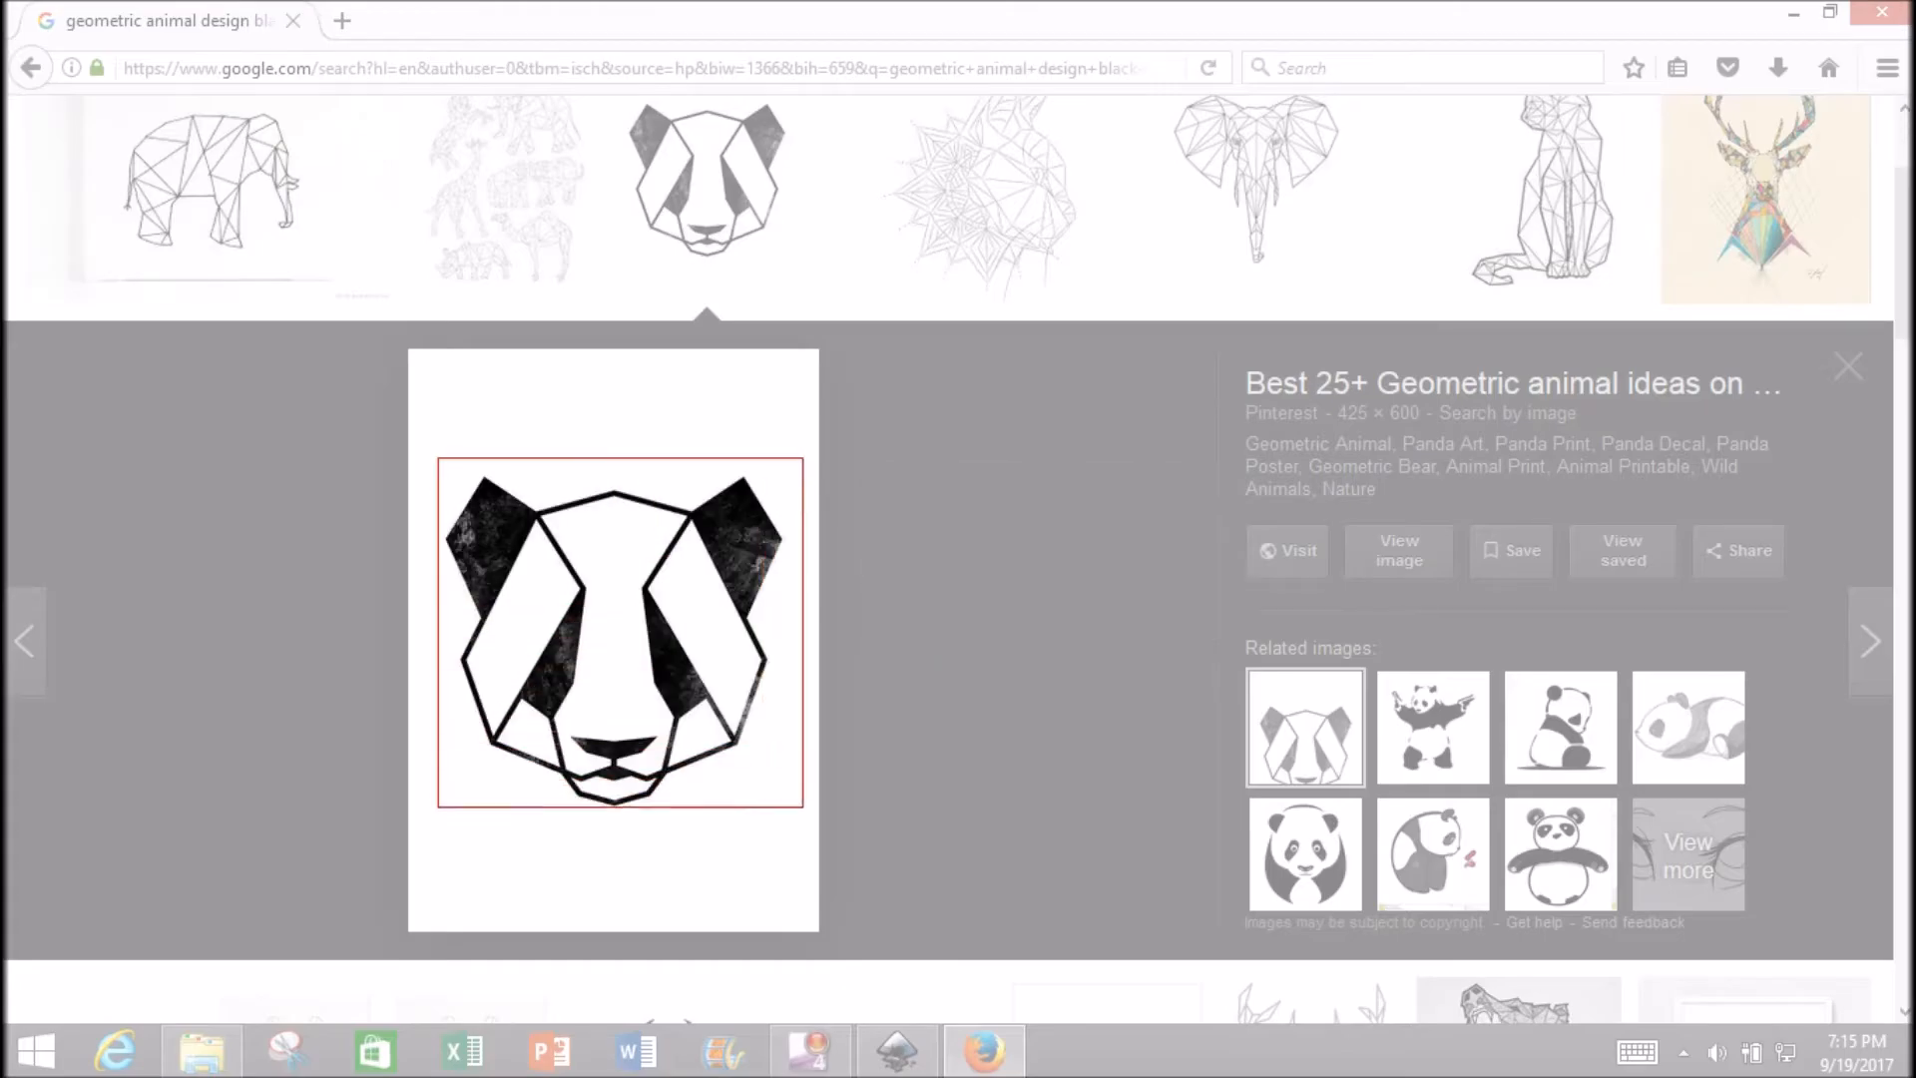
Save the snip as a JPEG named 'Geo Panda' in the JPEG folder.
click(285, 1050)
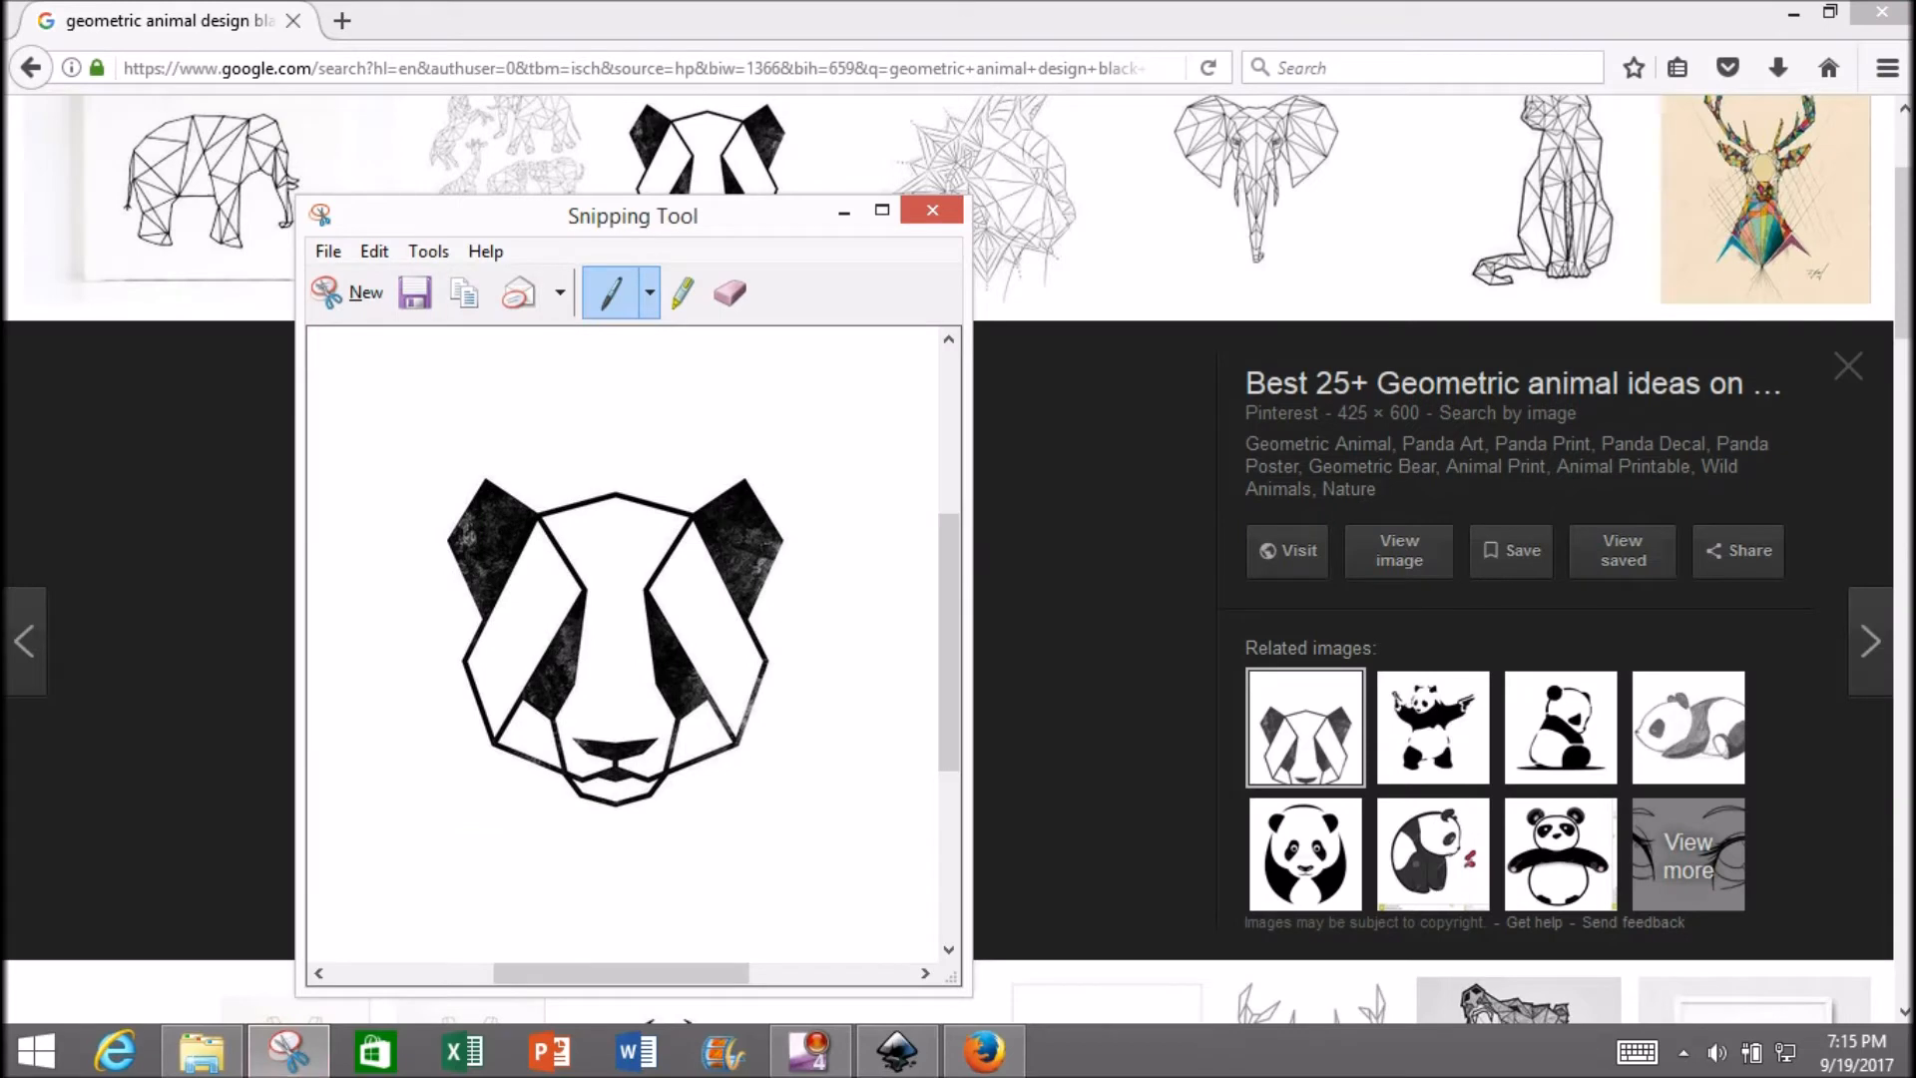
click(415, 294)
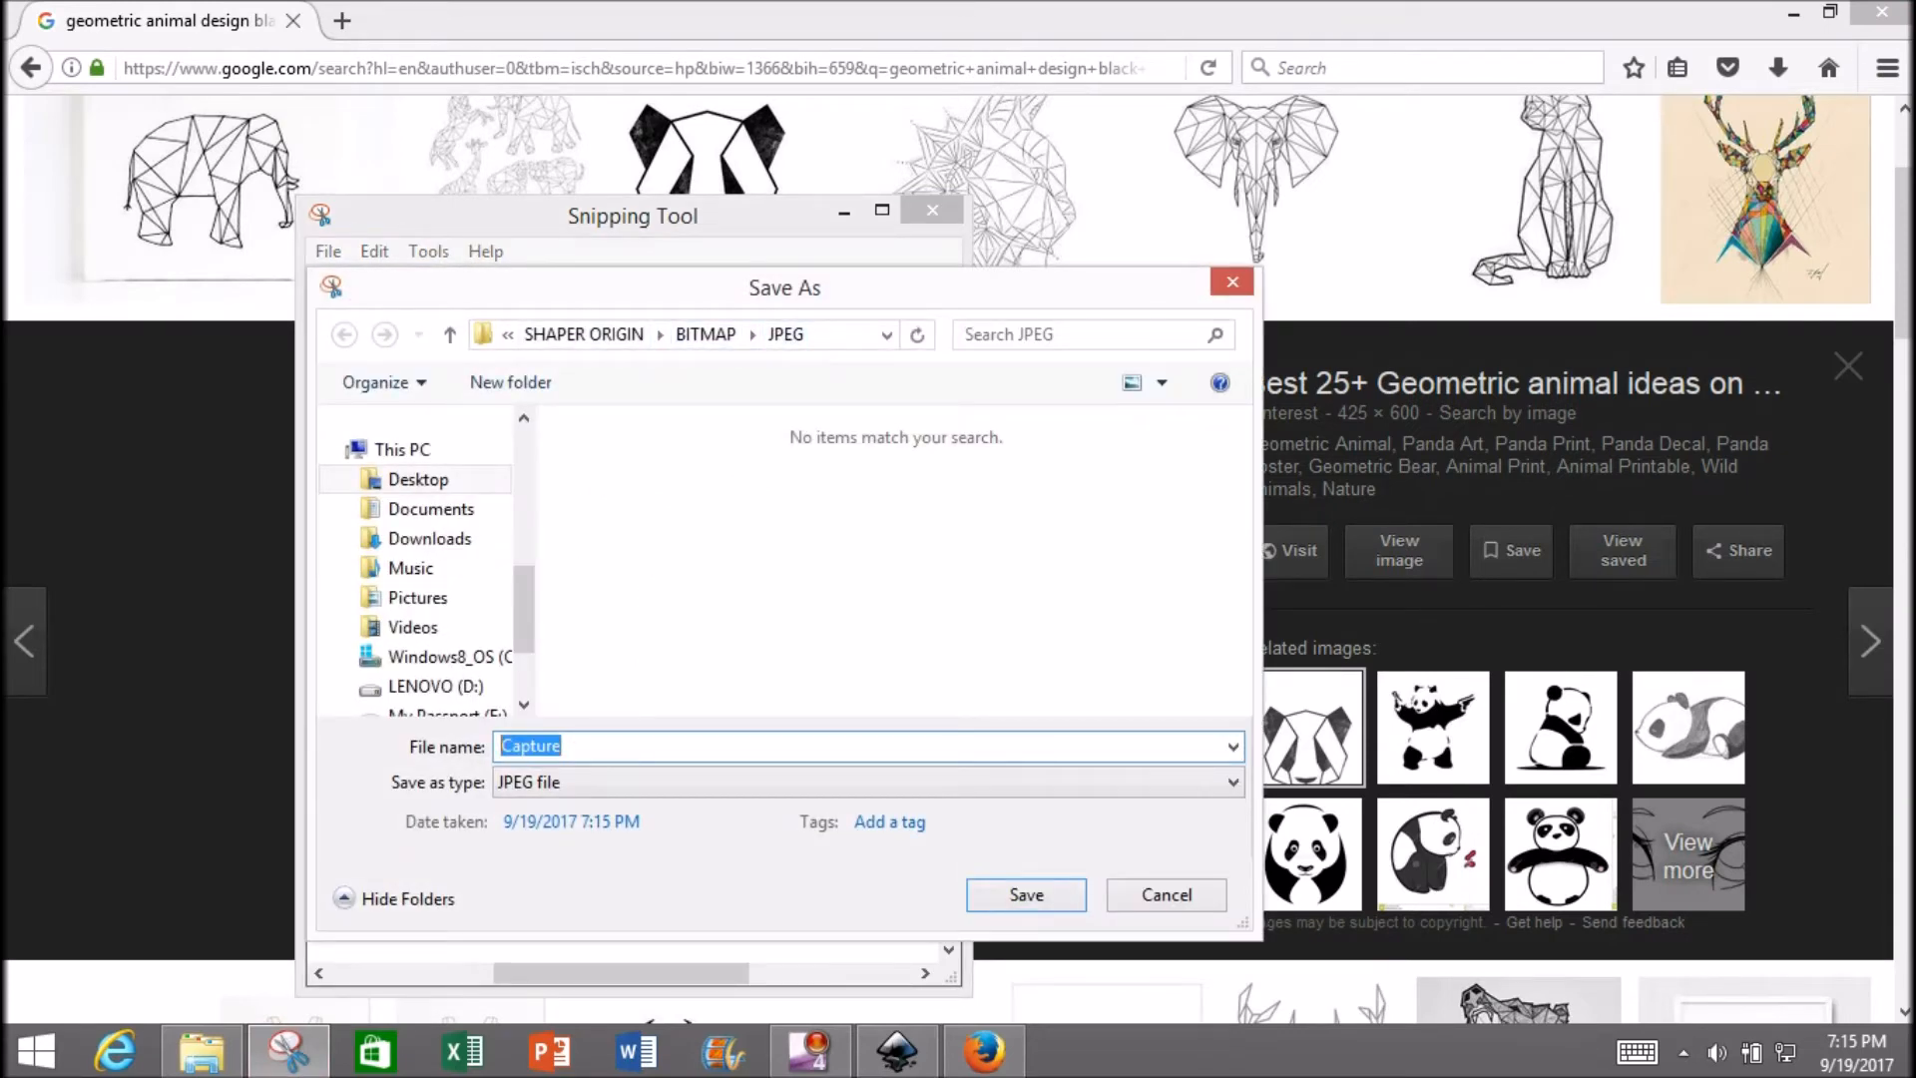
text(Geo Panda)
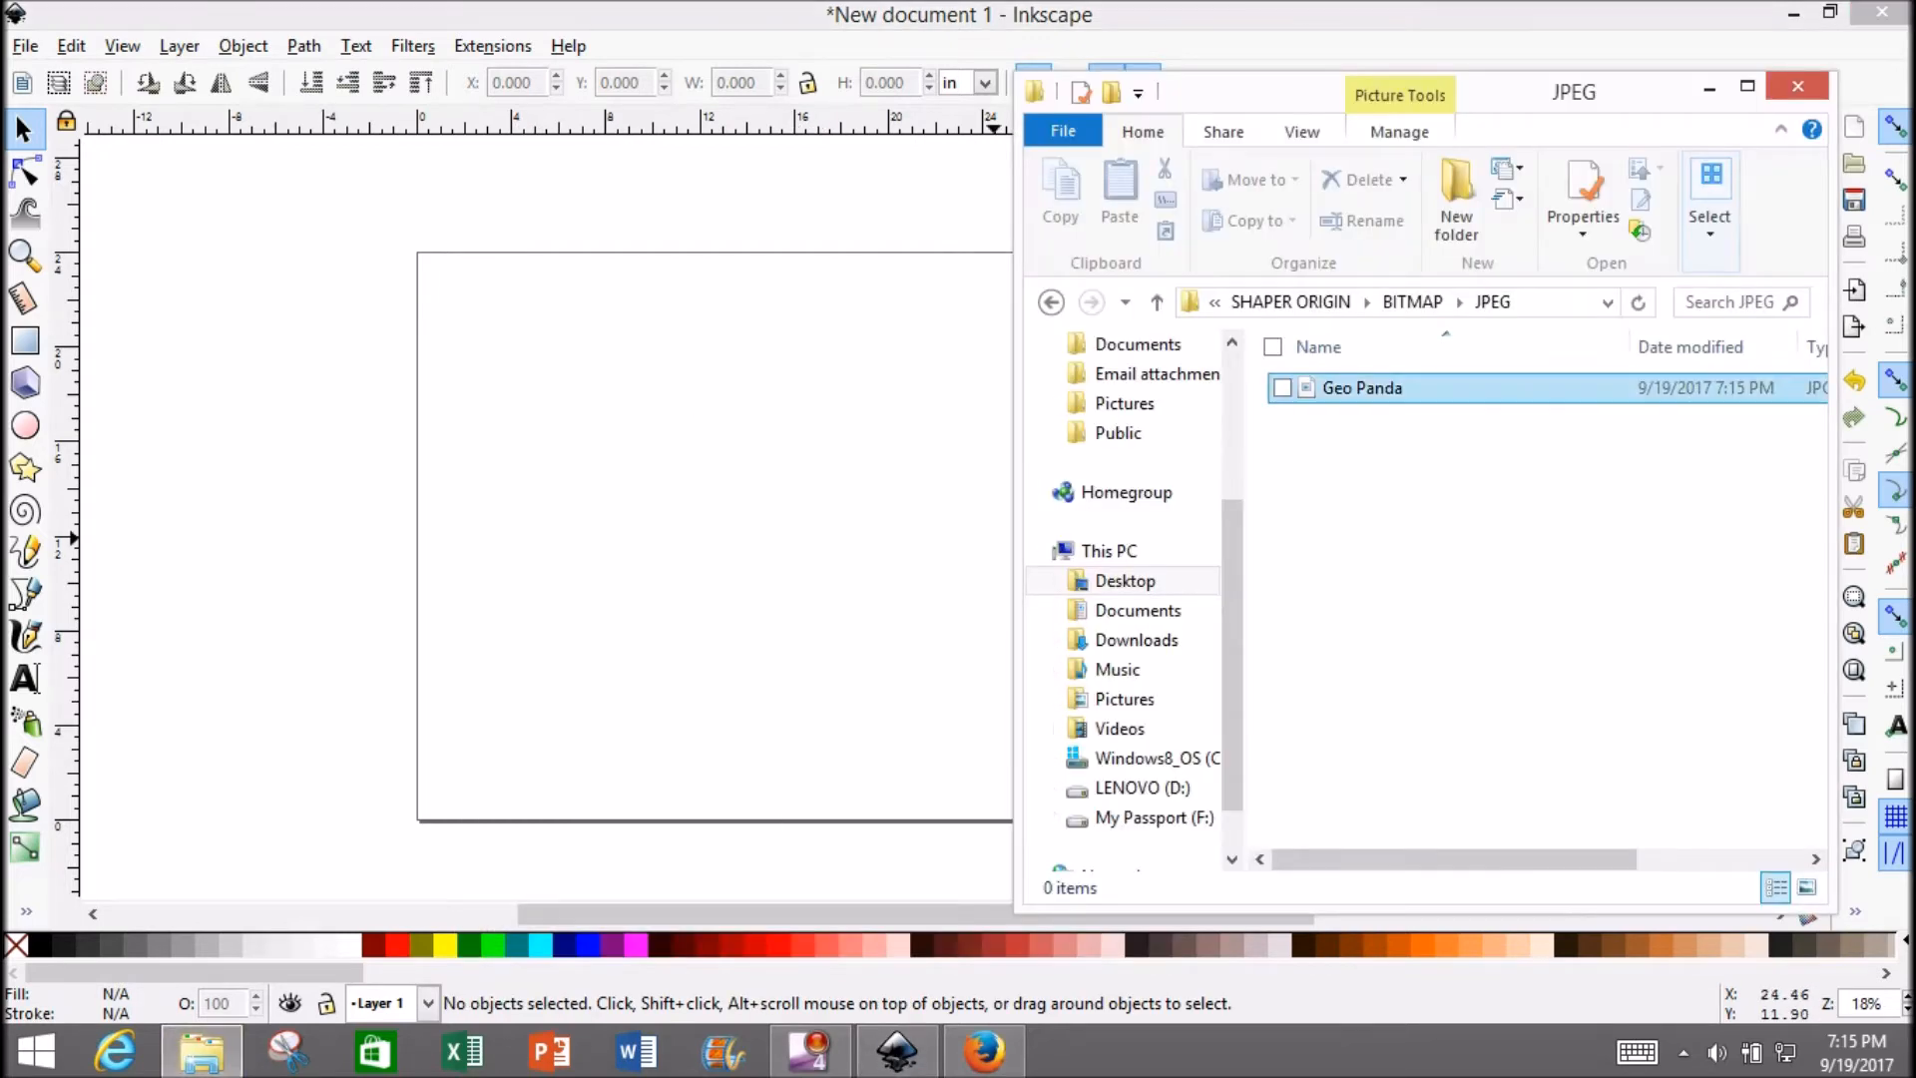
Import the Geo Panda JPEG into the new document as an embedded image.
click(1359, 388)
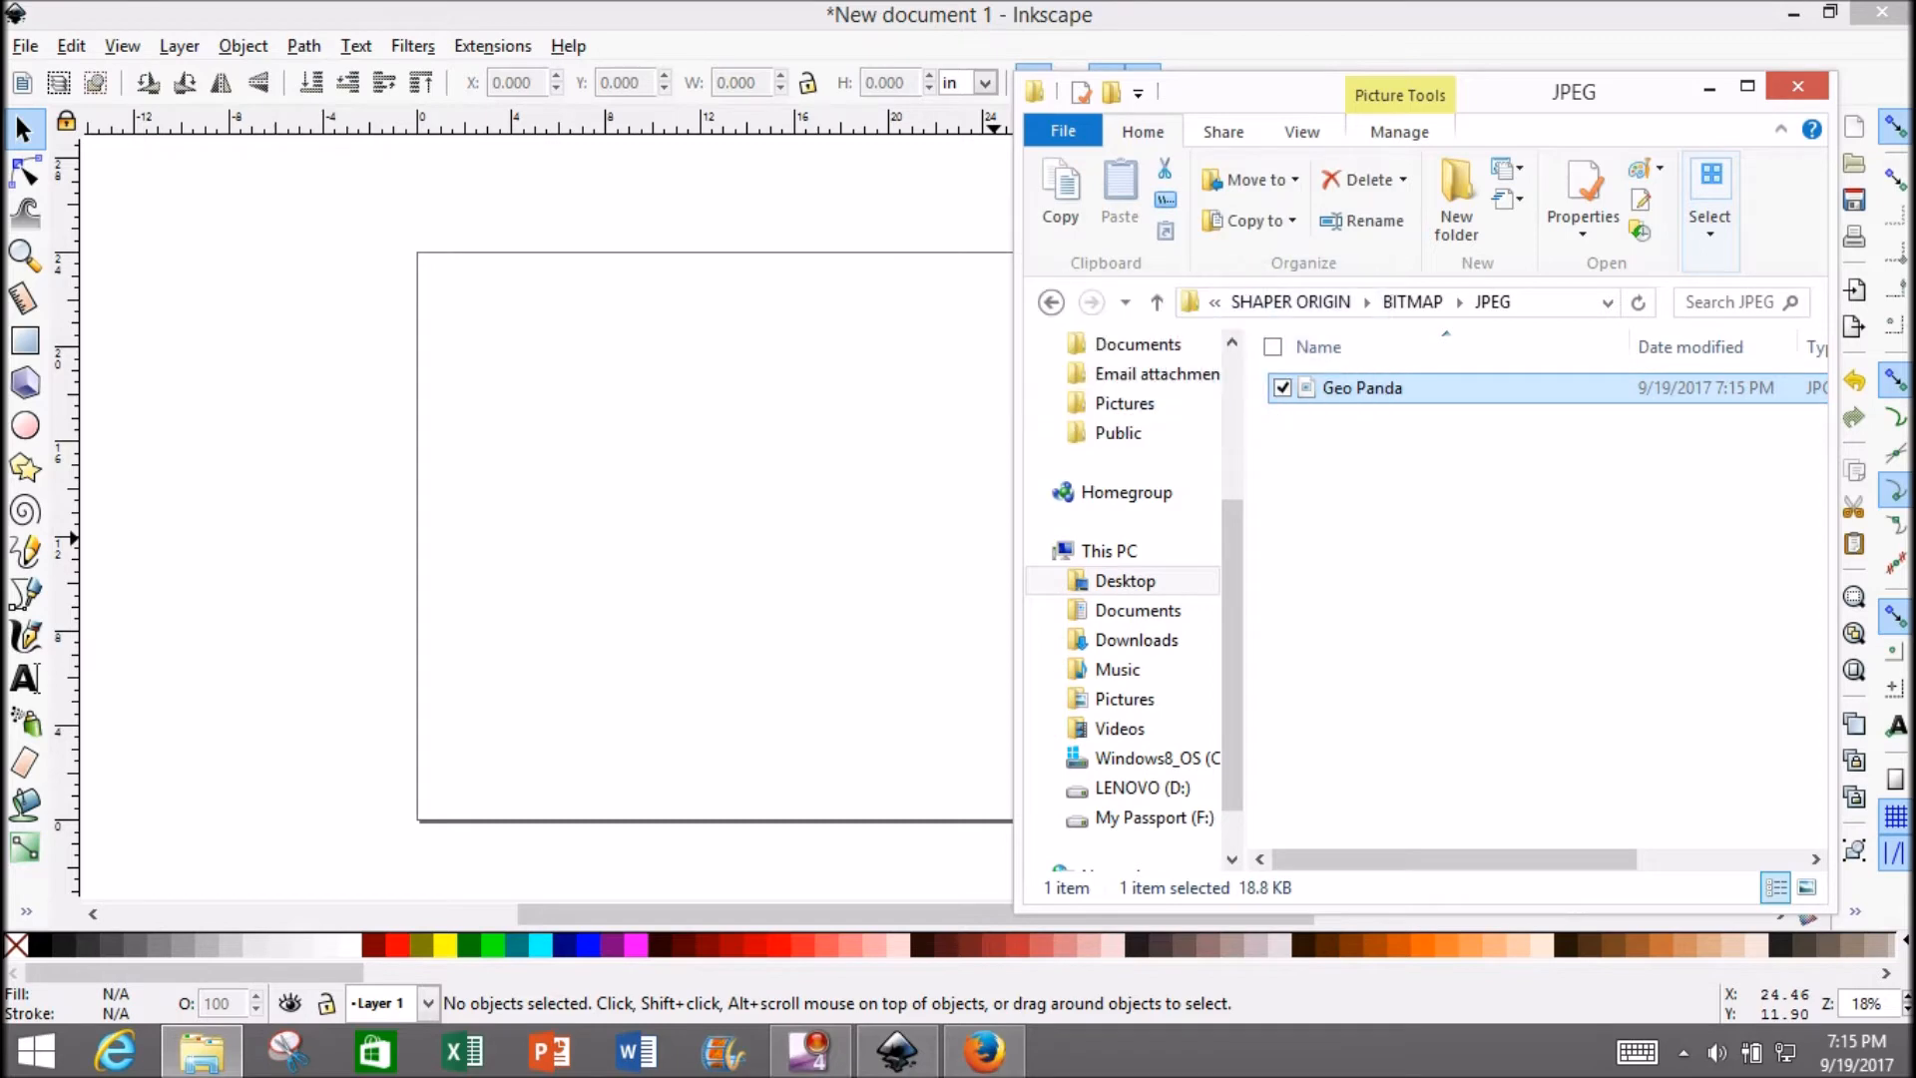
double_click(1361, 387)
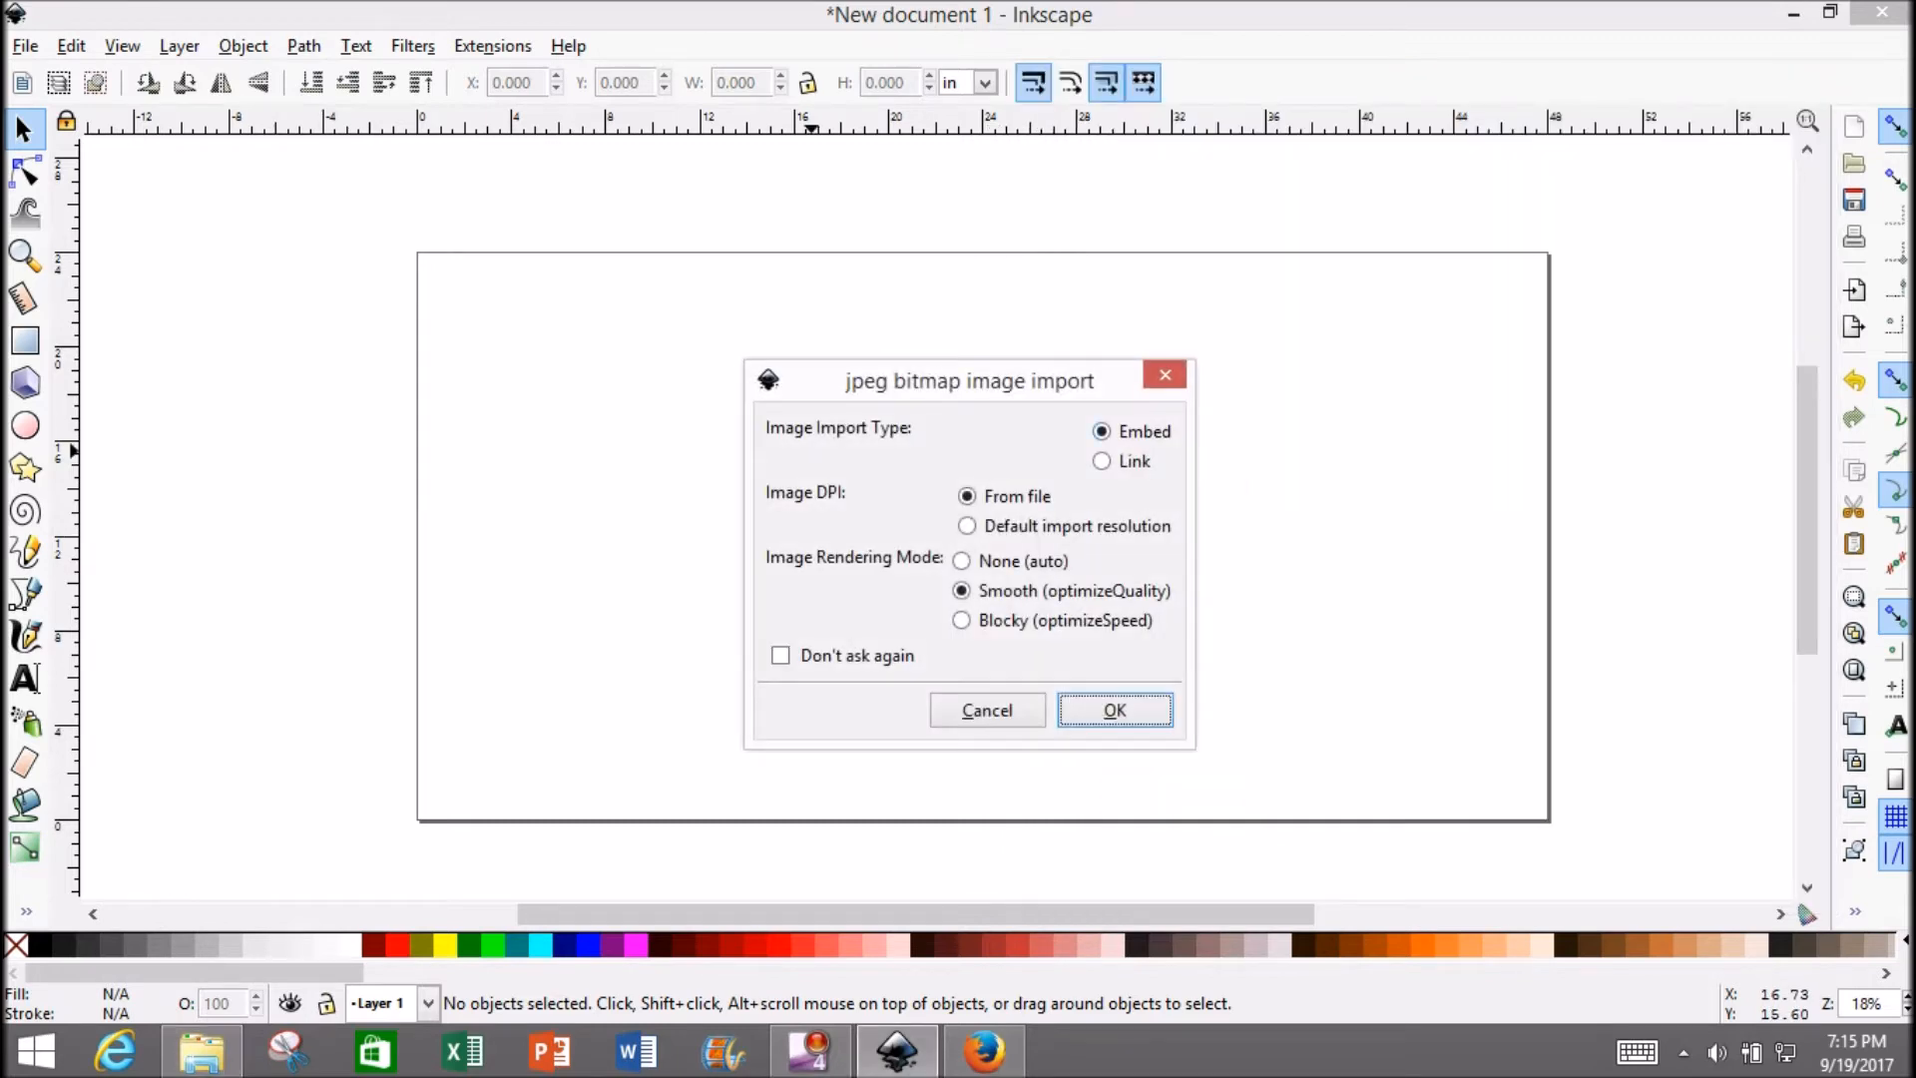
mouse_move(1132, 431)
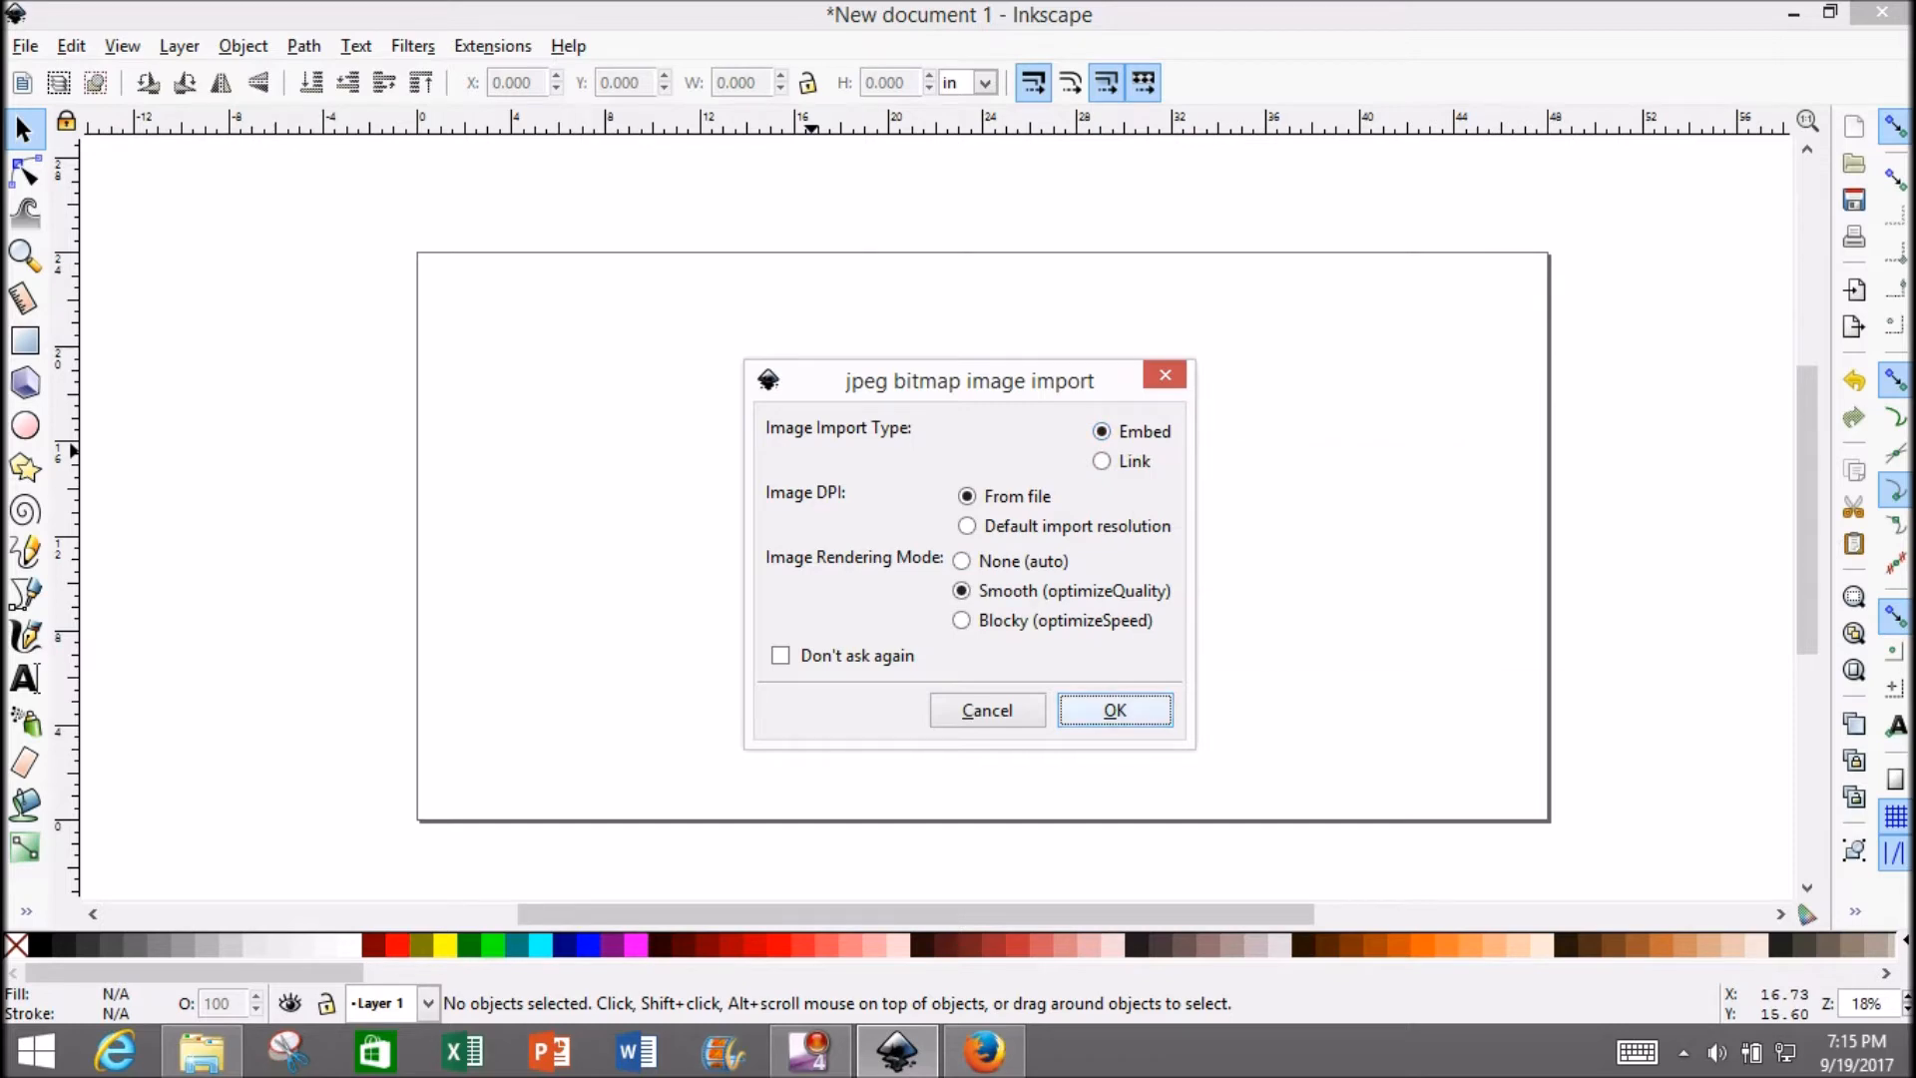
click(1114, 710)
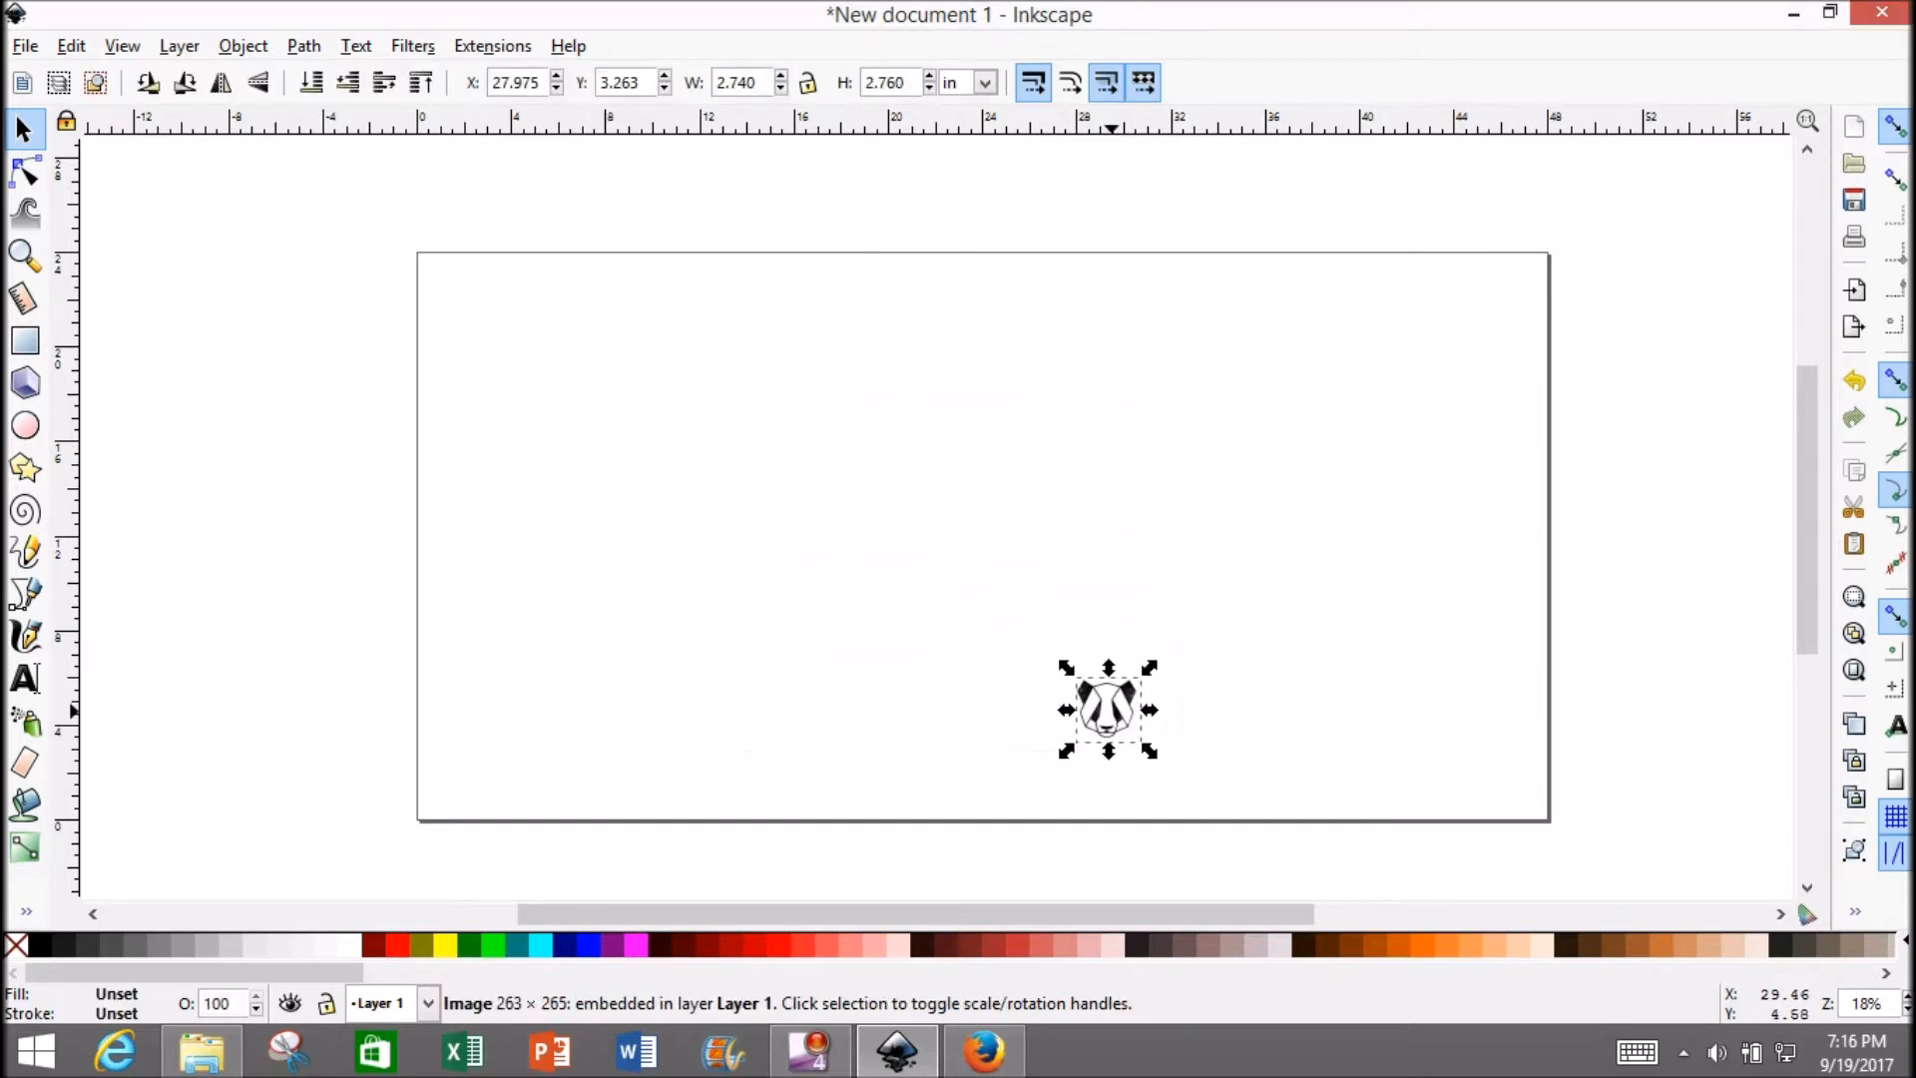
Move the panda picture to the page's top-left and enlarge it to about 11.3 × 9.5 in.
drag(1106, 709, 489, 305)
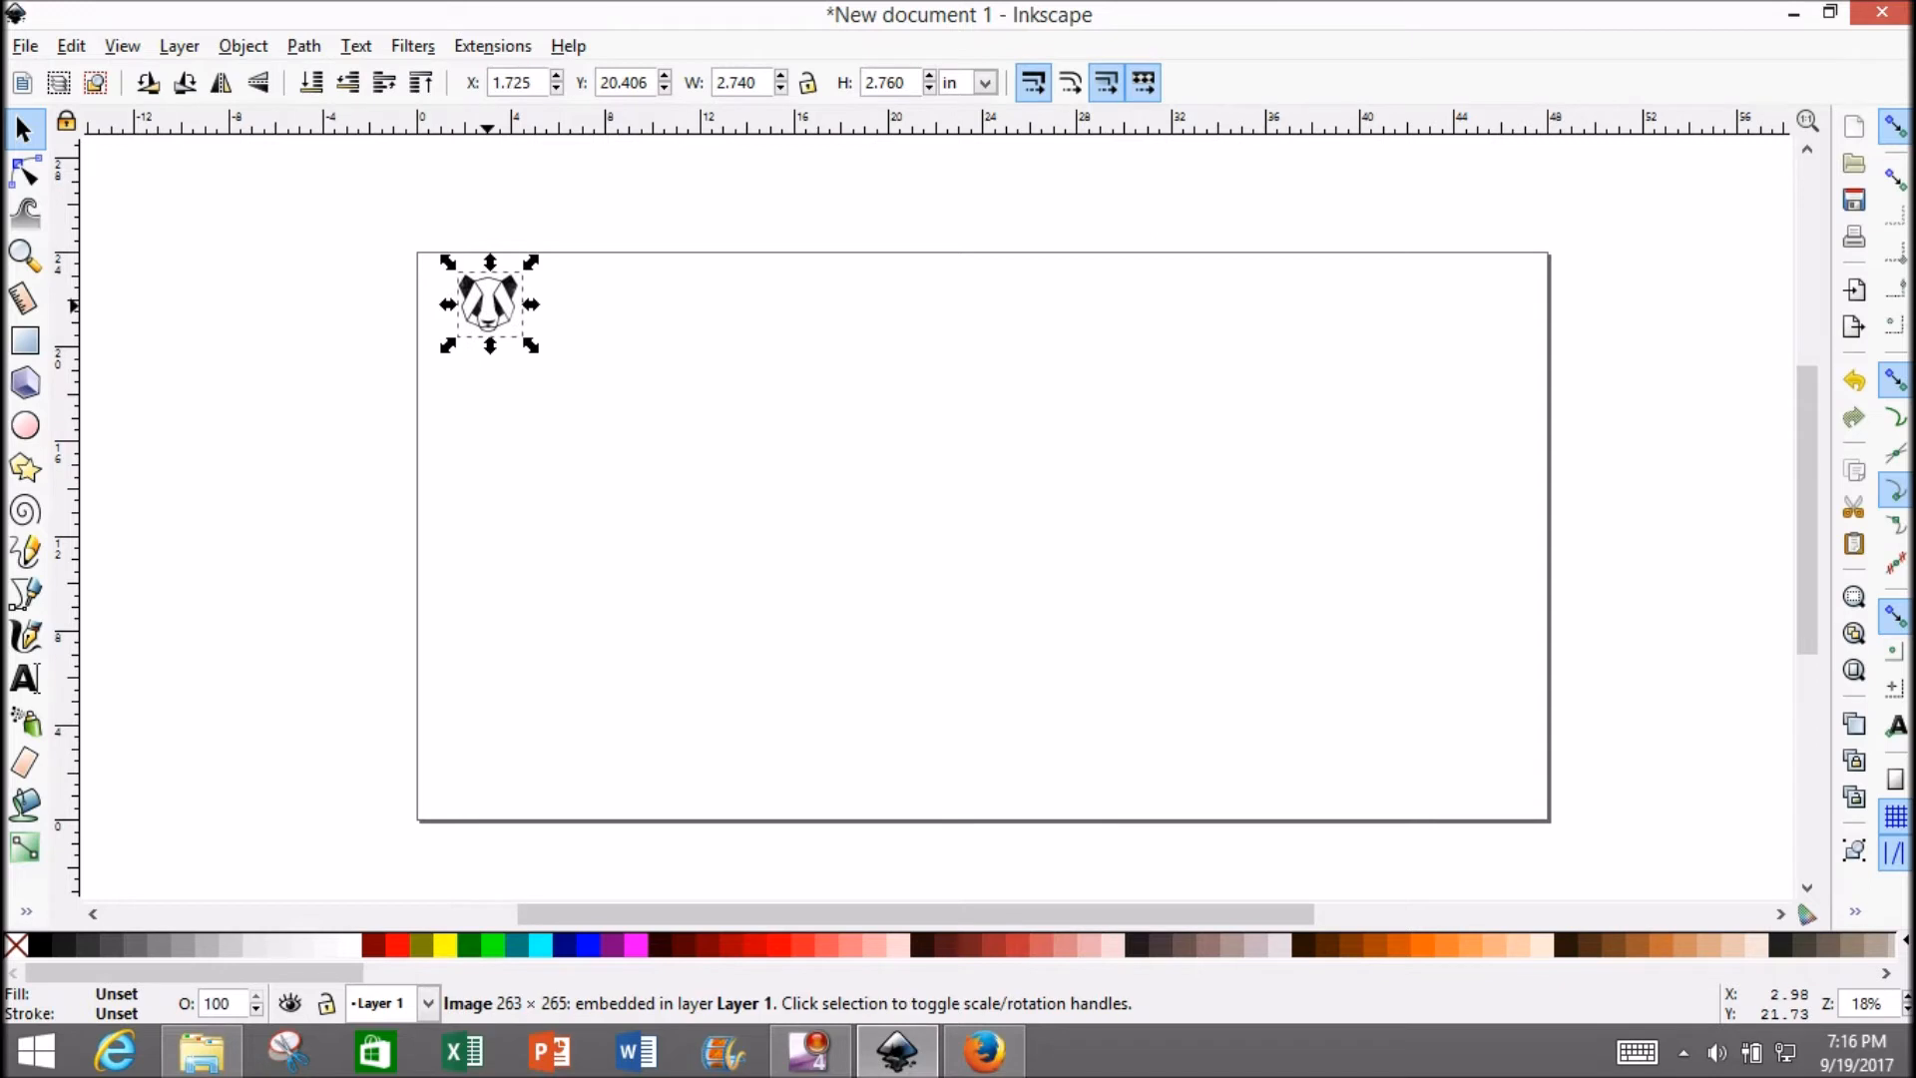
drag(531, 345, 772, 623)
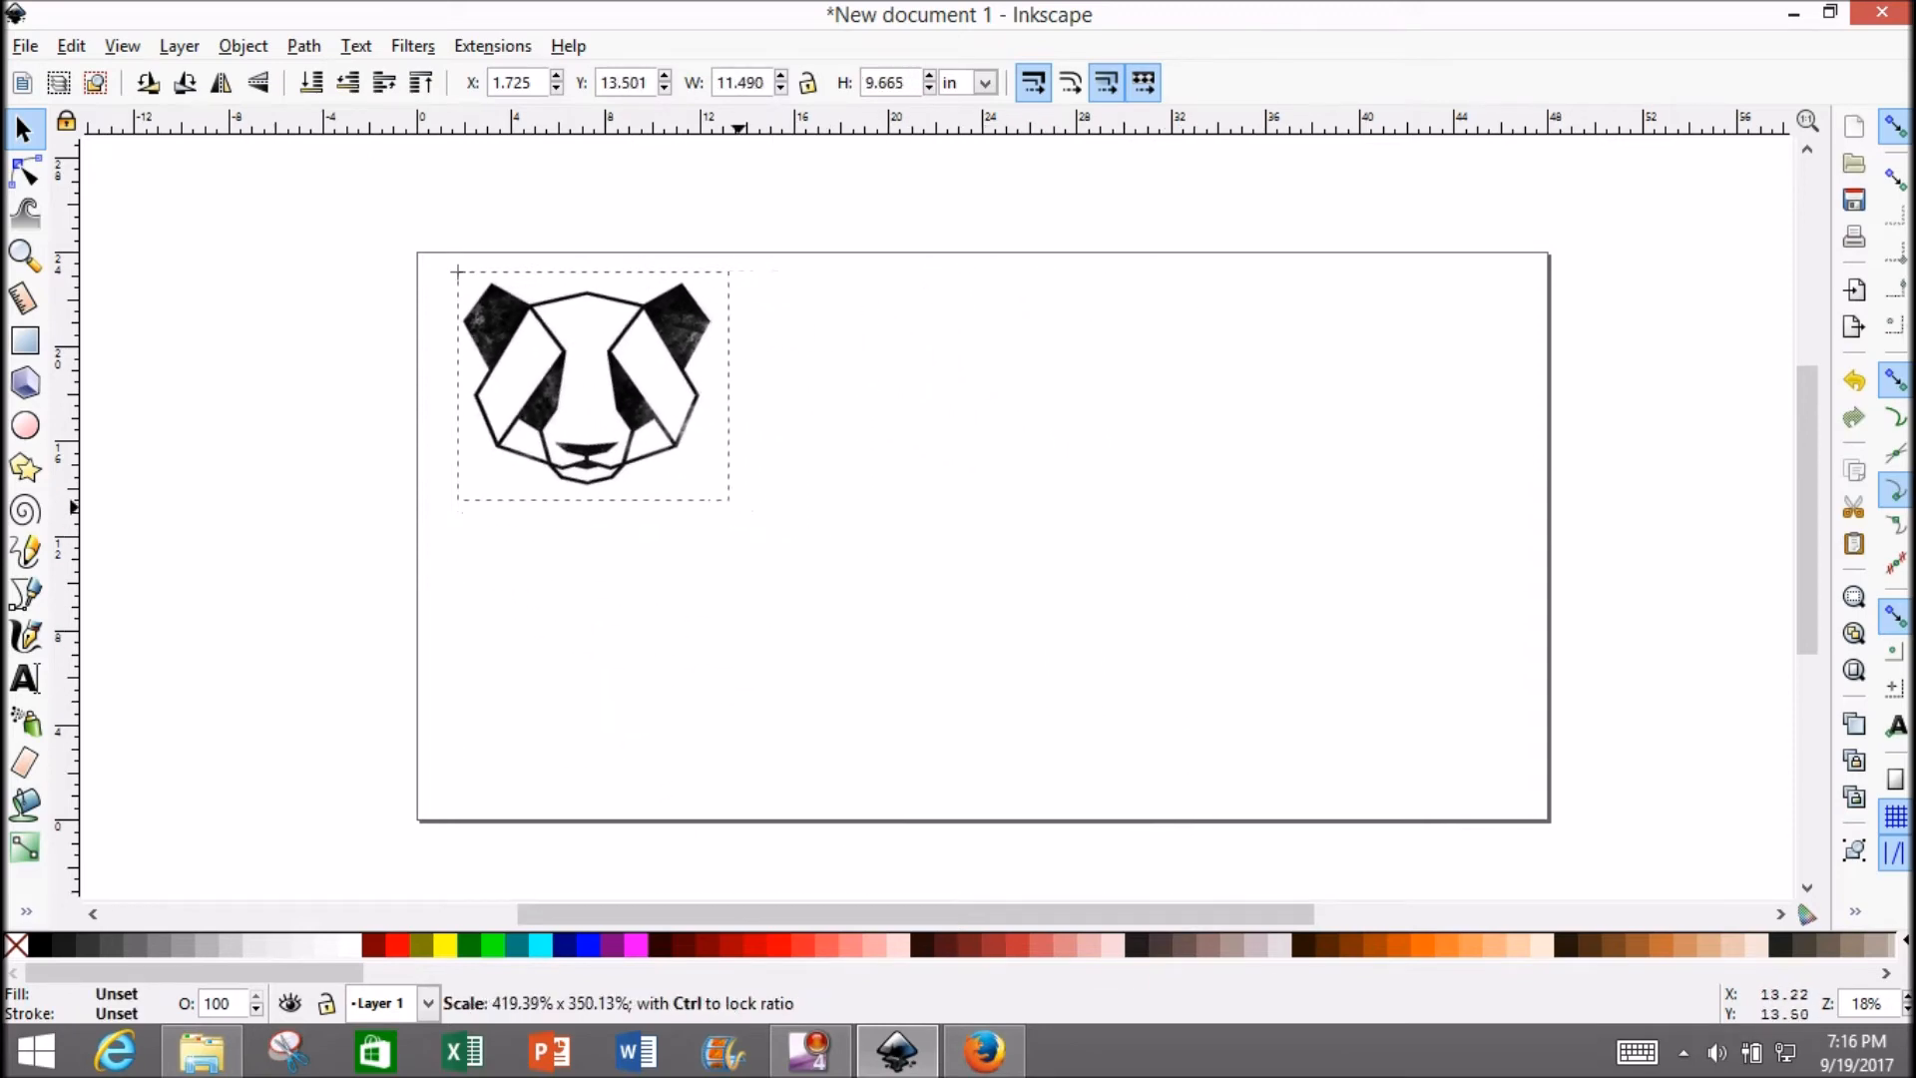
click(591, 383)
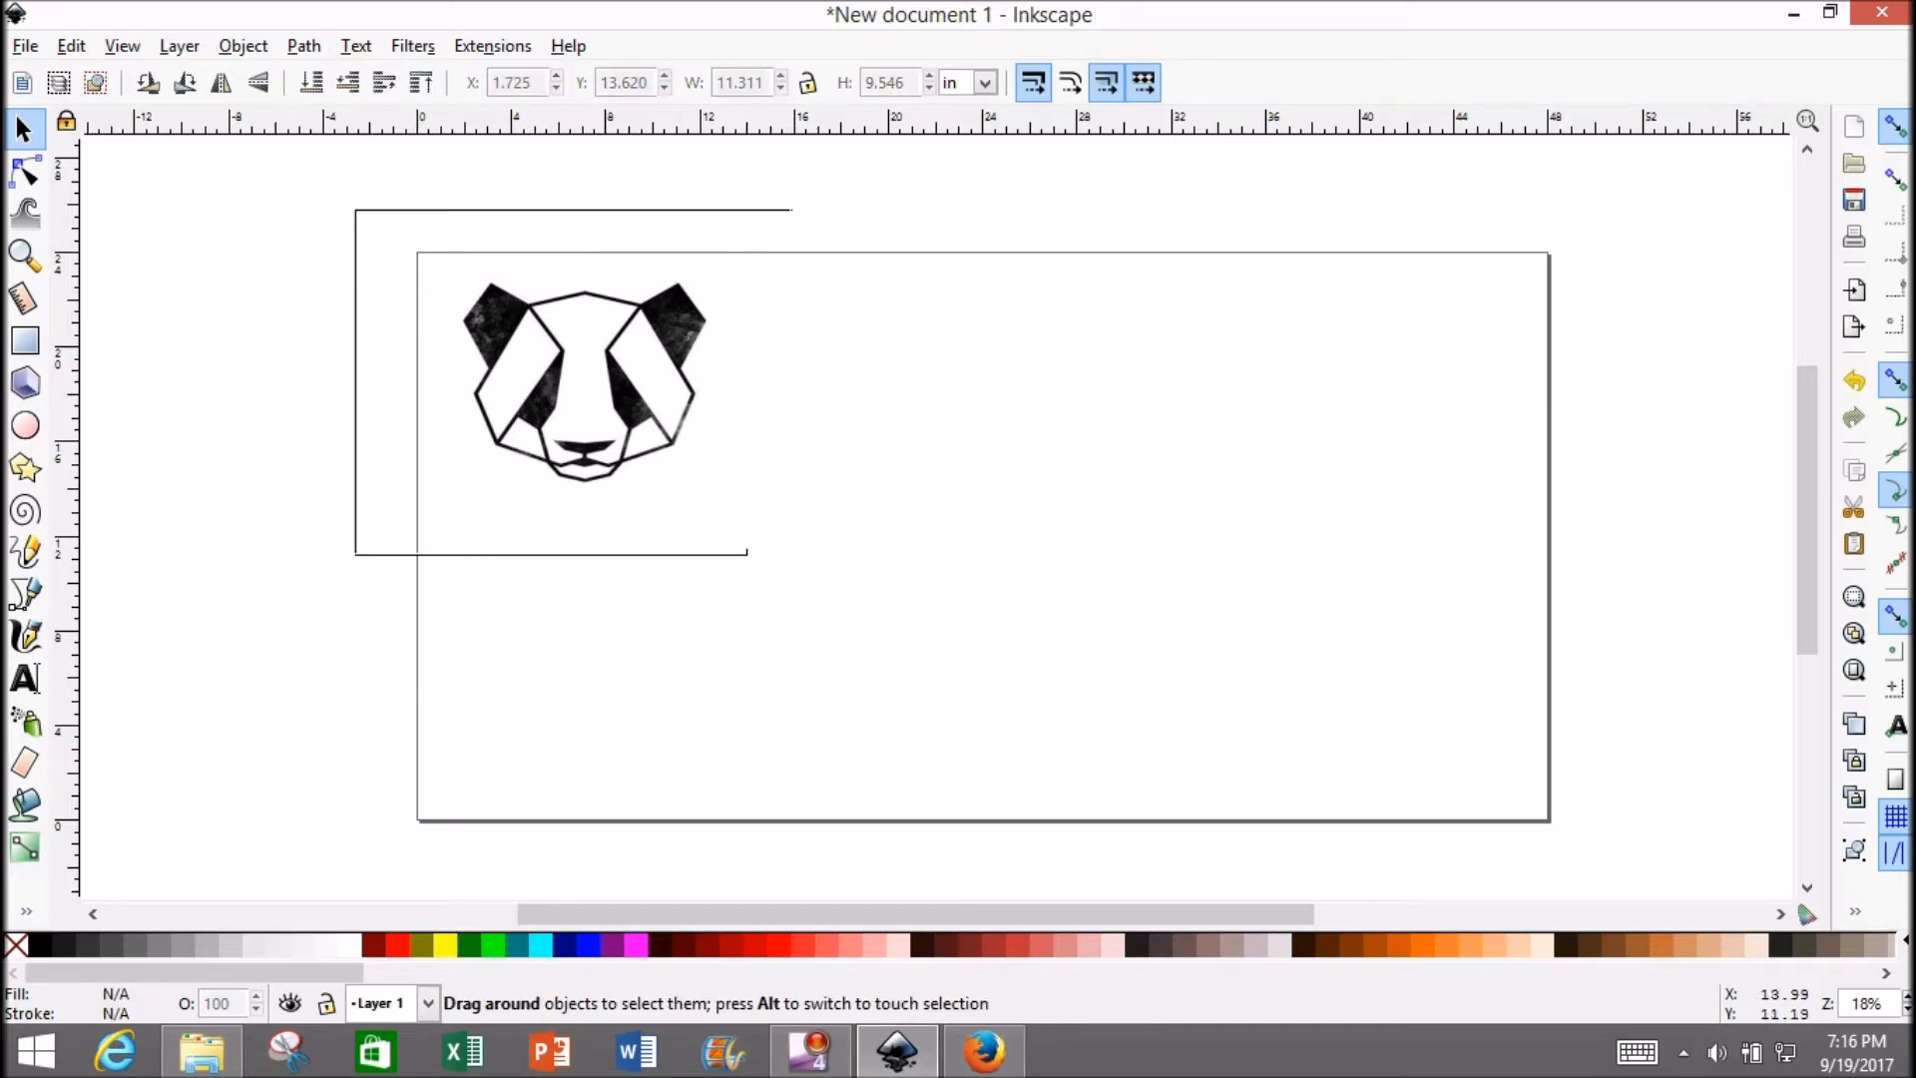
click(591, 383)
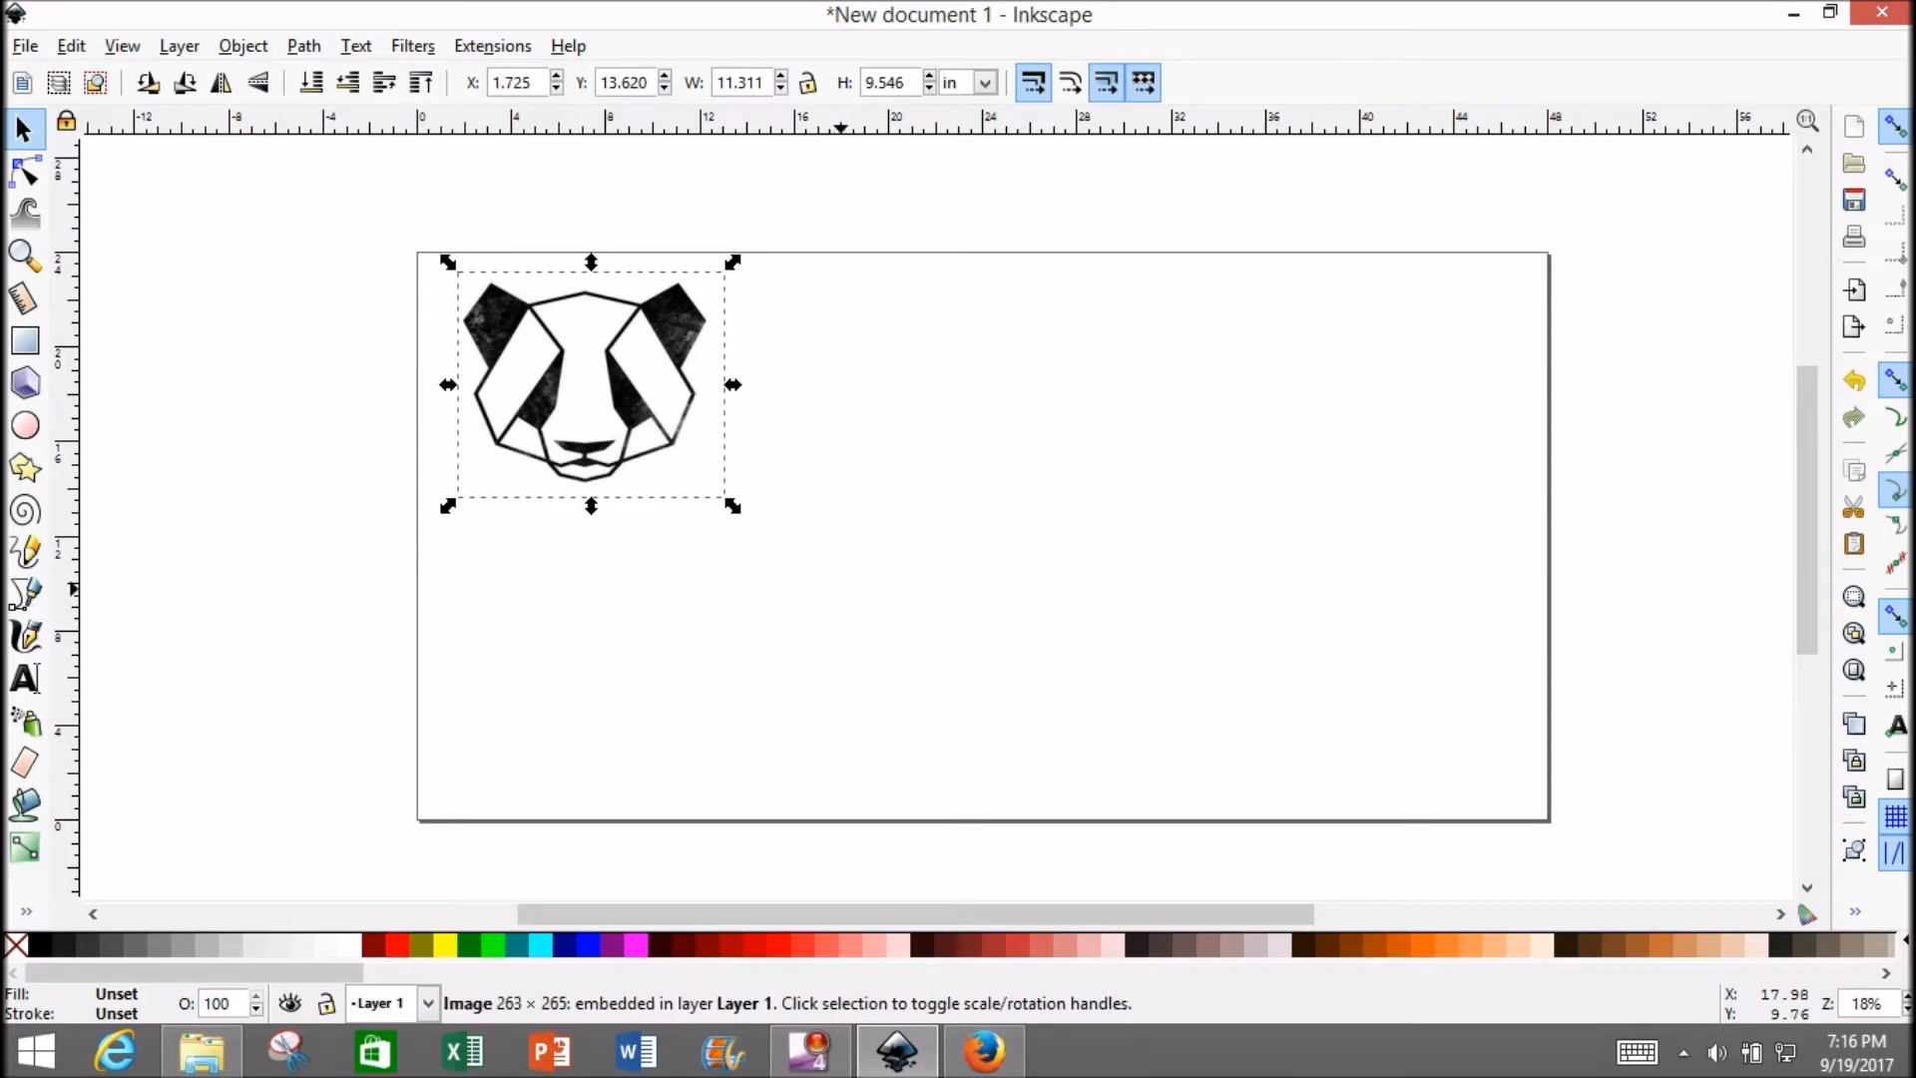
Trace Bitmap with brightness cutoff 0.700 and Remove background to create the panda path.
click(303, 46)
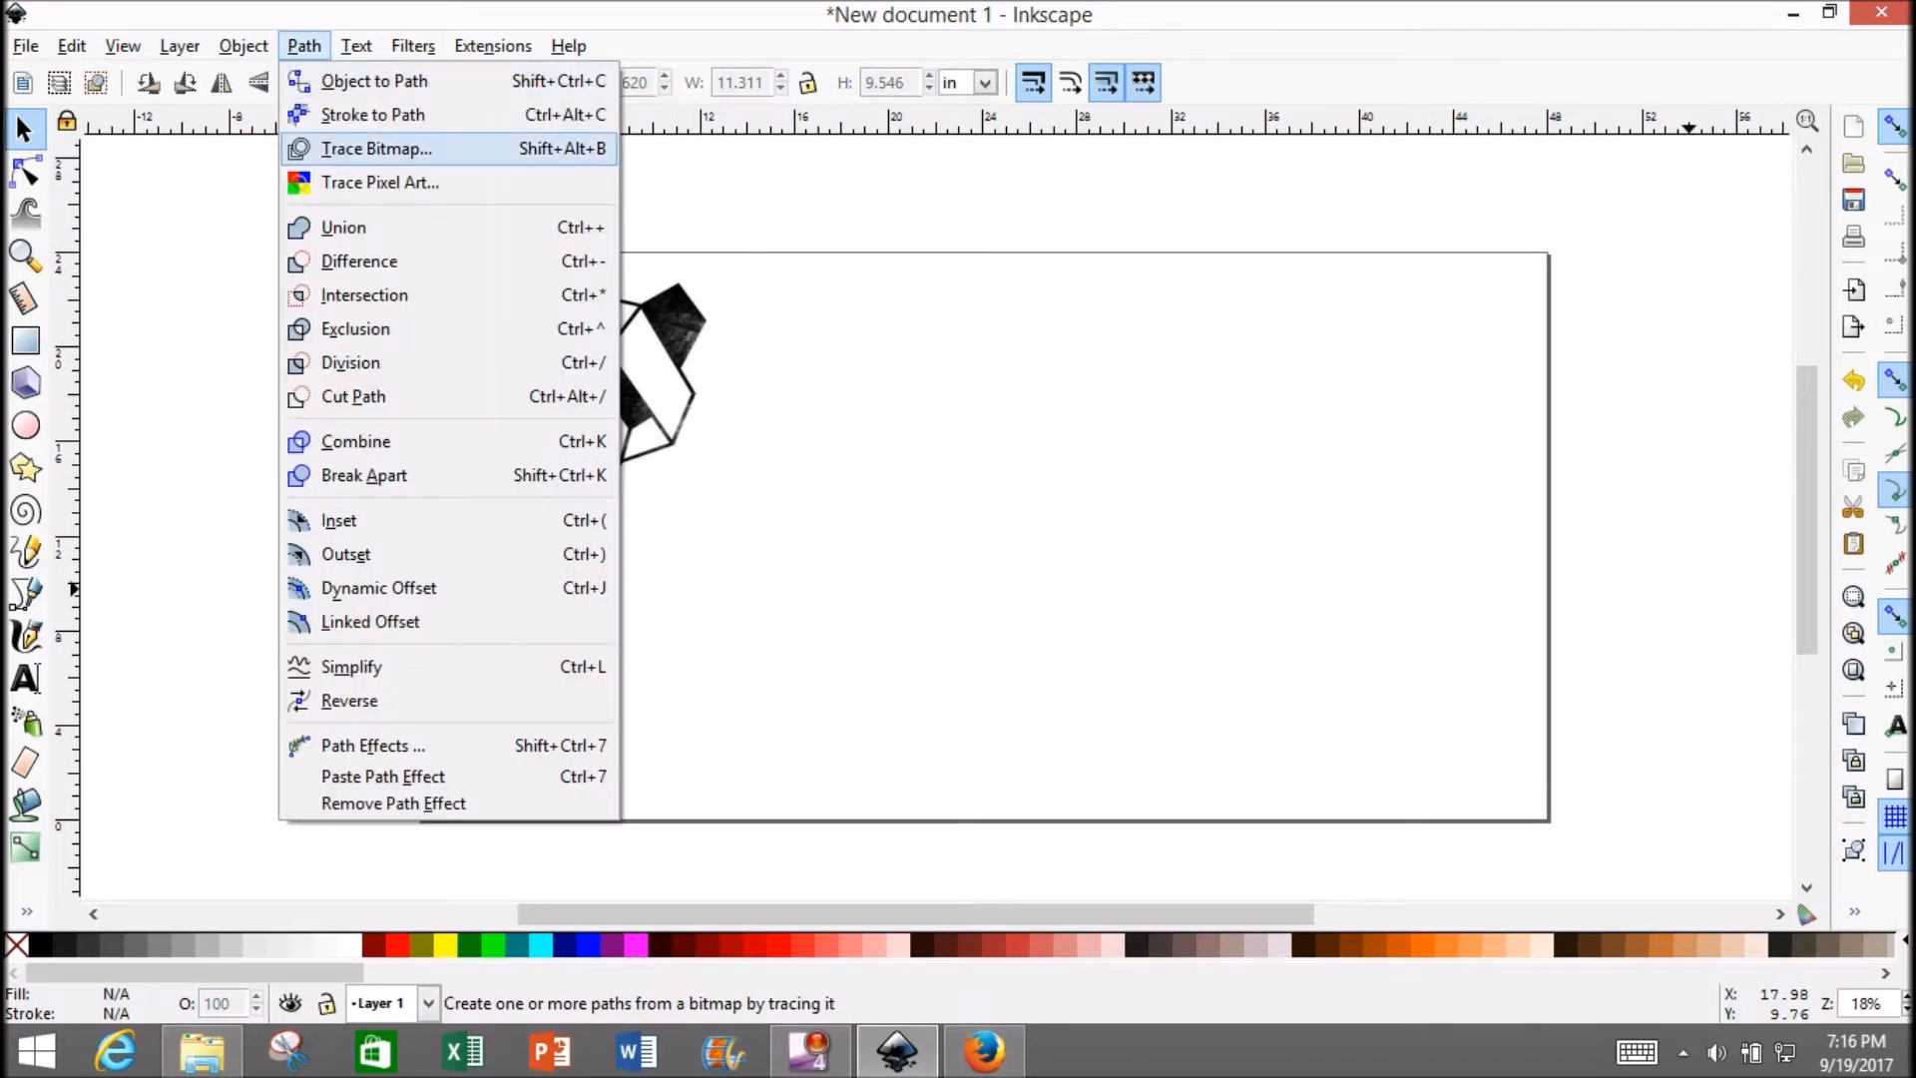
click(377, 147)
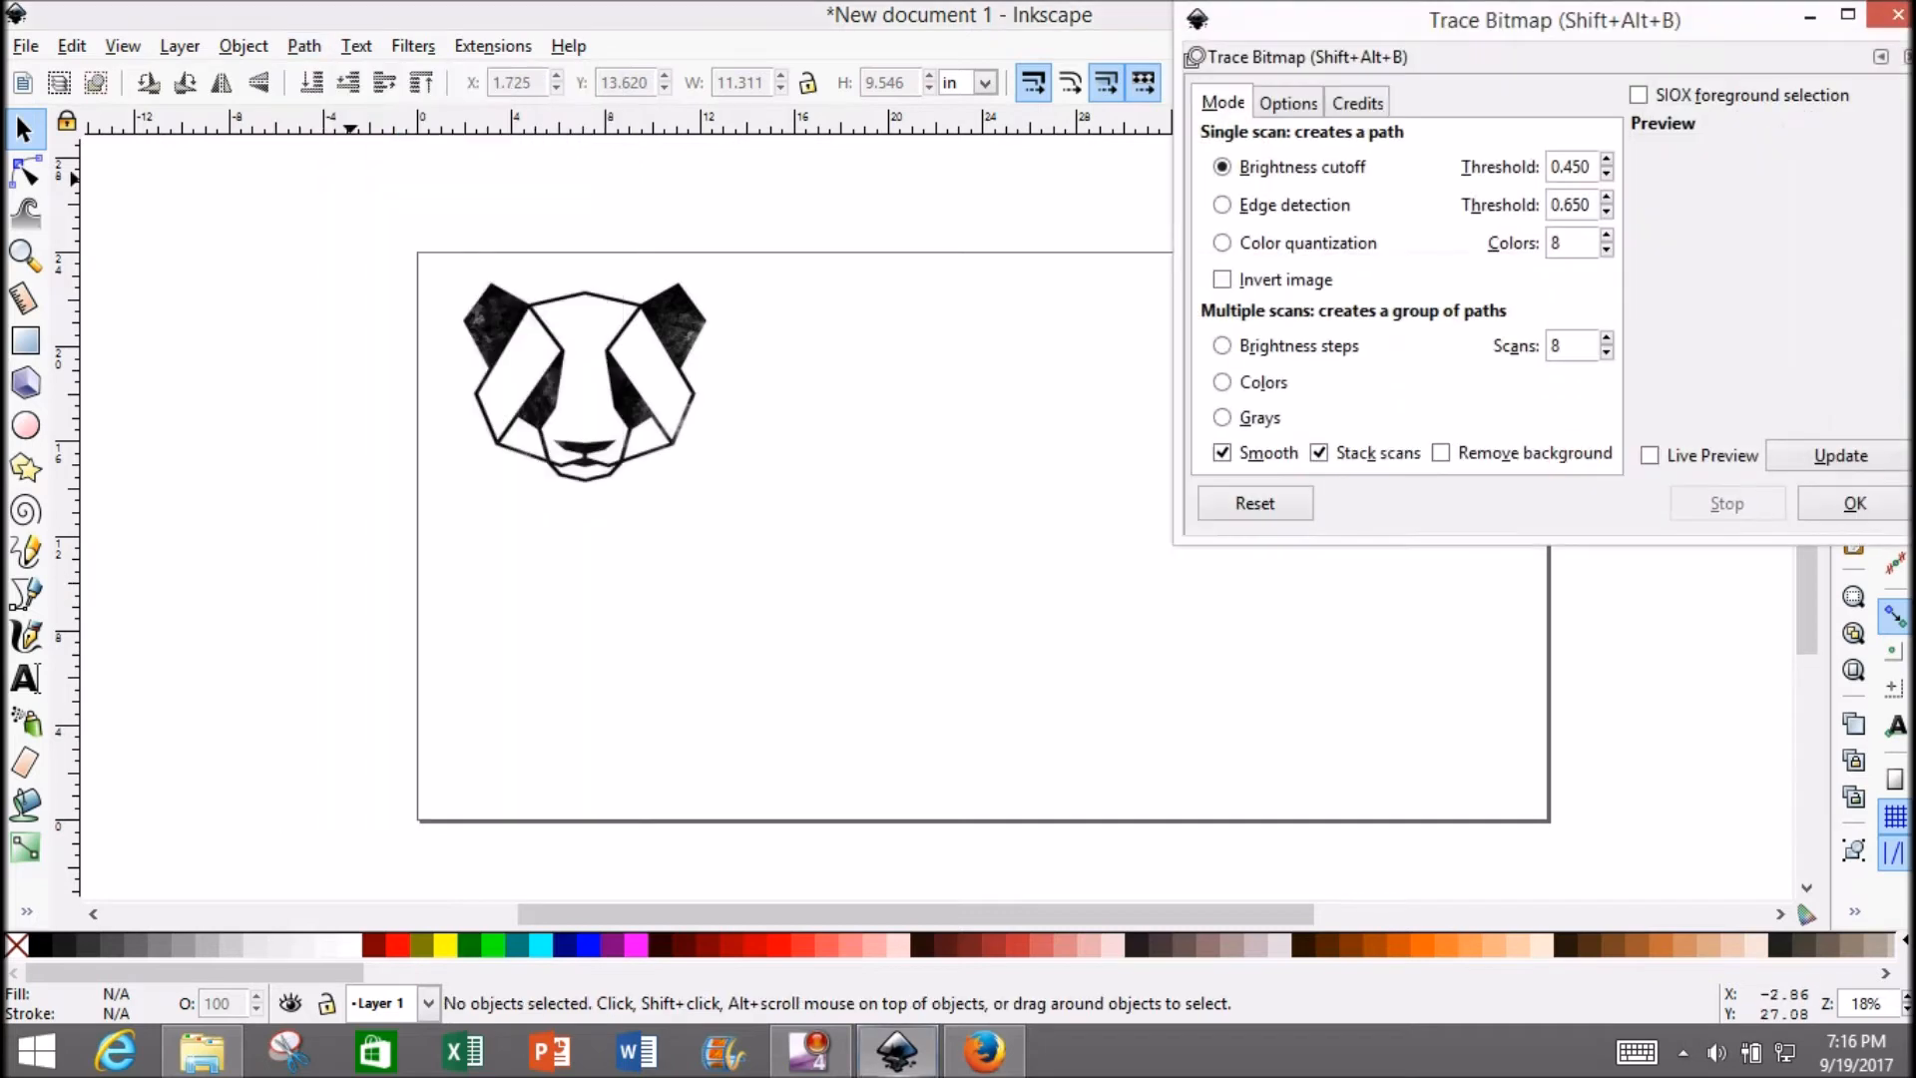
drag(1553, 20, 1369, 172)
text(0.690)
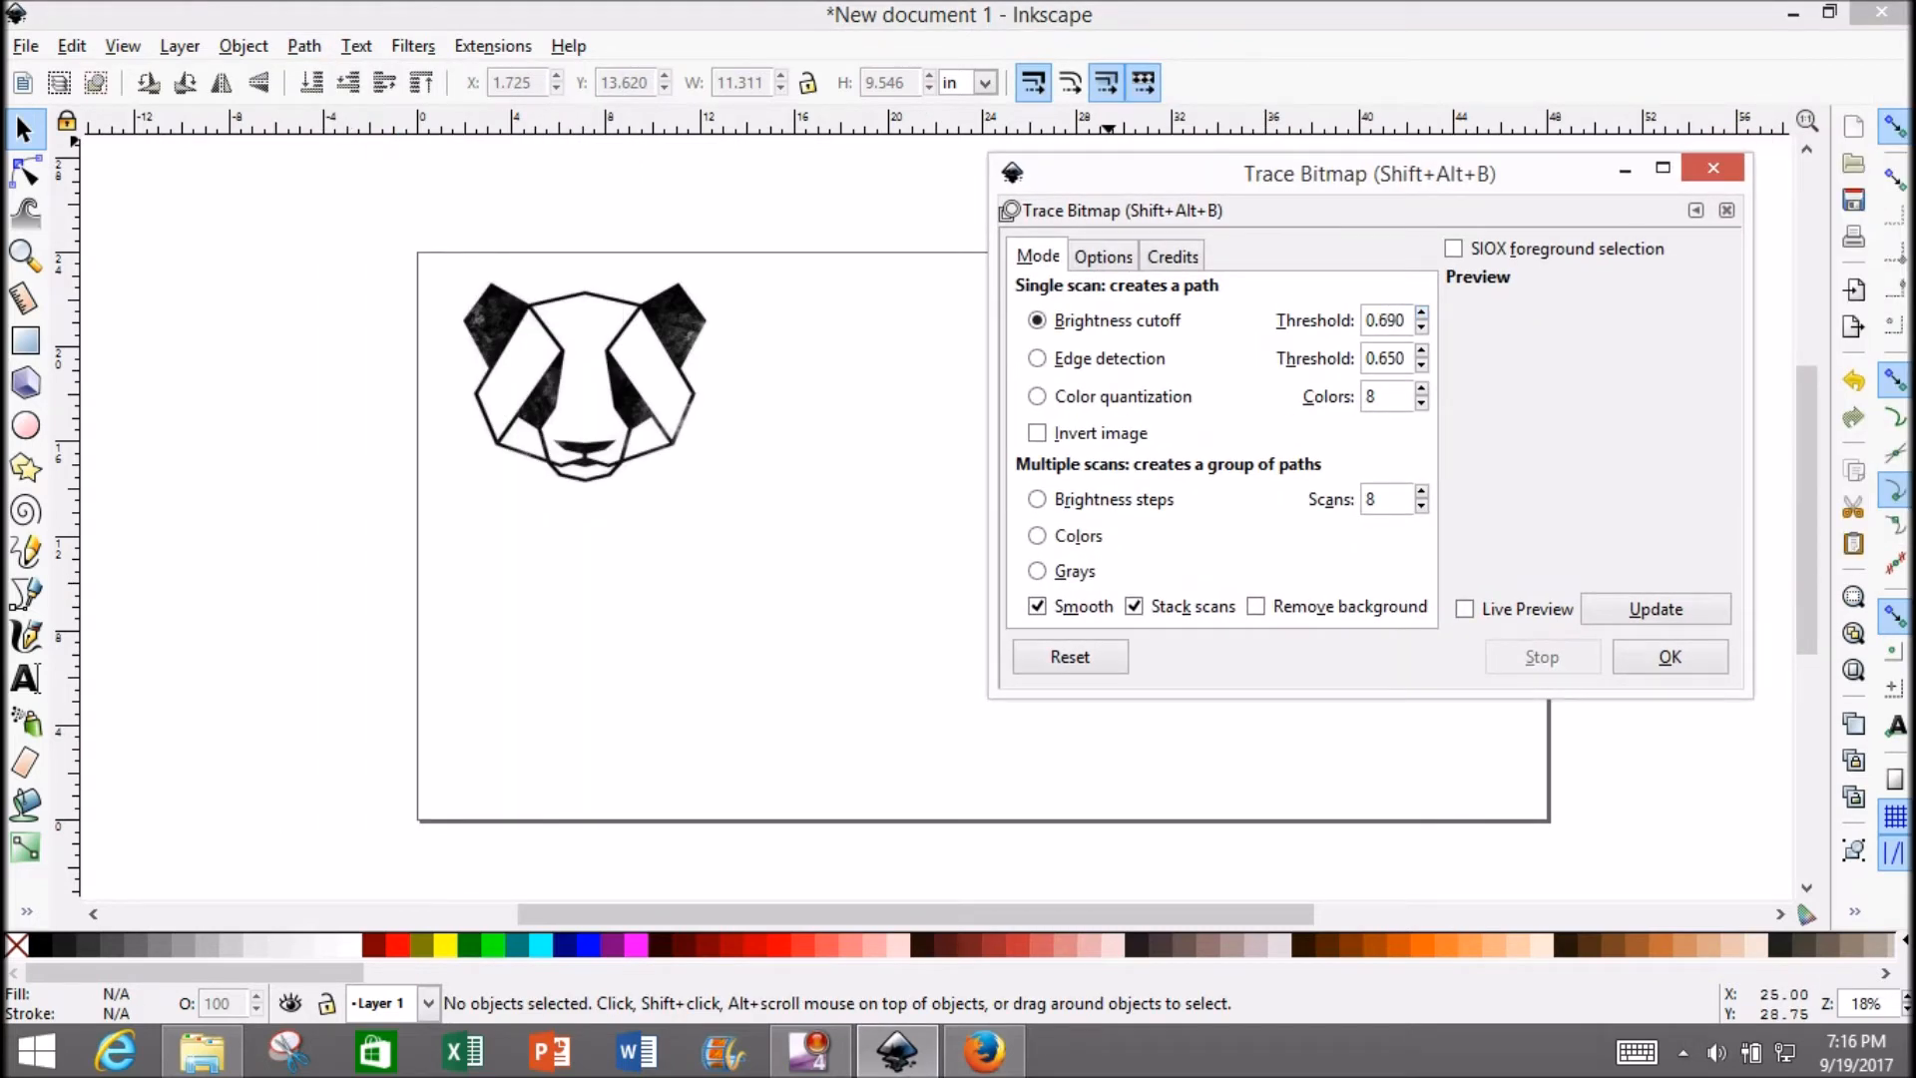
click(1422, 313)
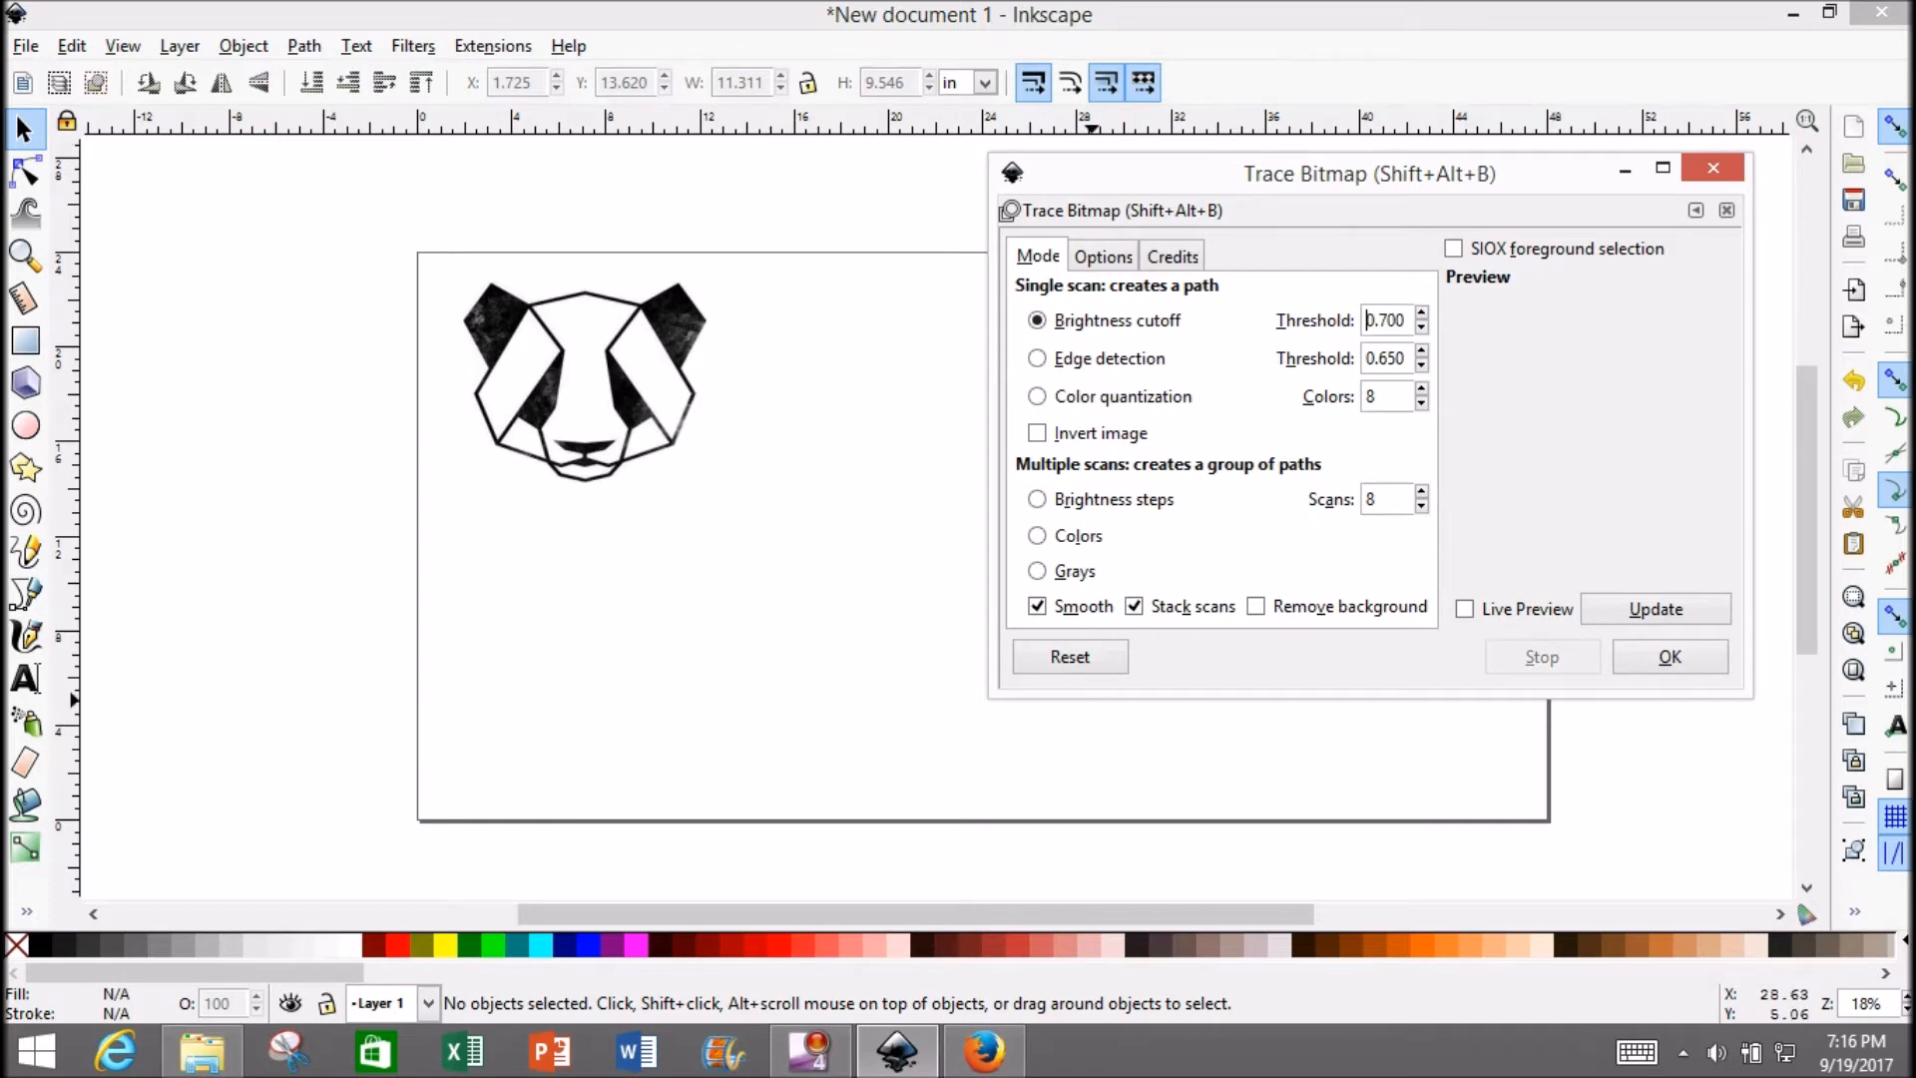
click(1256, 607)
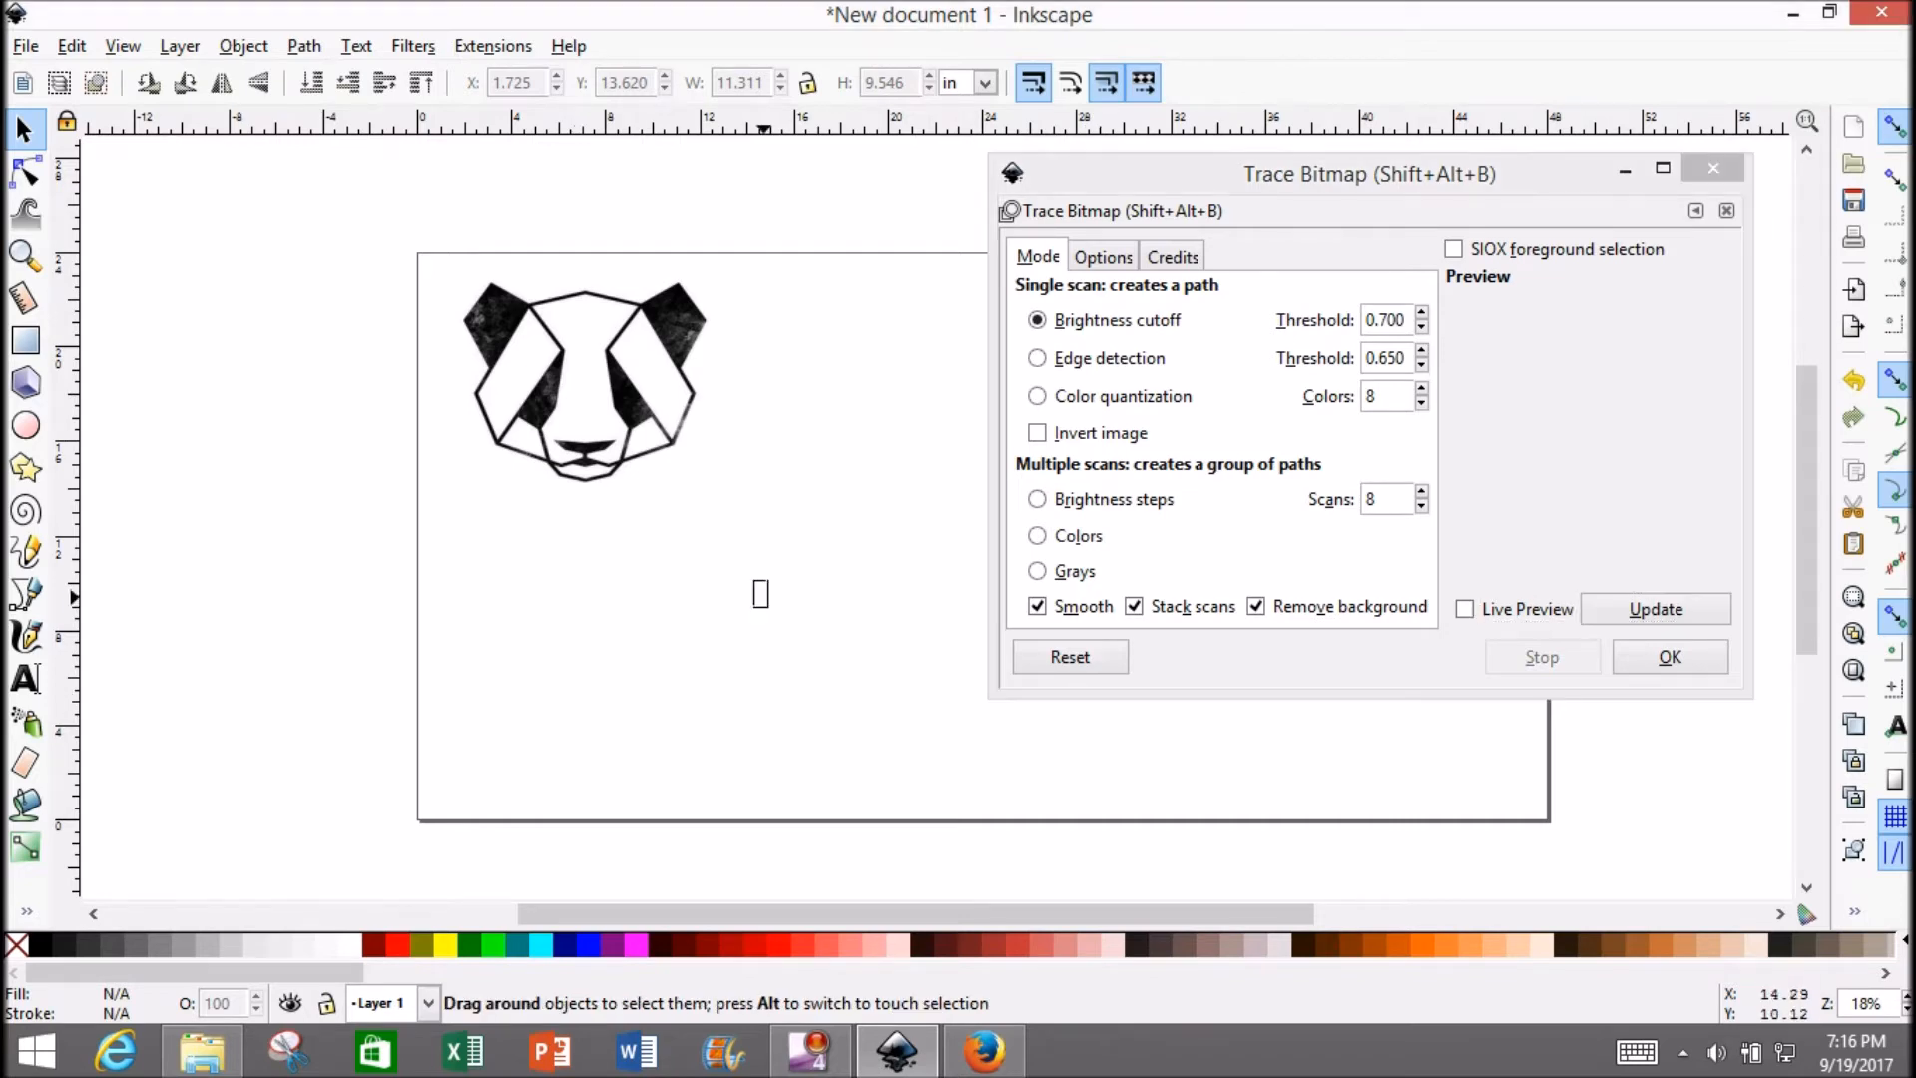
click(1657, 609)
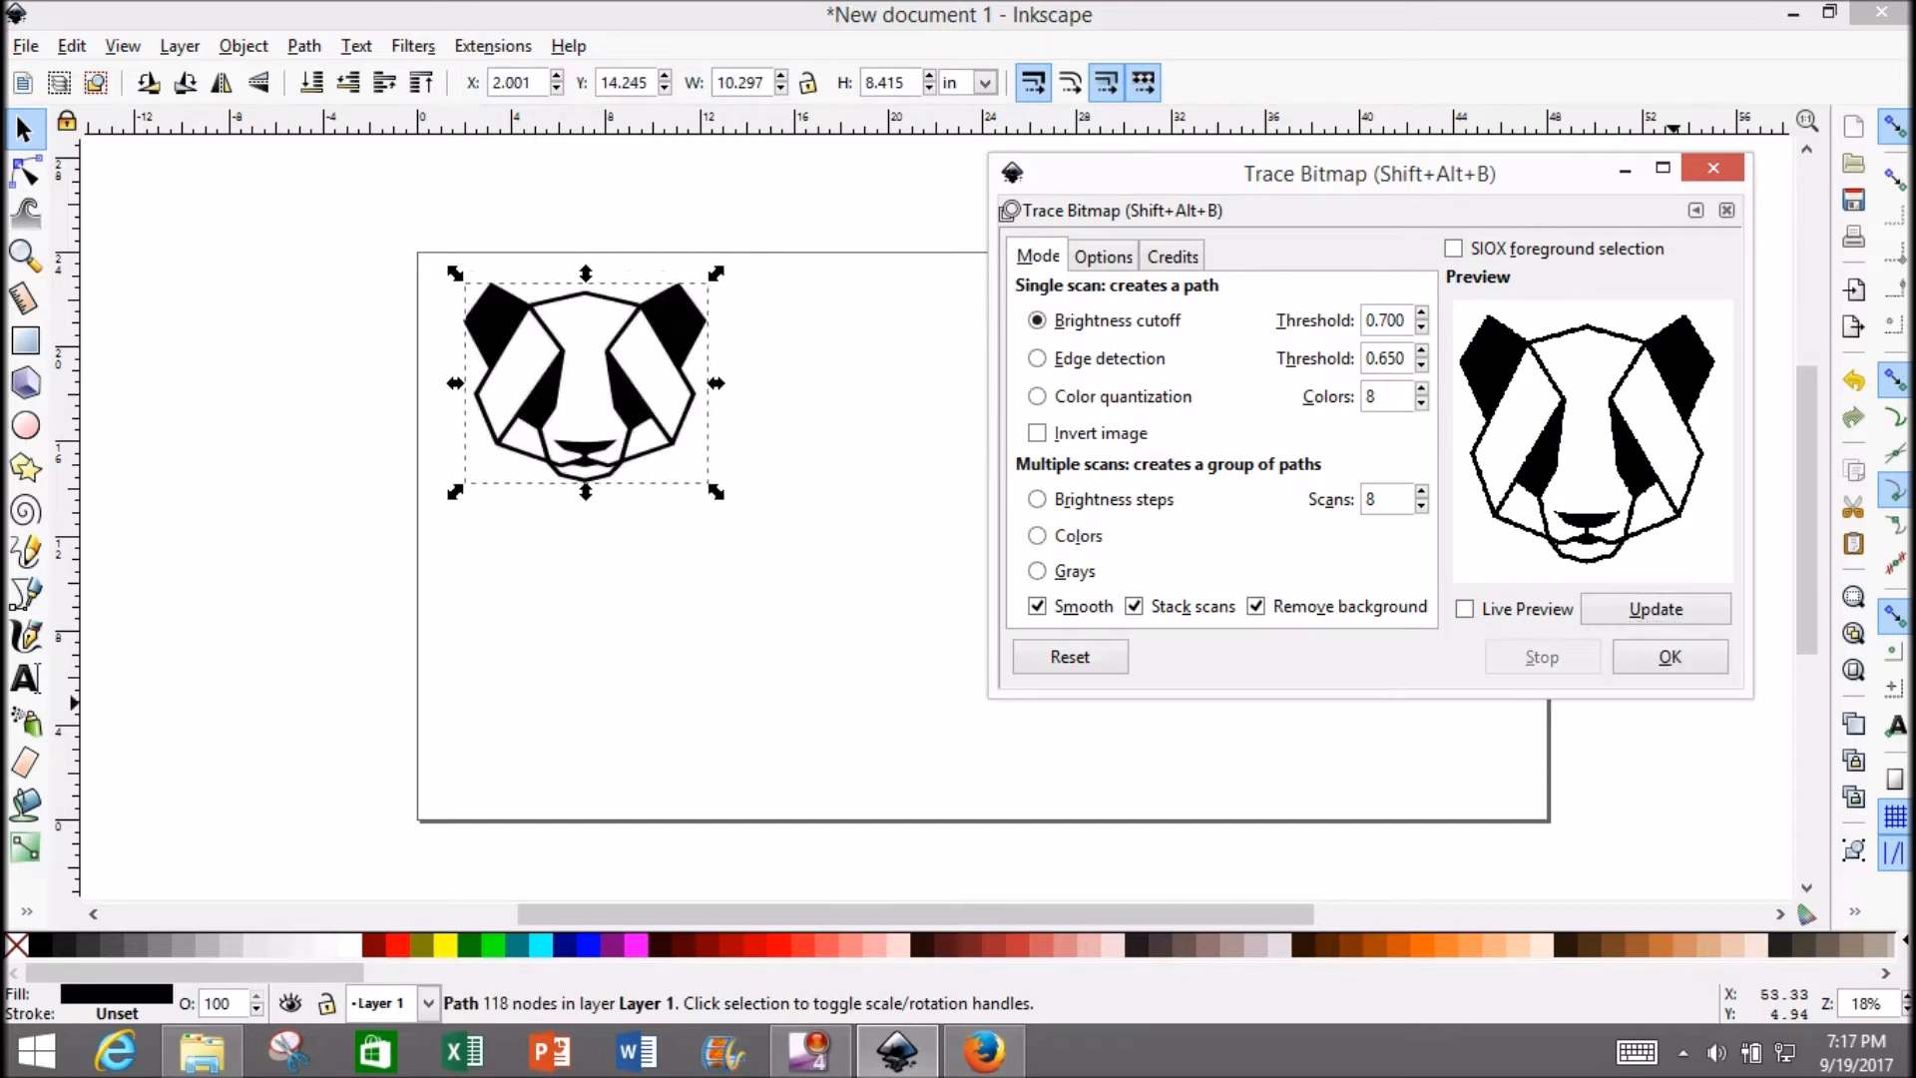
Delete the original panda photo and nudge the traced path left near the page top.
click(1713, 167)
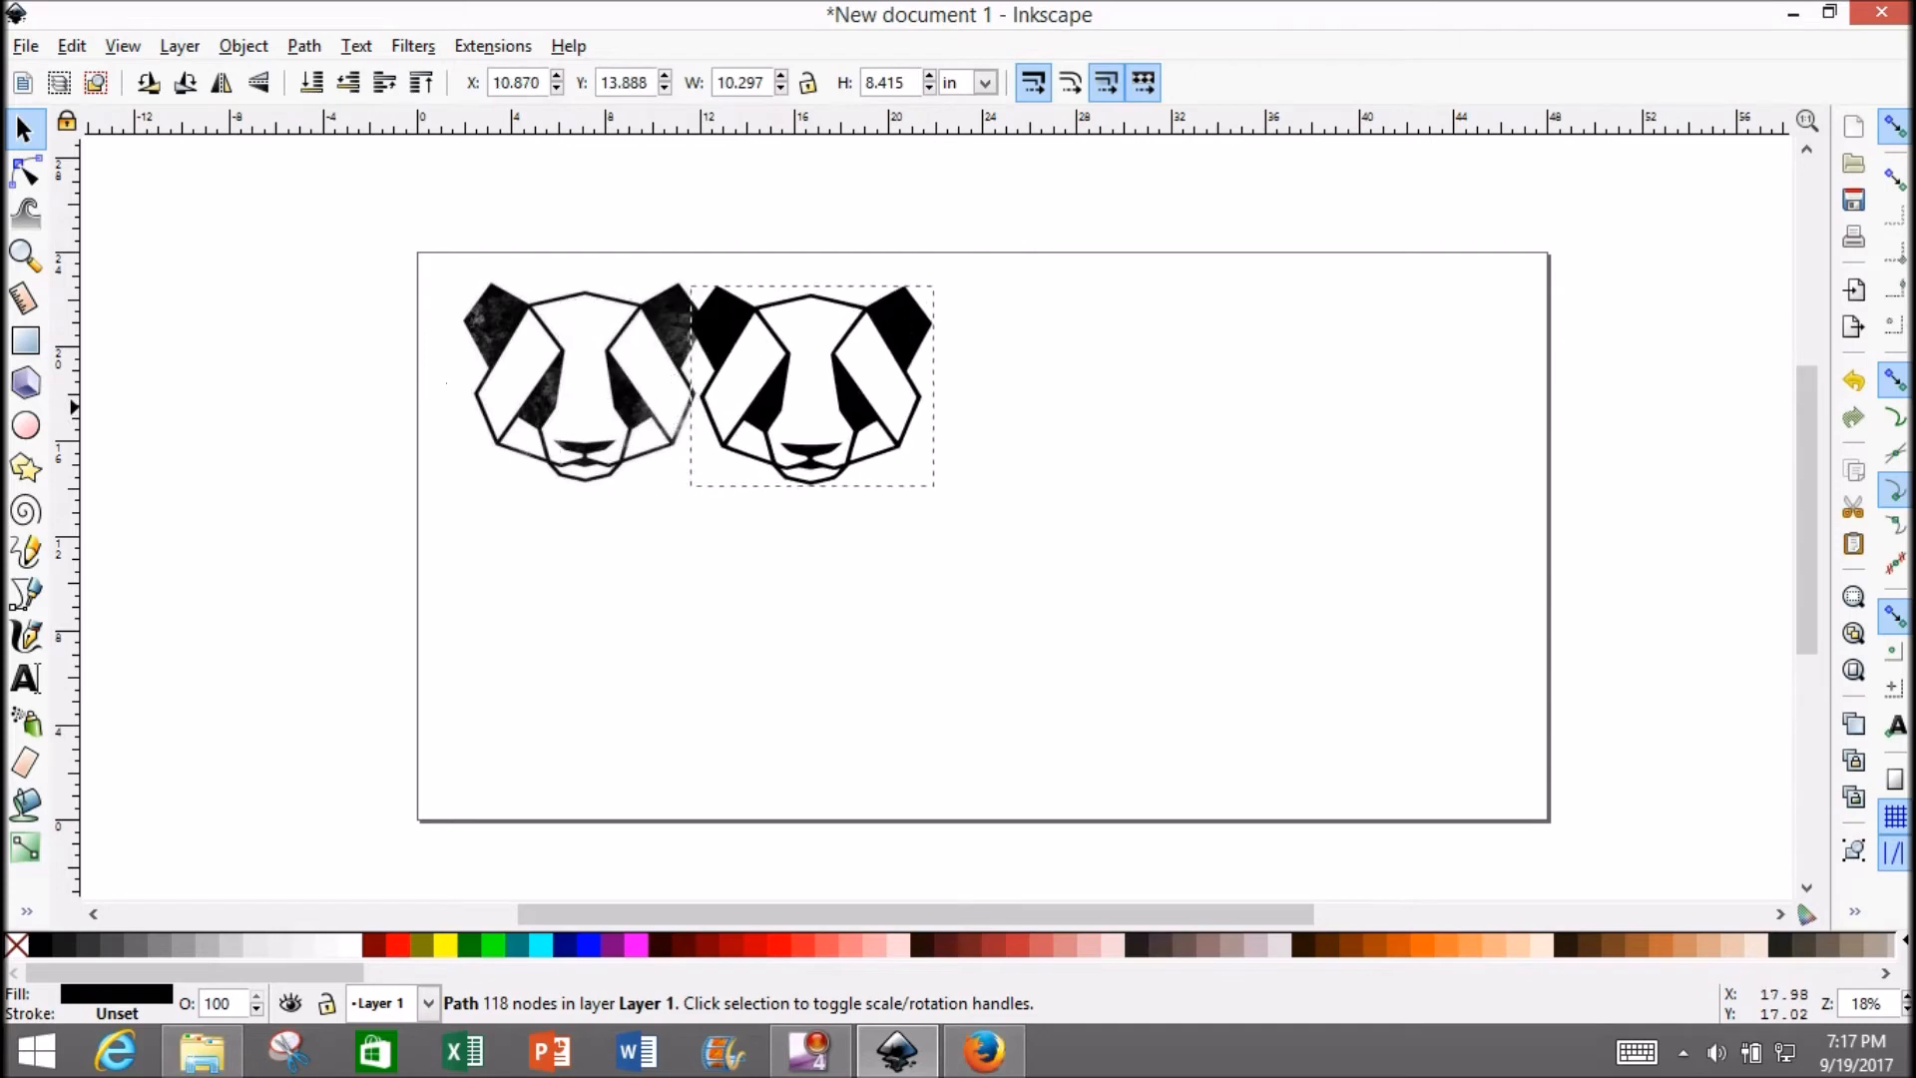
drag(782, 385, 812, 379)
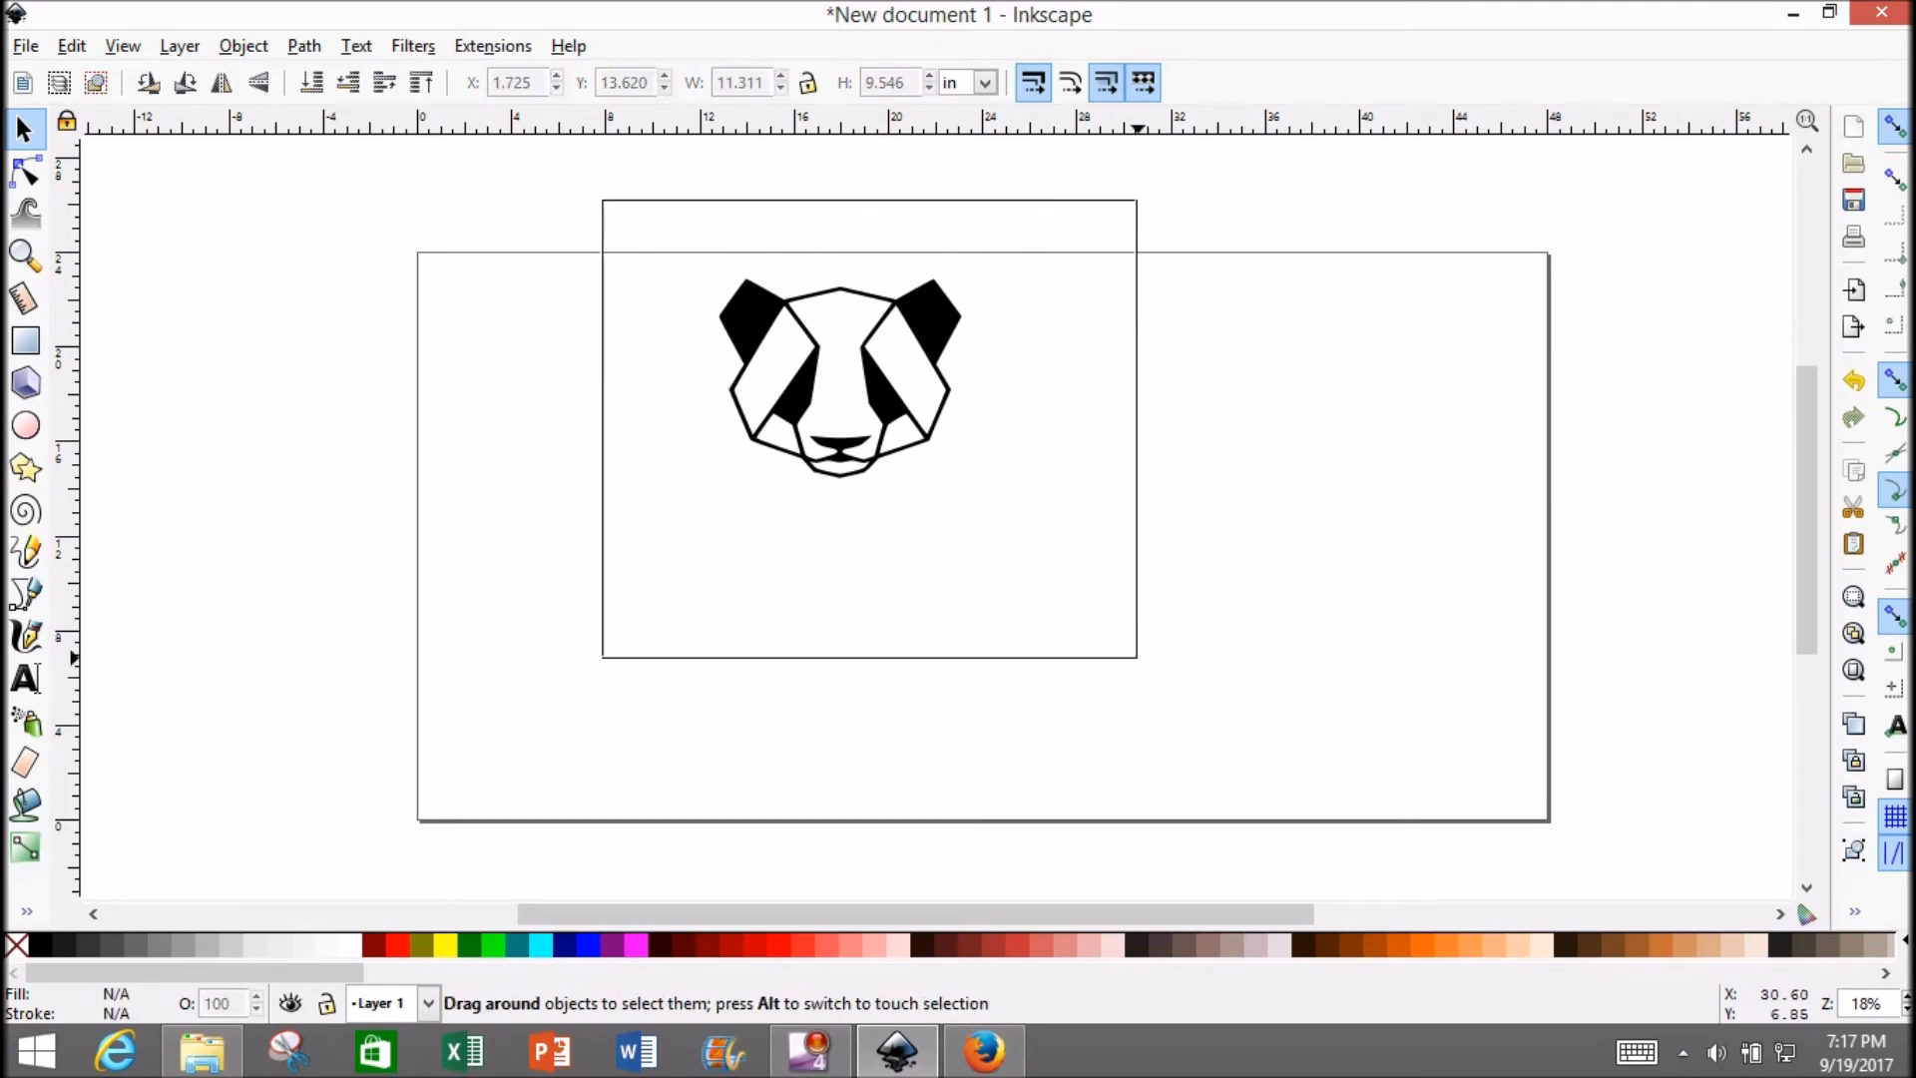
click(830, 377)
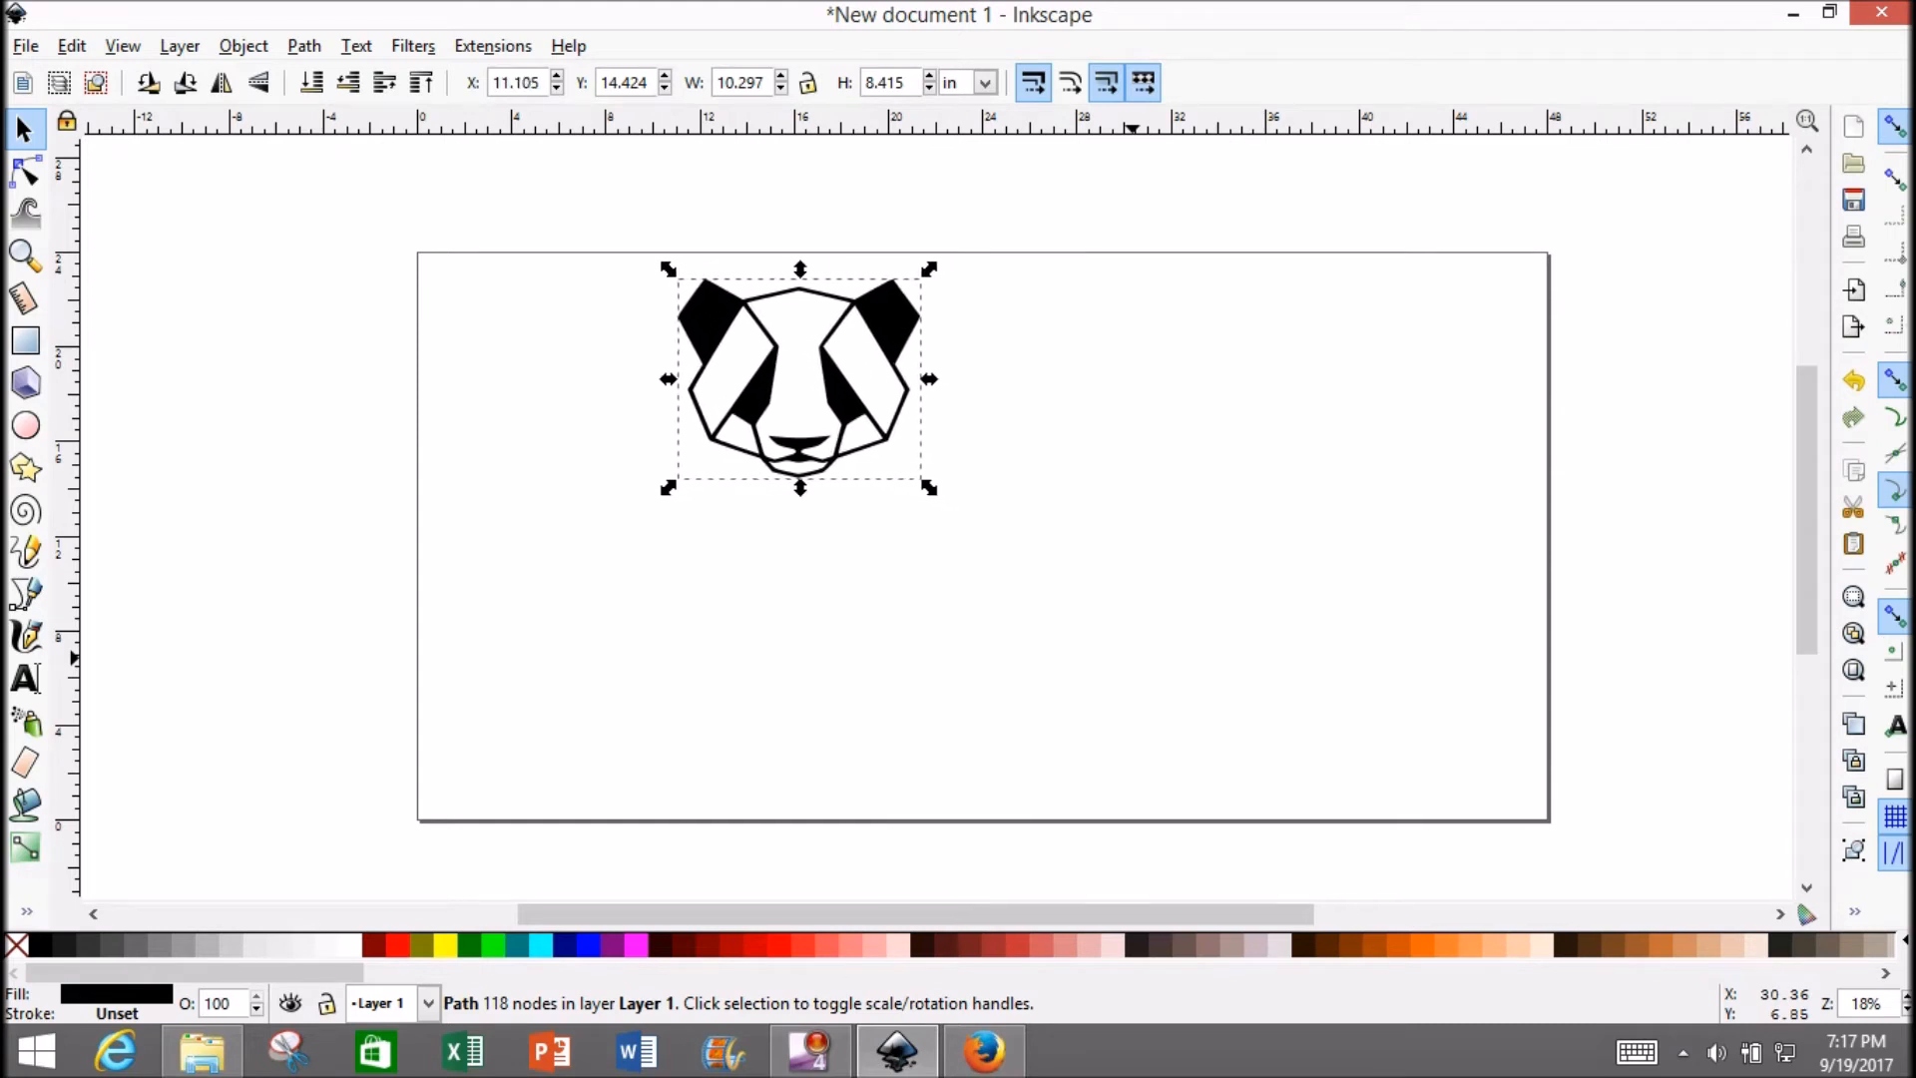
drag(799, 379, 766, 379)
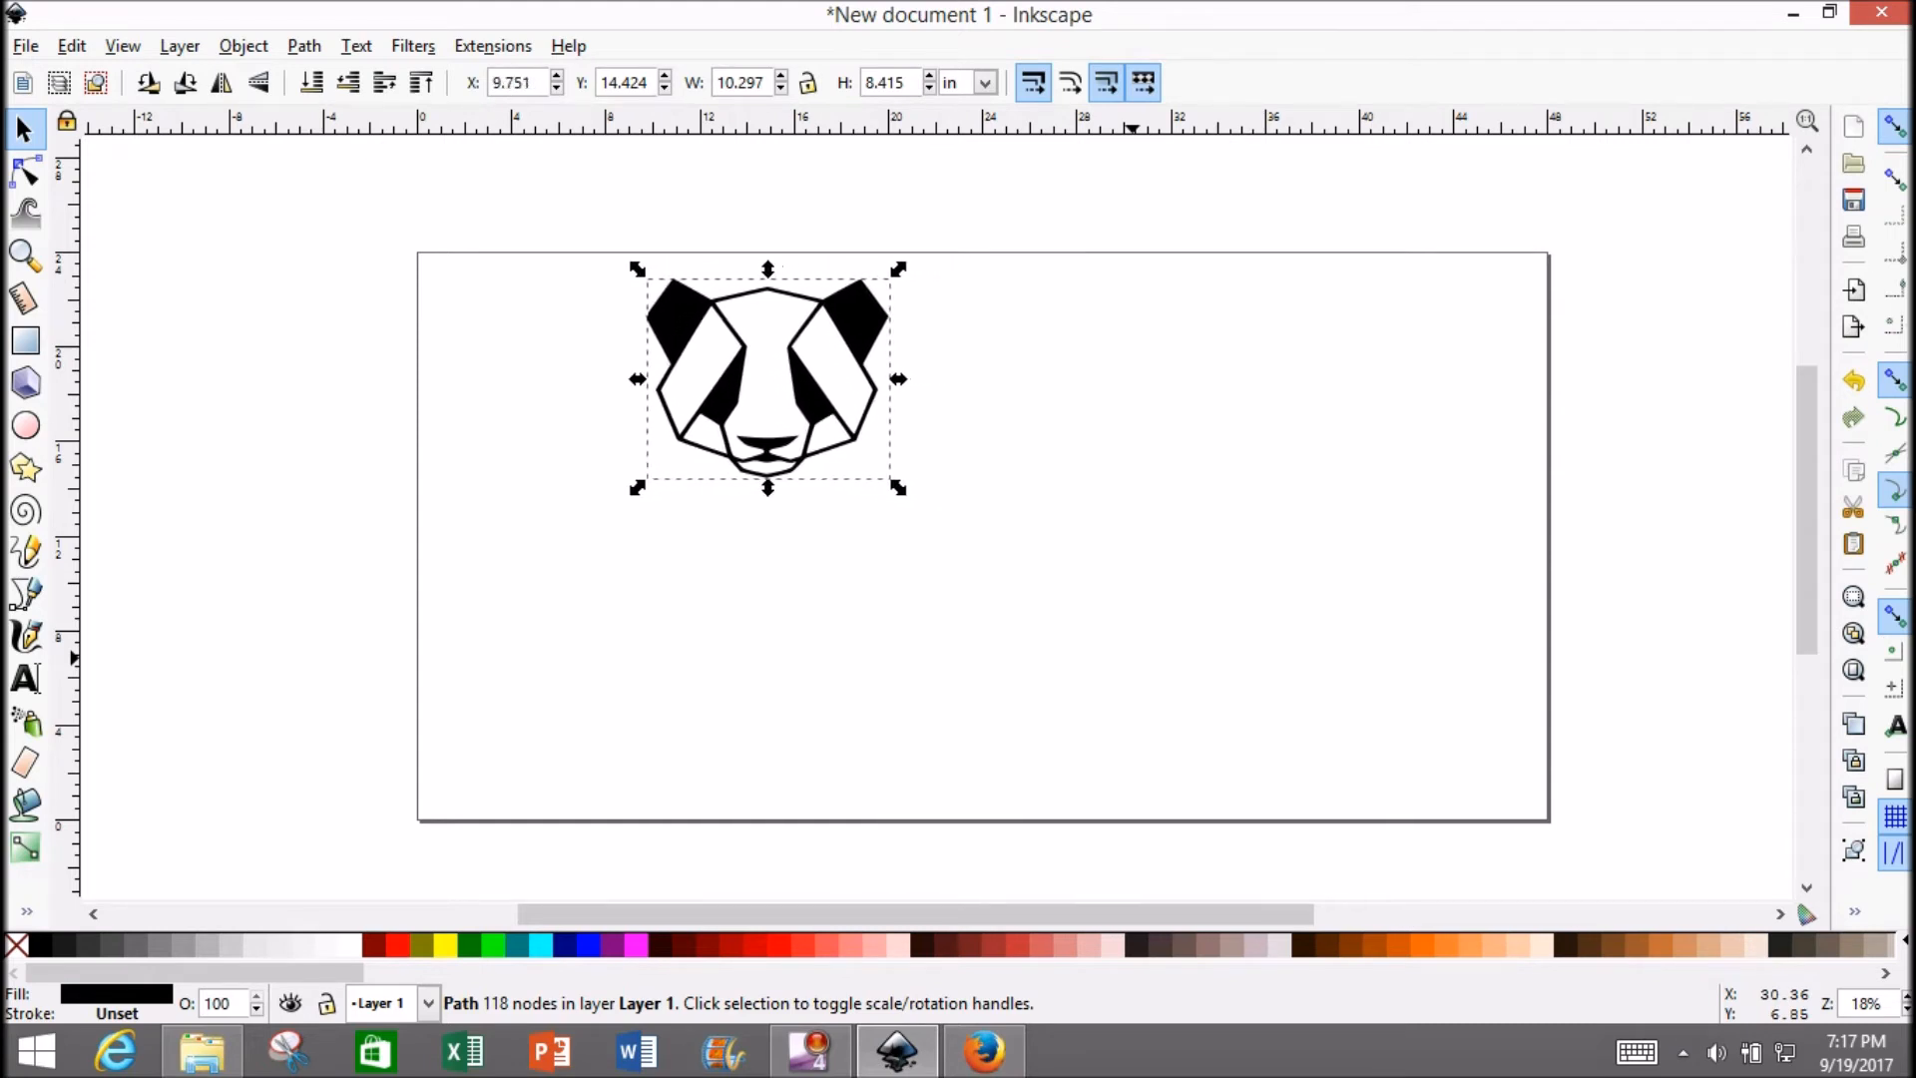
drag(766, 379, 737, 379)
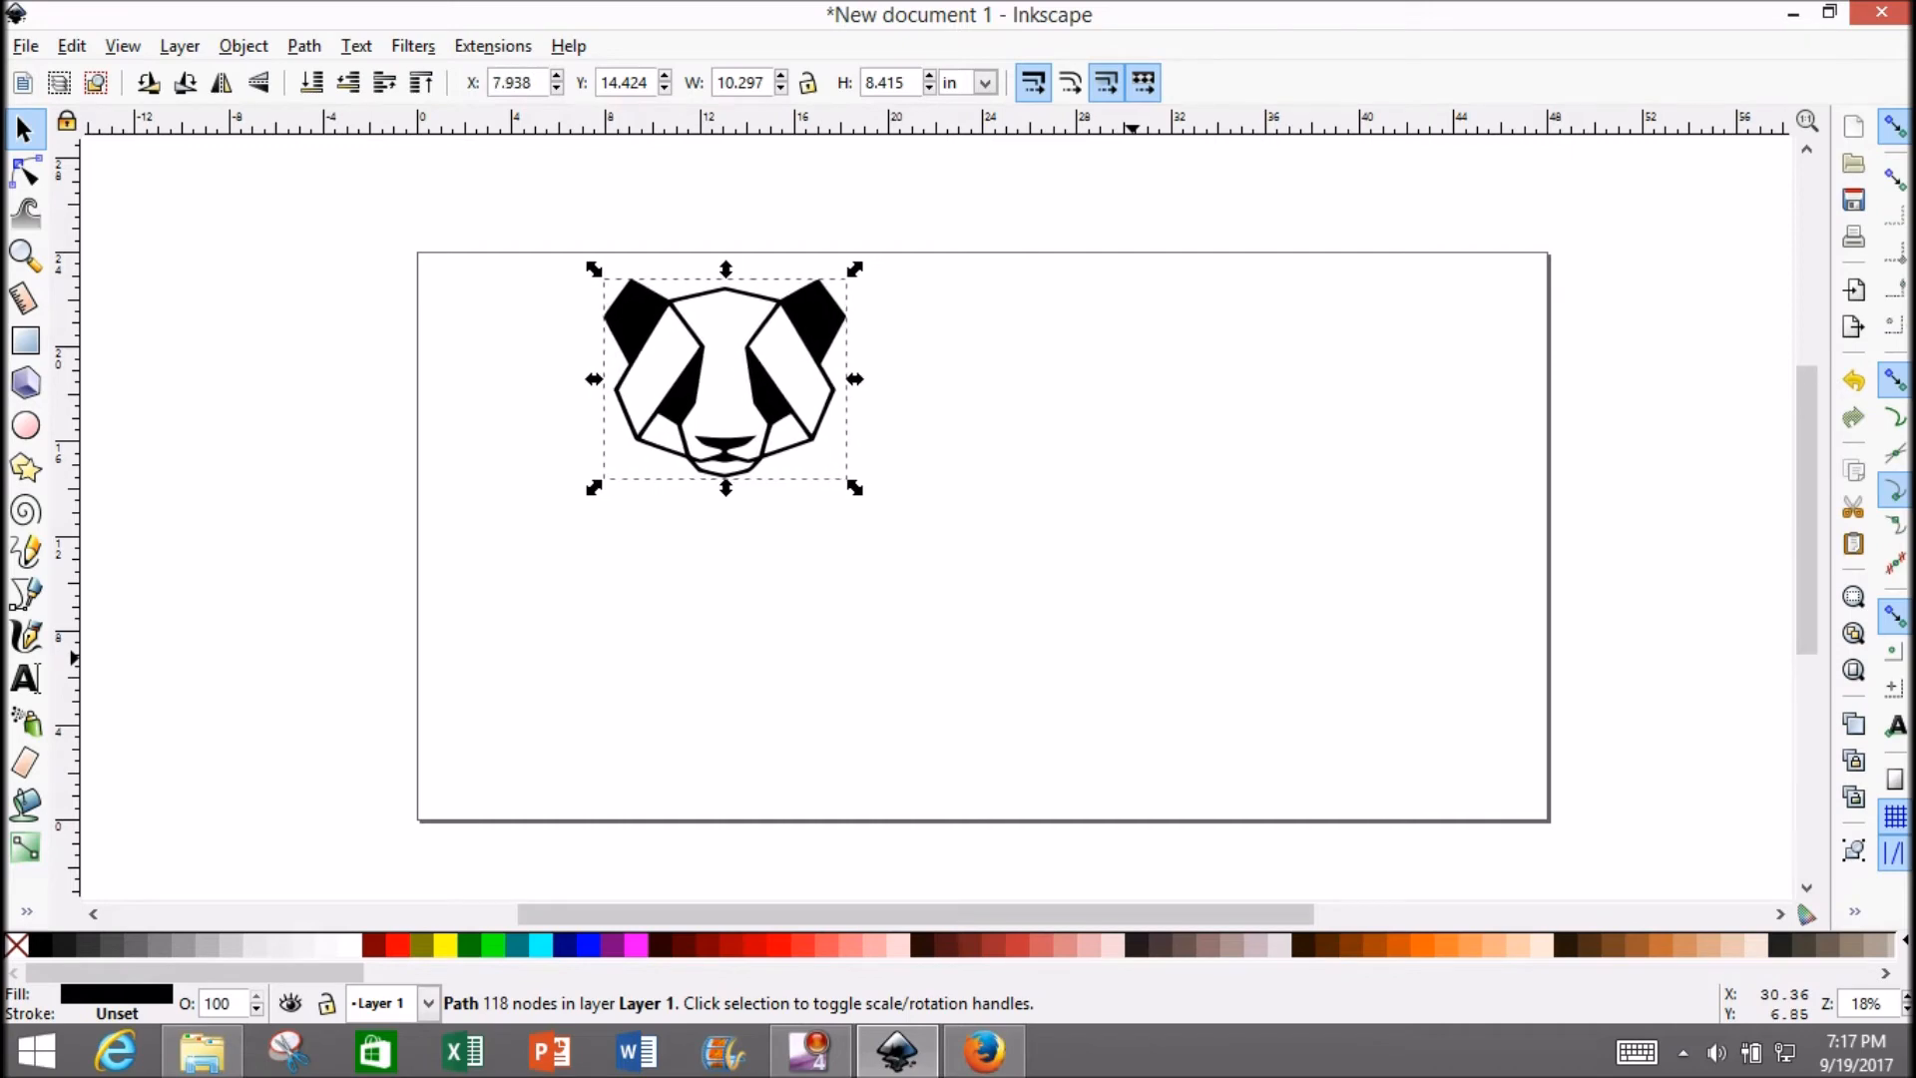
click(738, 81)
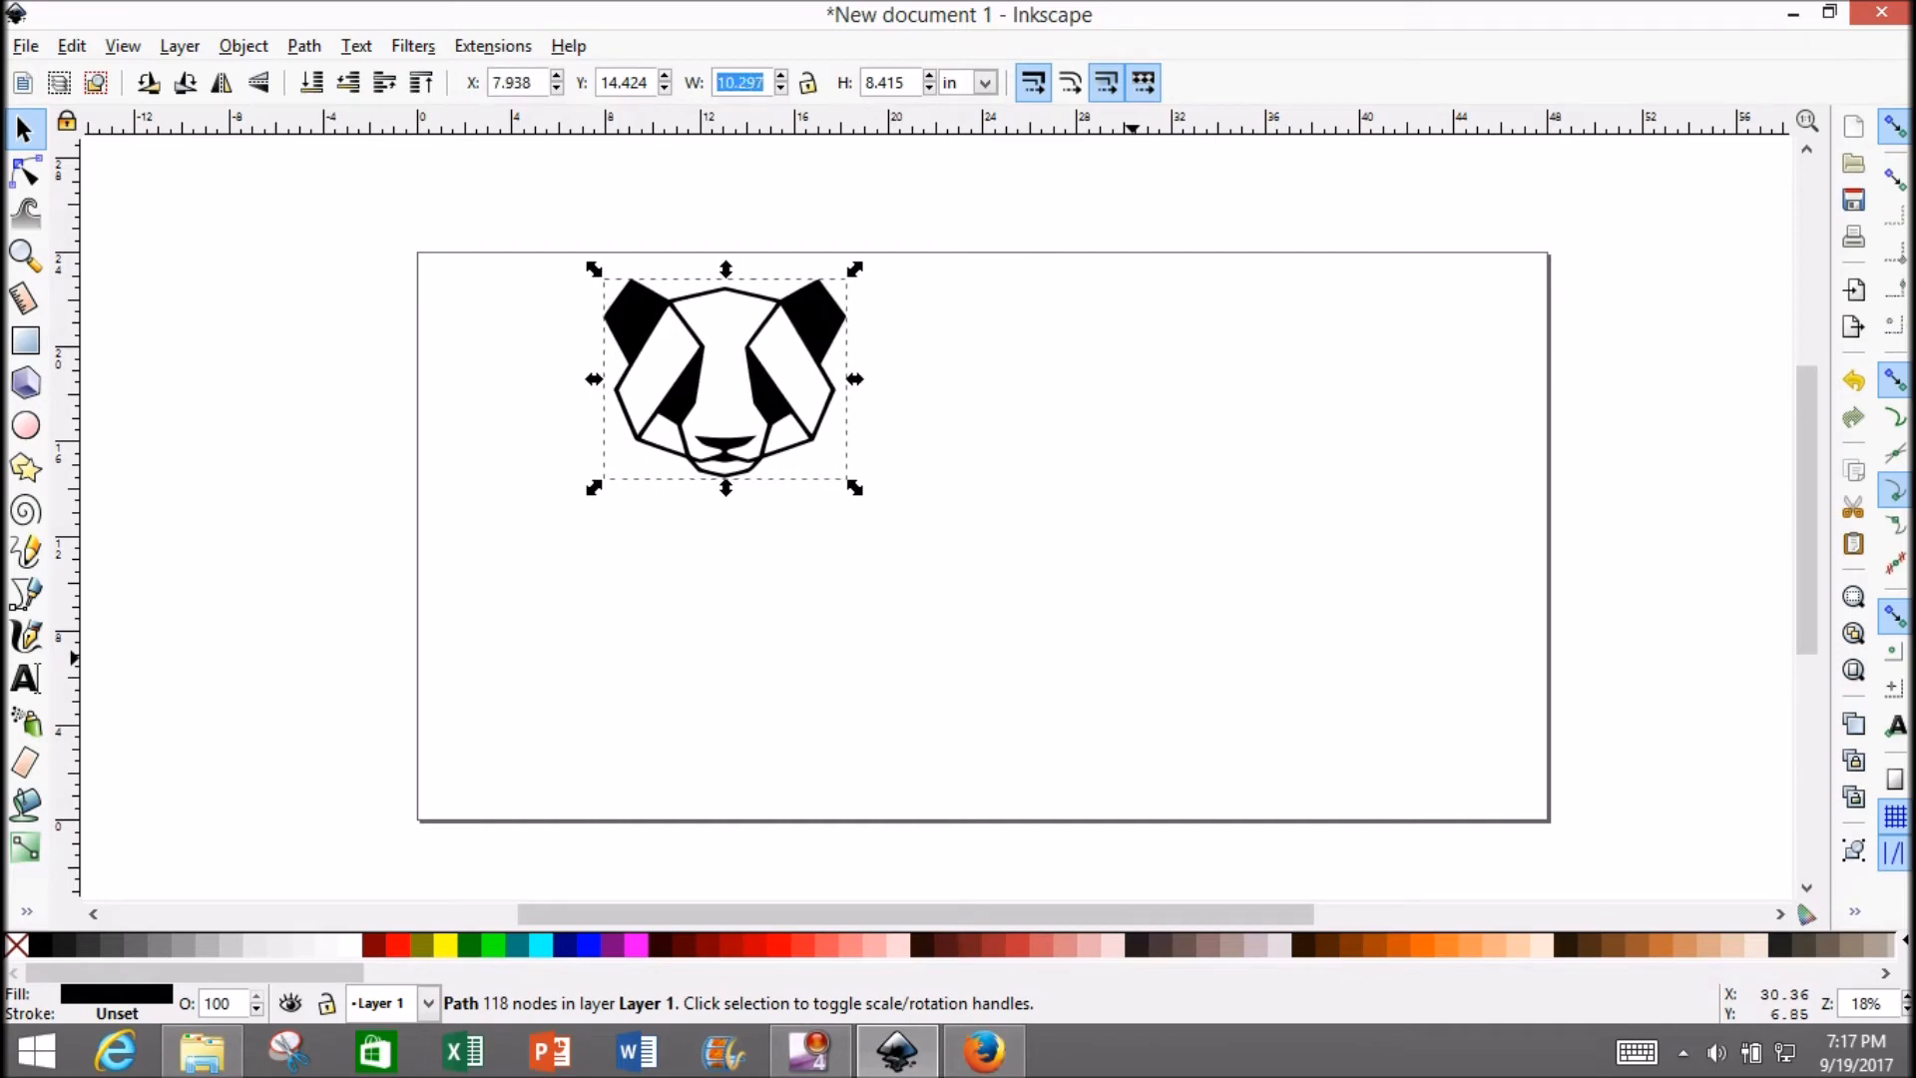
Resize the traced panda to 16 × 14 in and lower it onto the page.
text(16.000)
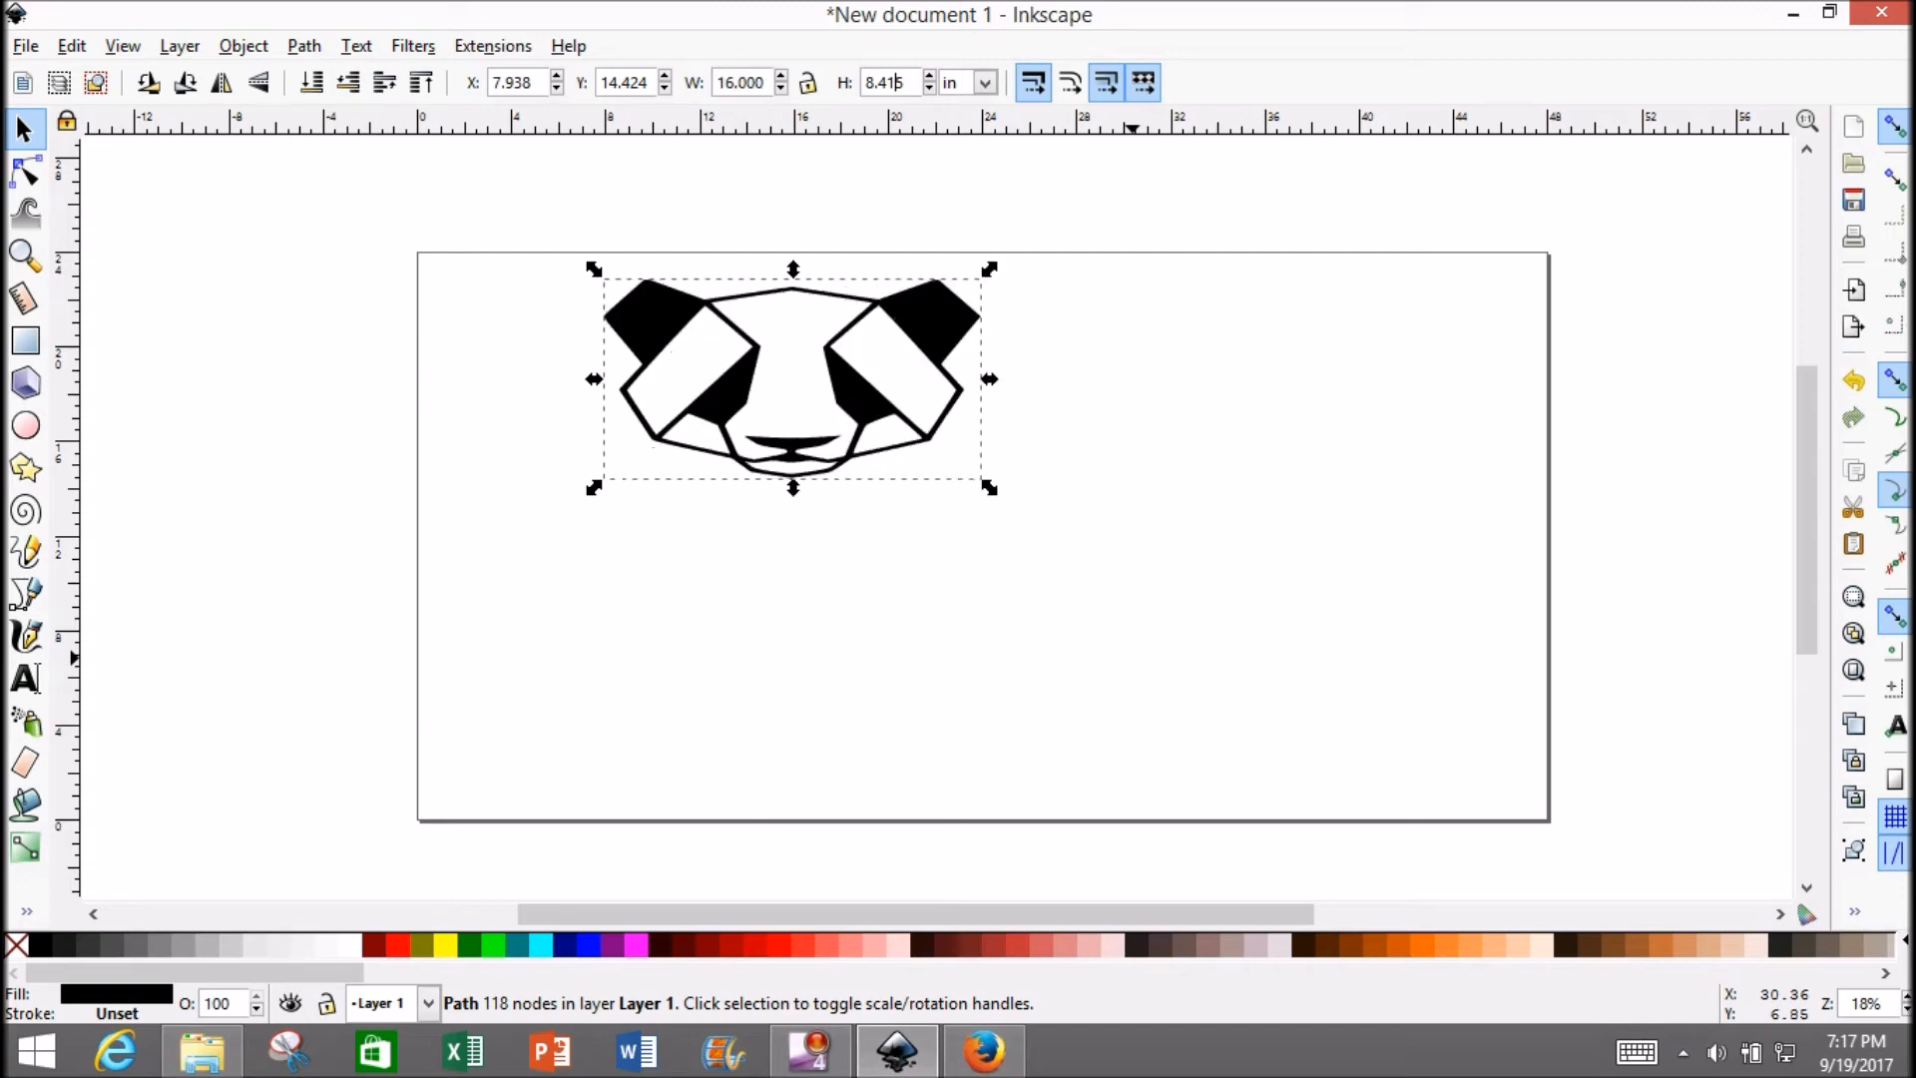
text(14.000)
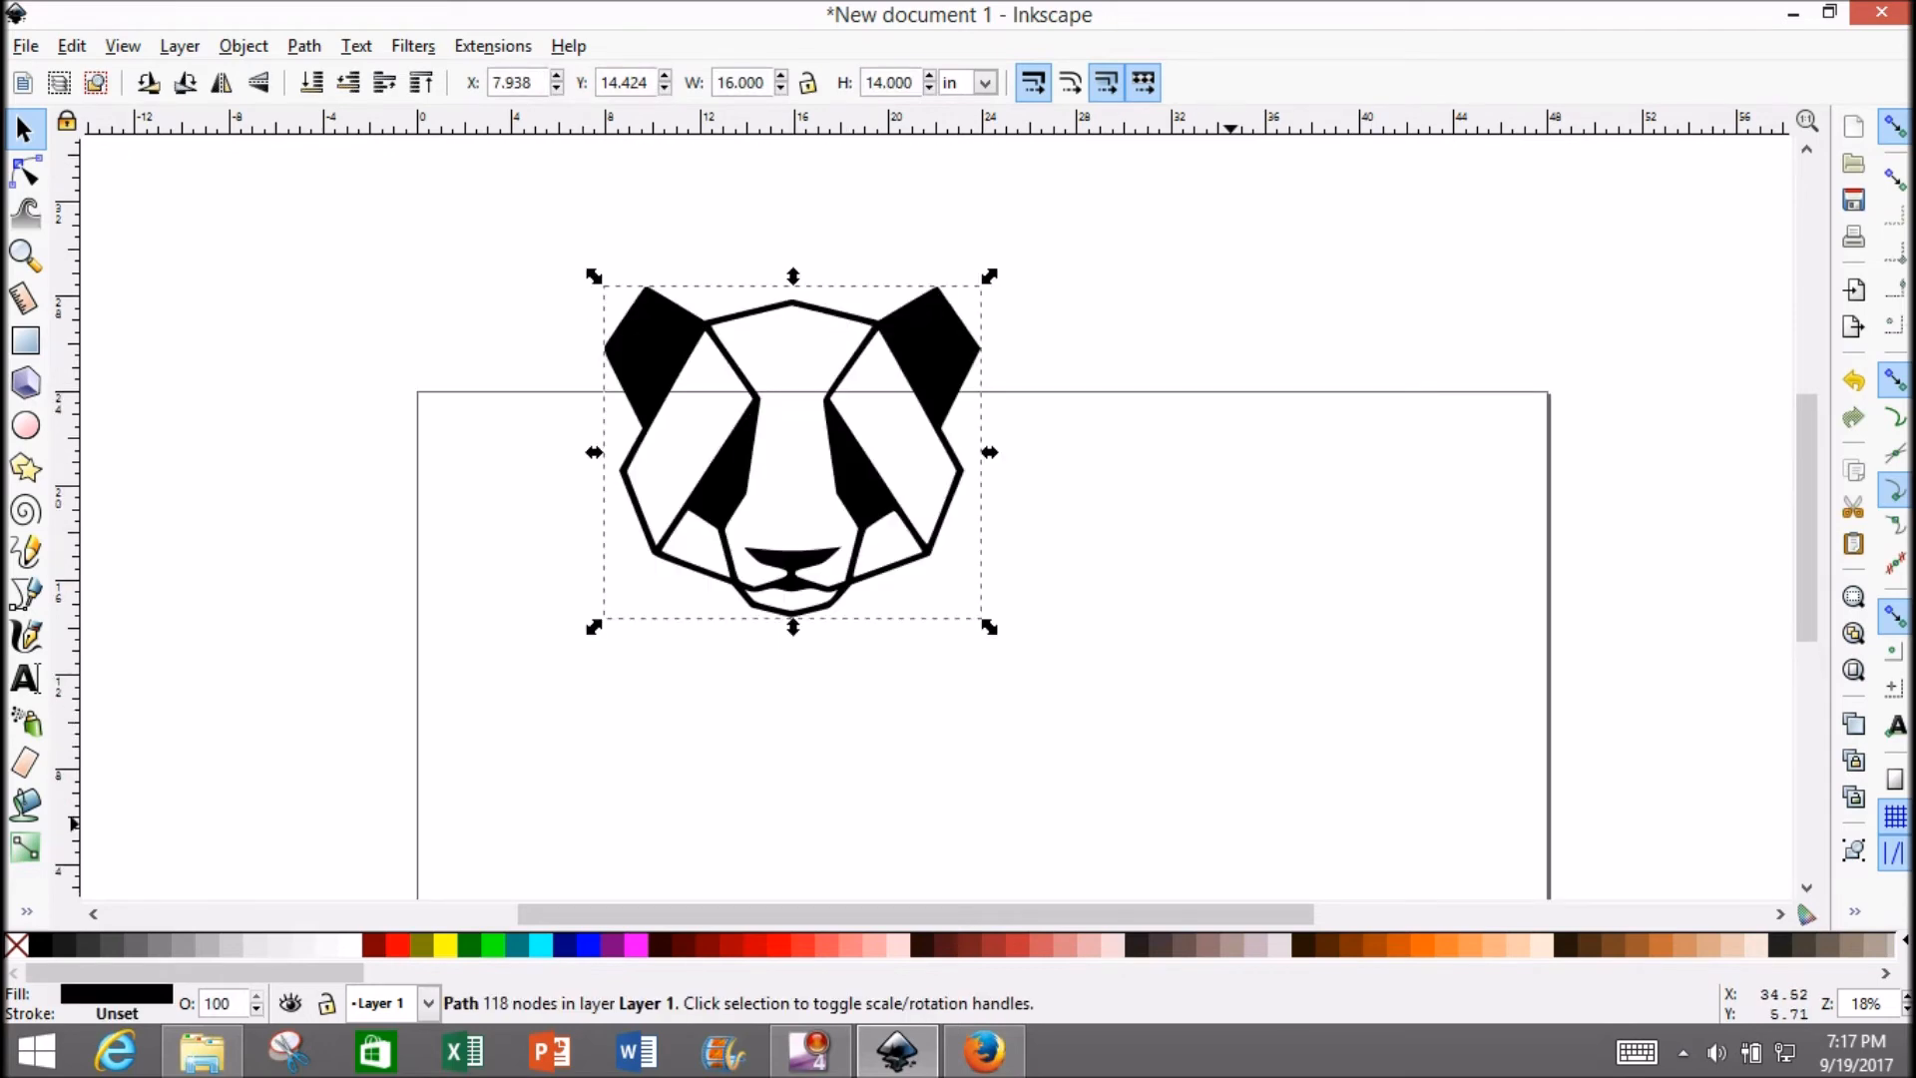
drag(793, 451, 792, 505)
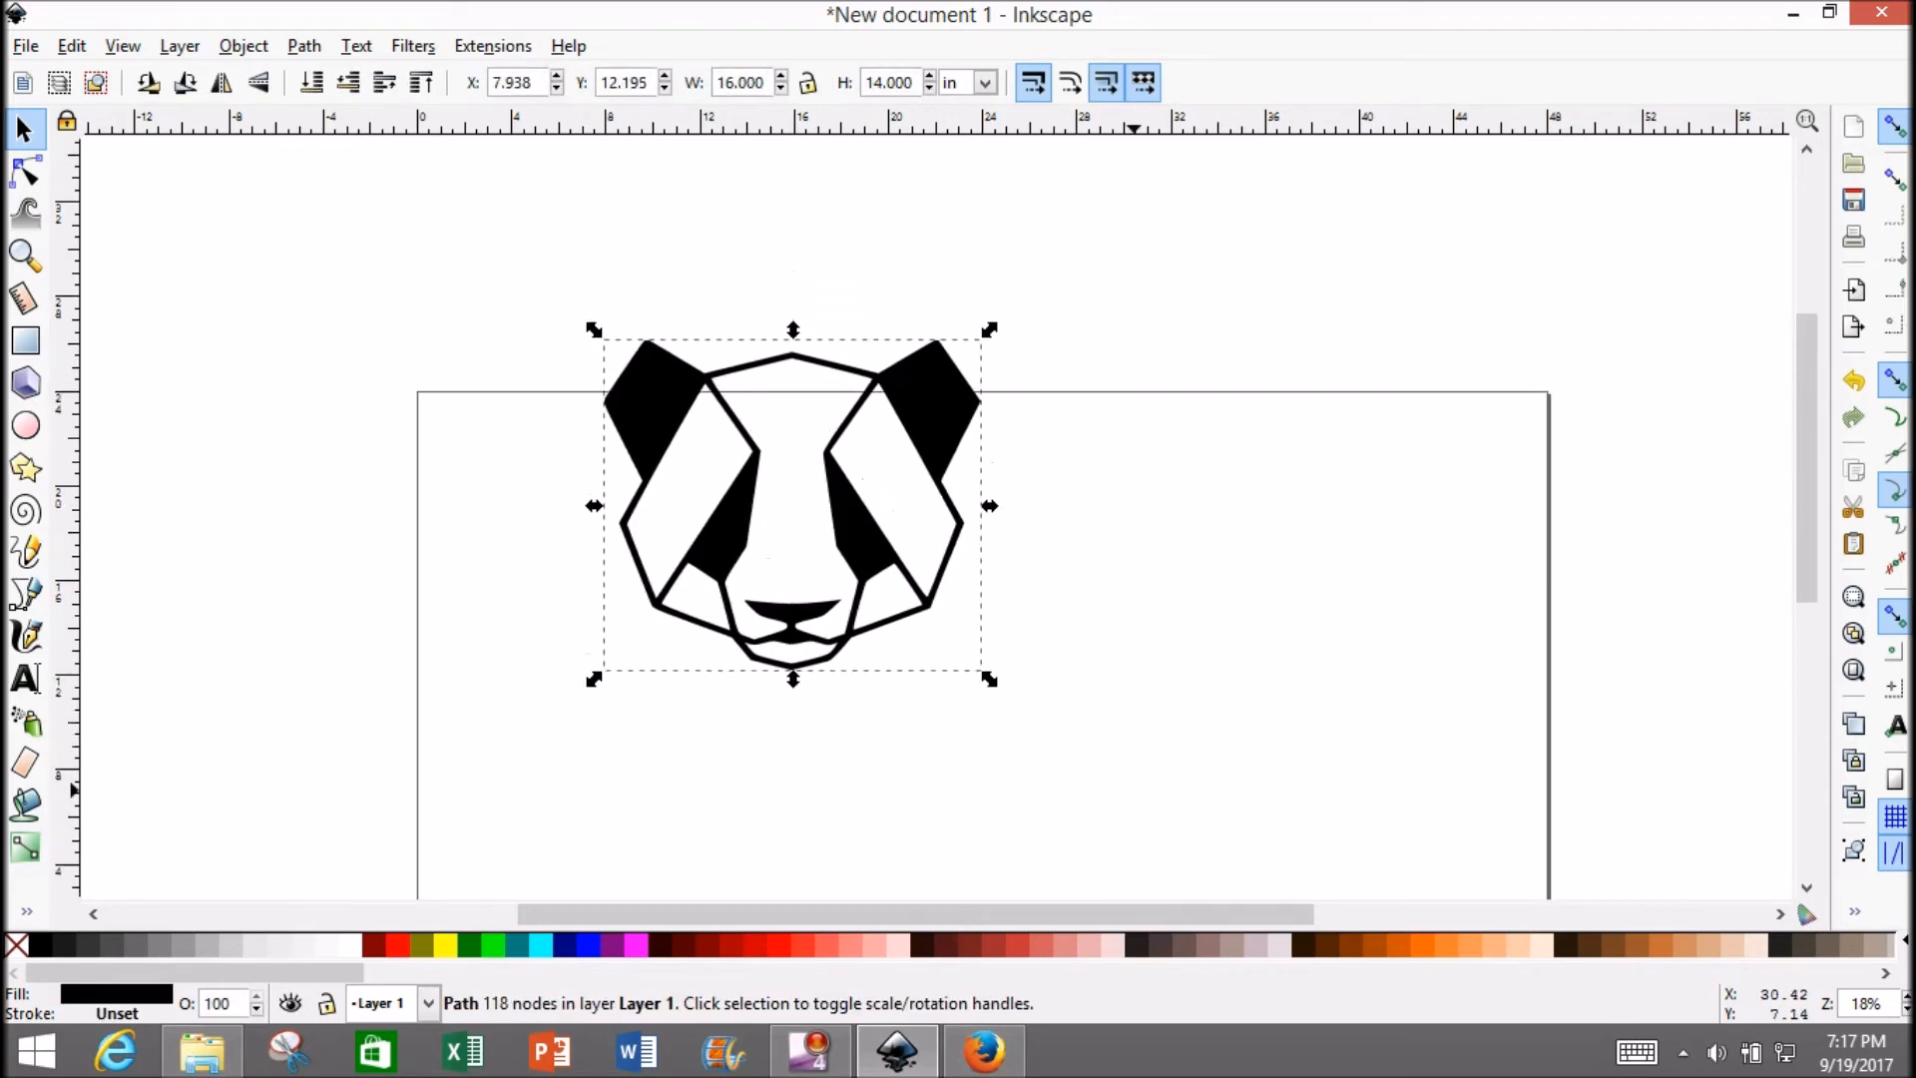
drag(792, 505, 793, 569)
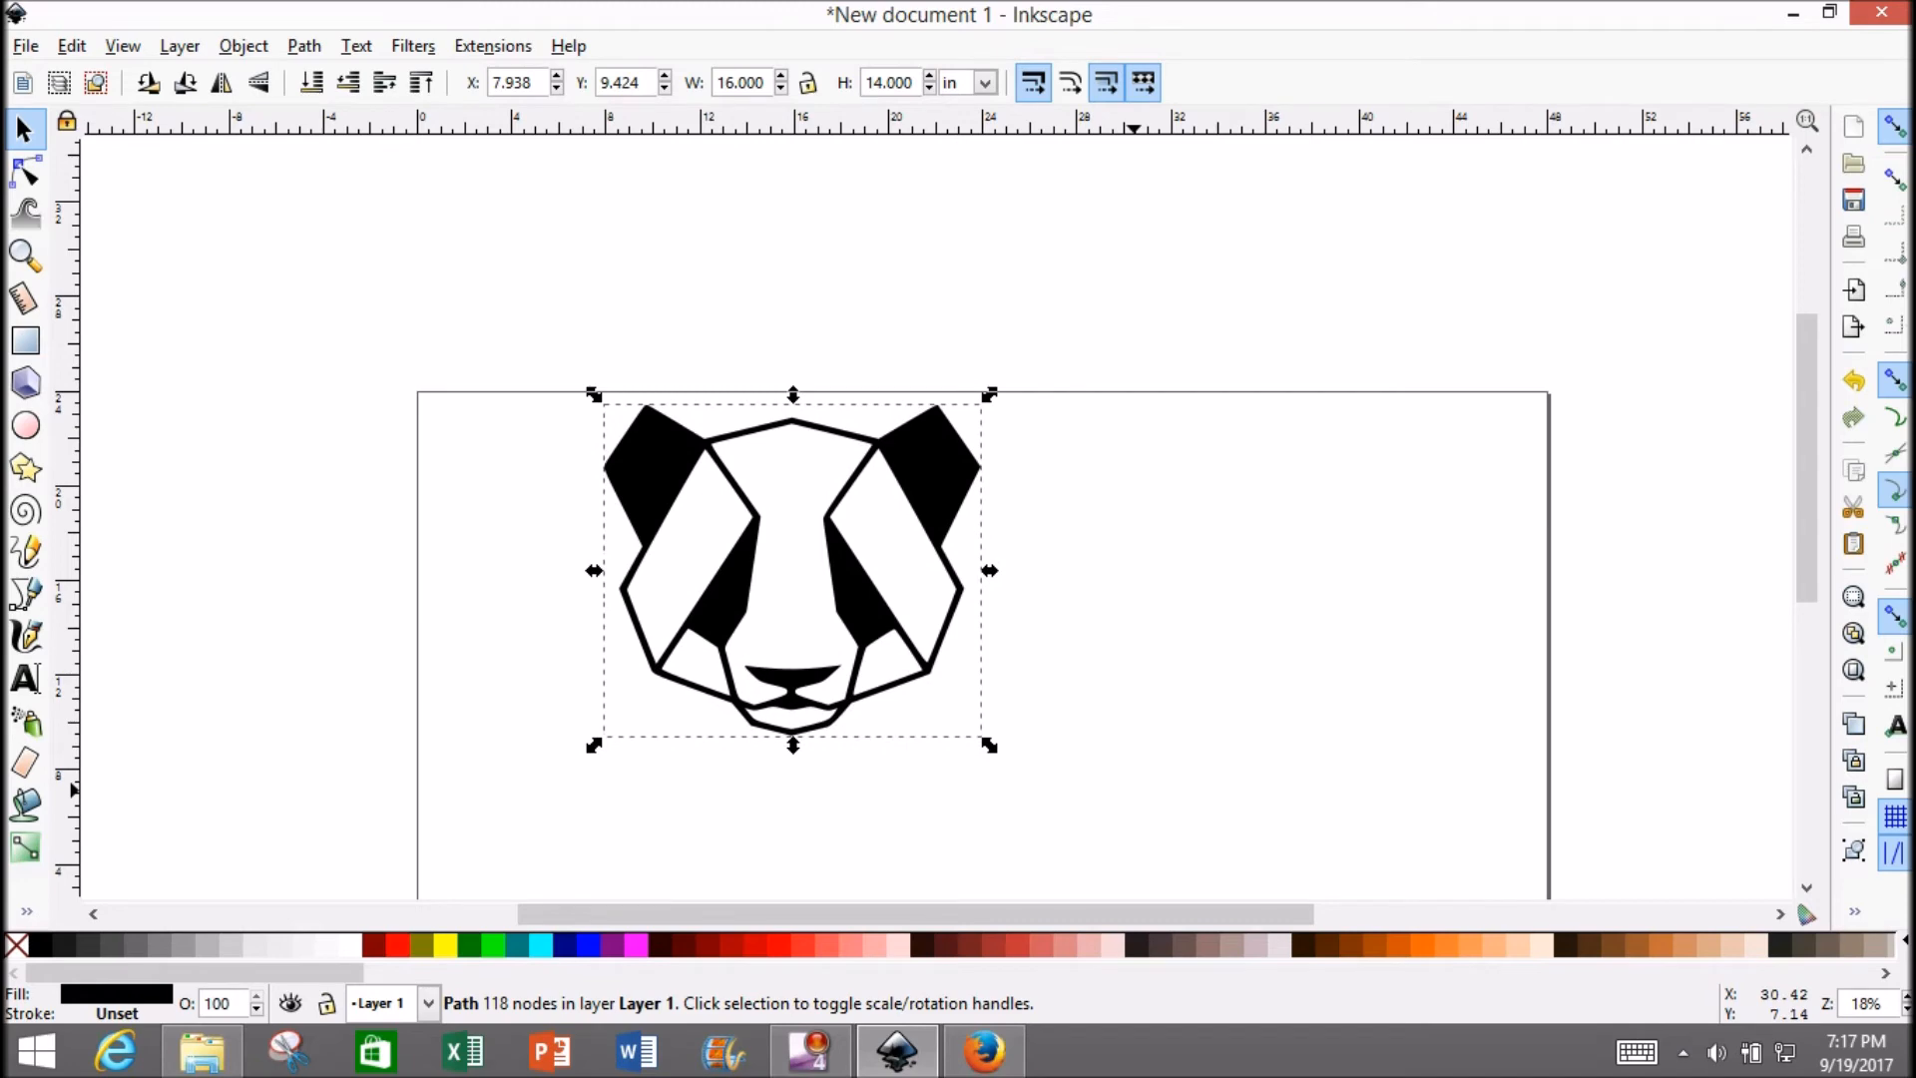
click(24, 46)
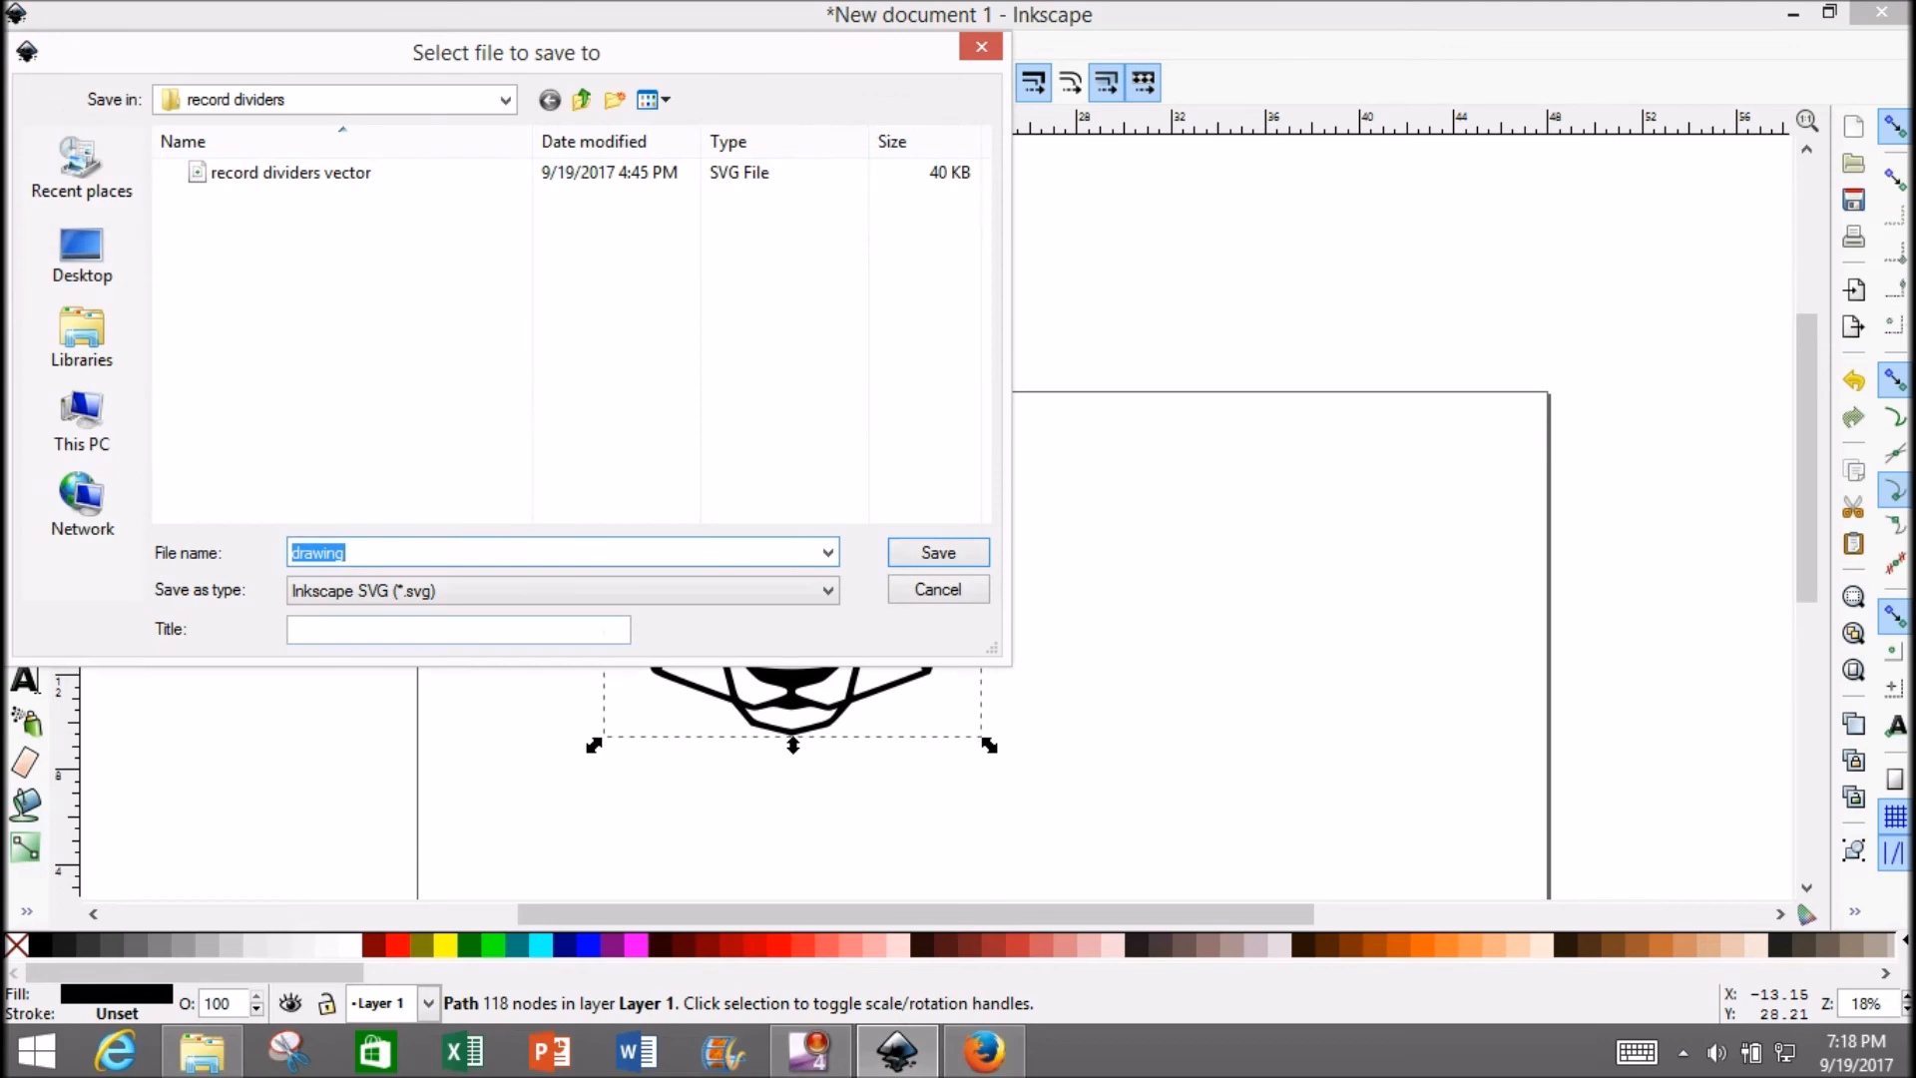
Save the drawing as GeoPanda.svg in the JPEG folder.
text(Geo)
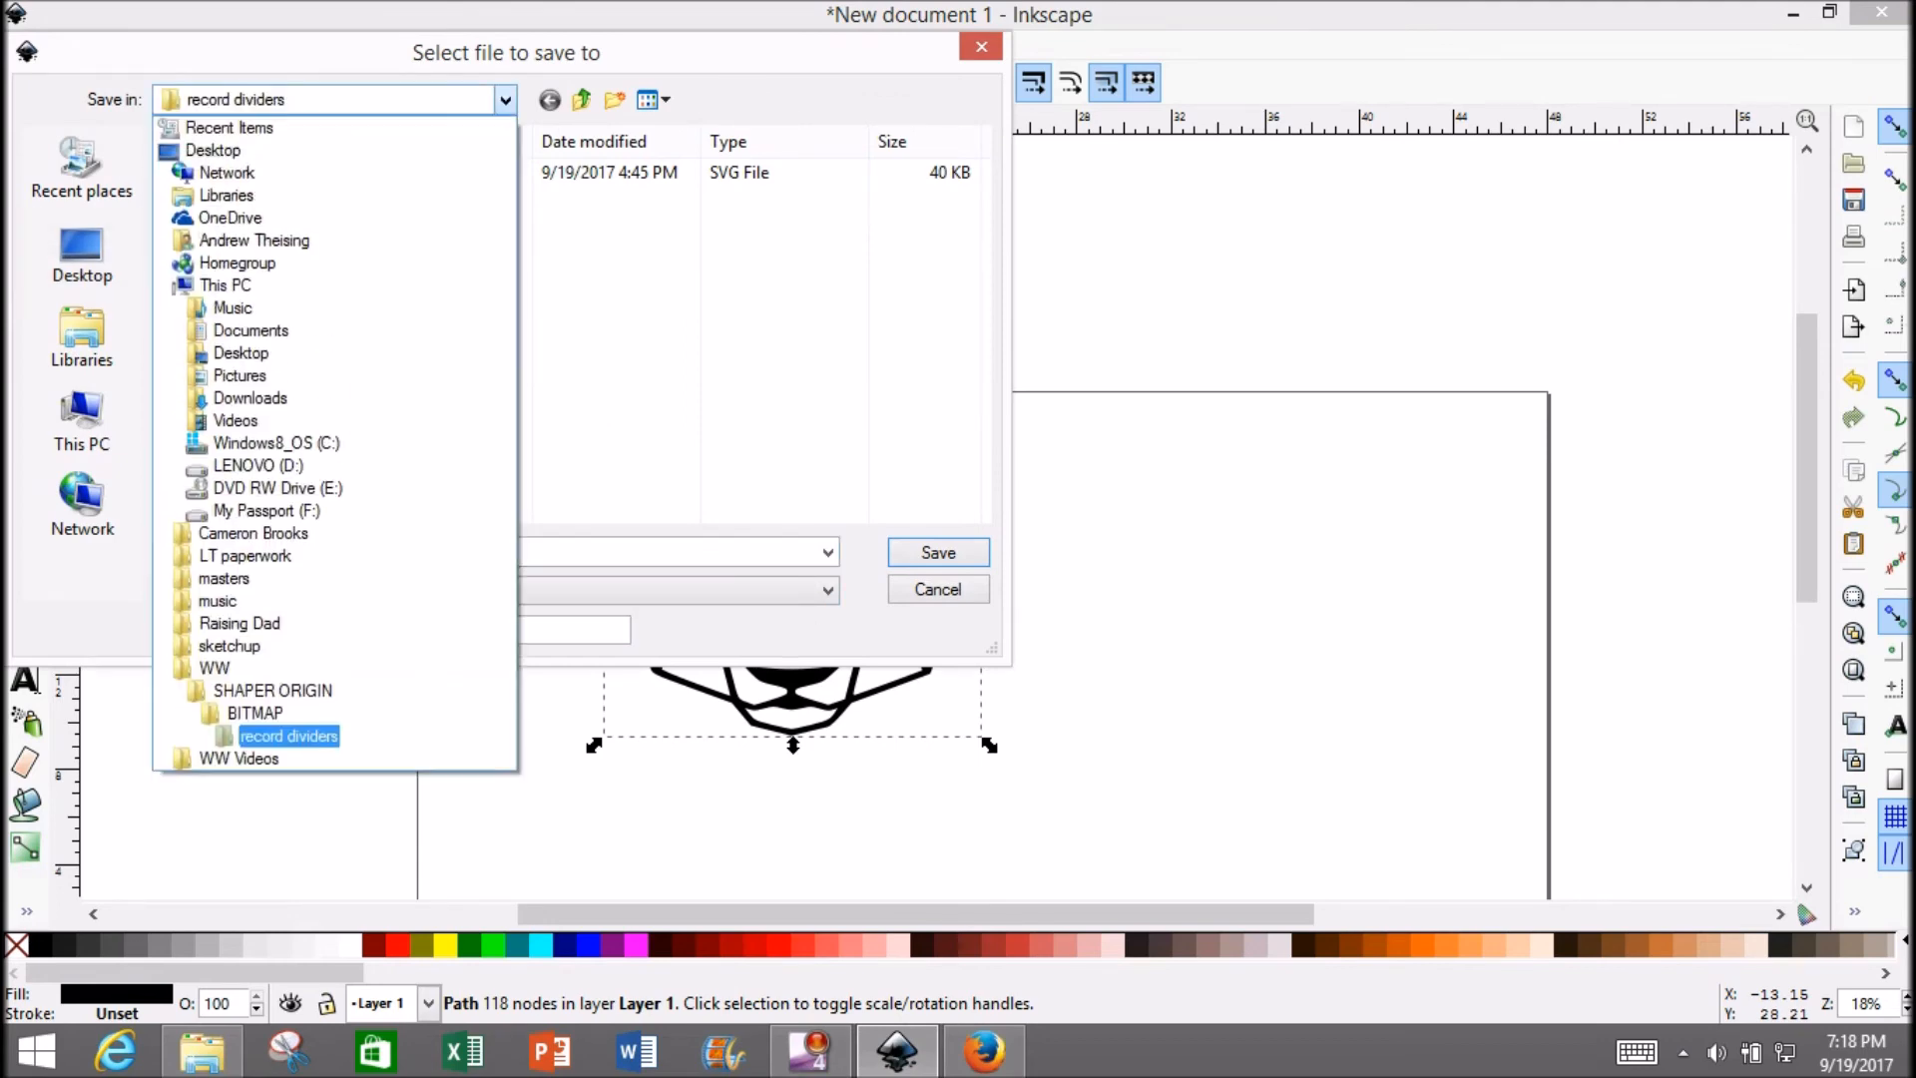
click(214, 667)
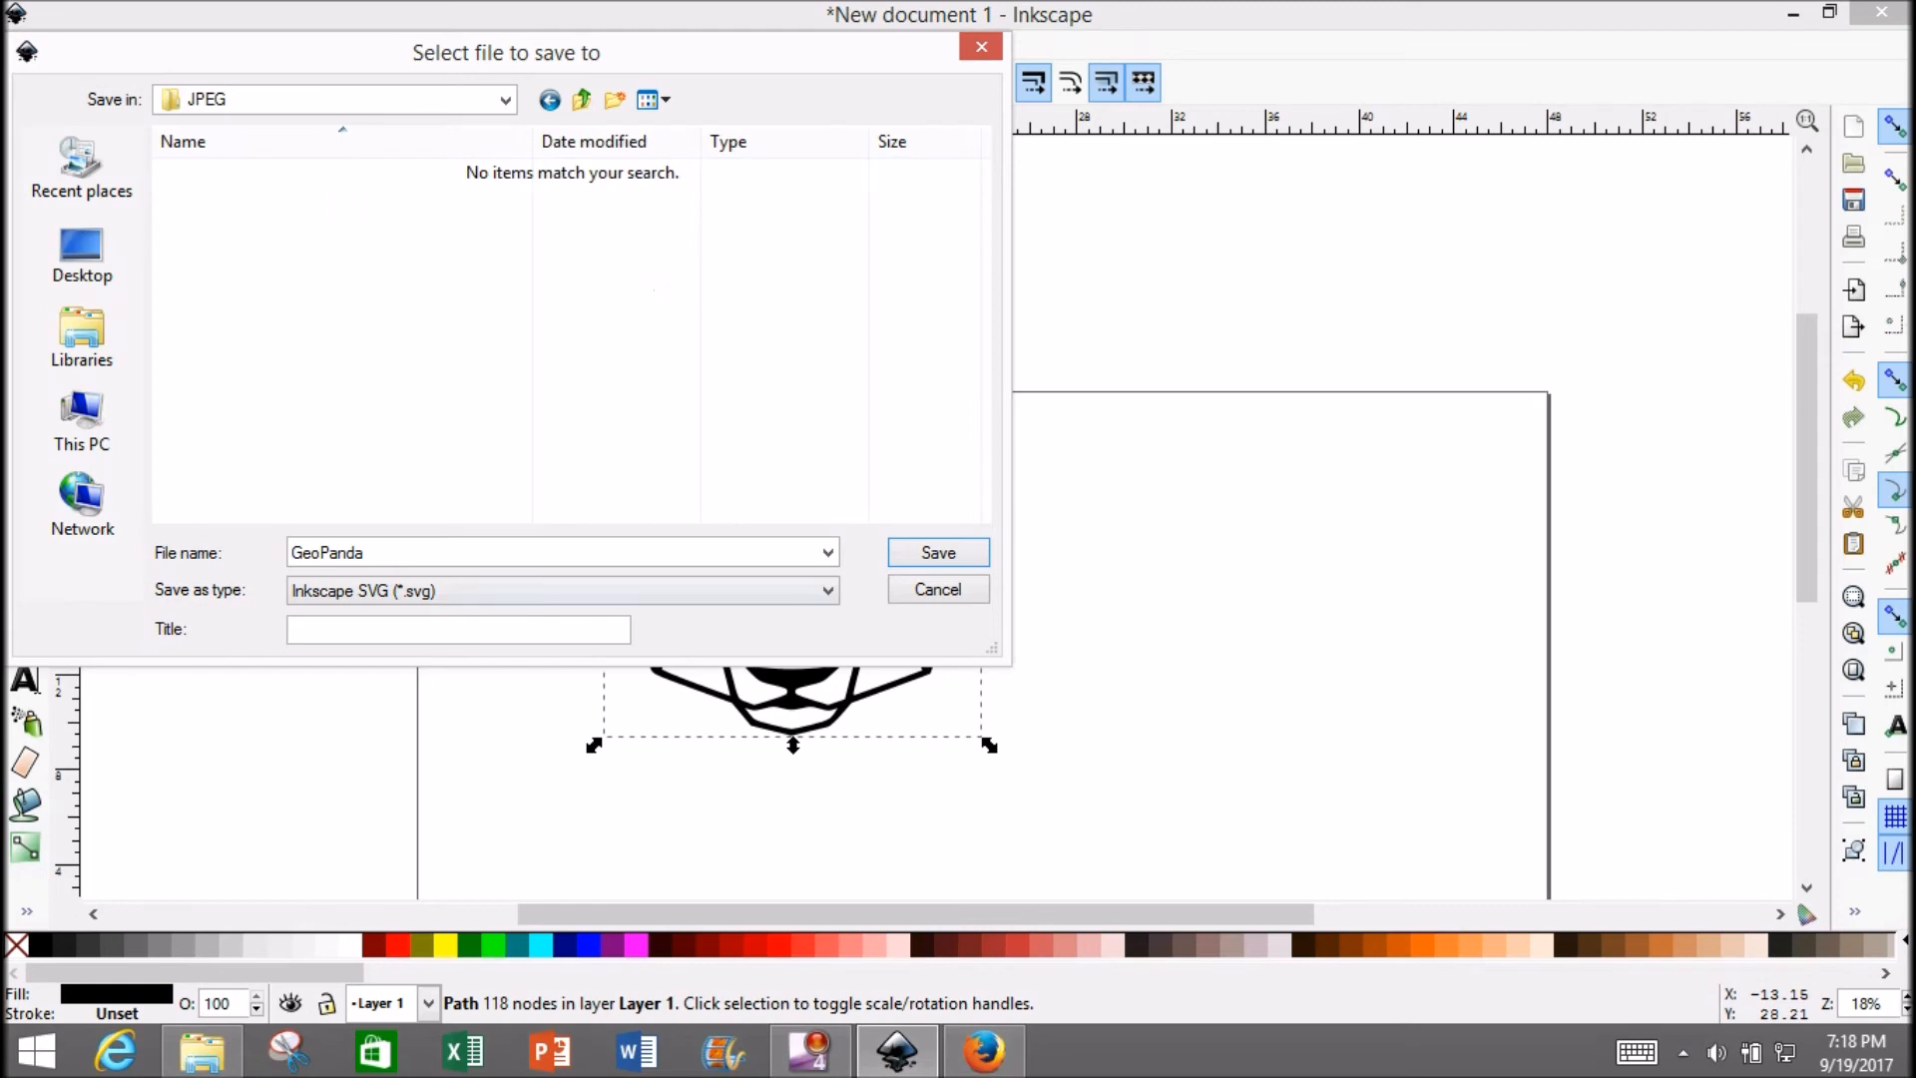
click(938, 553)
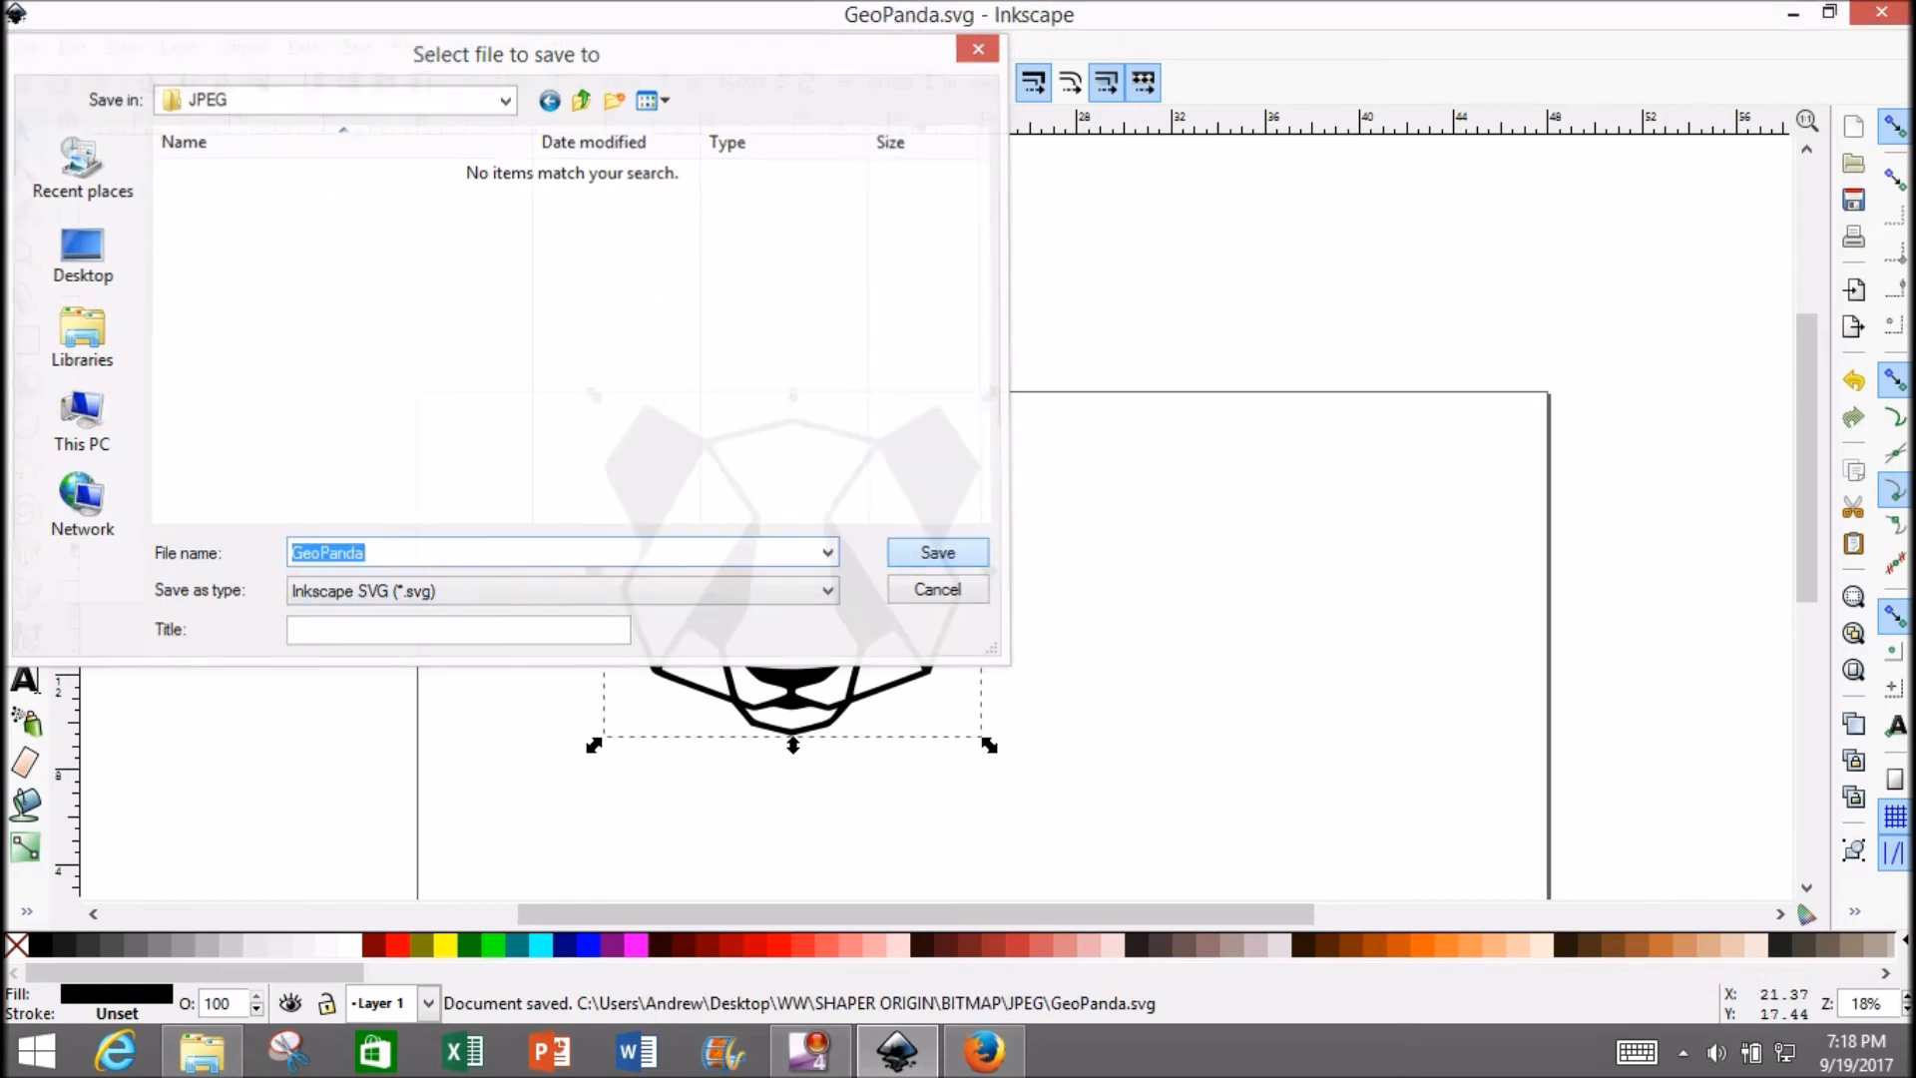
click(936, 553)
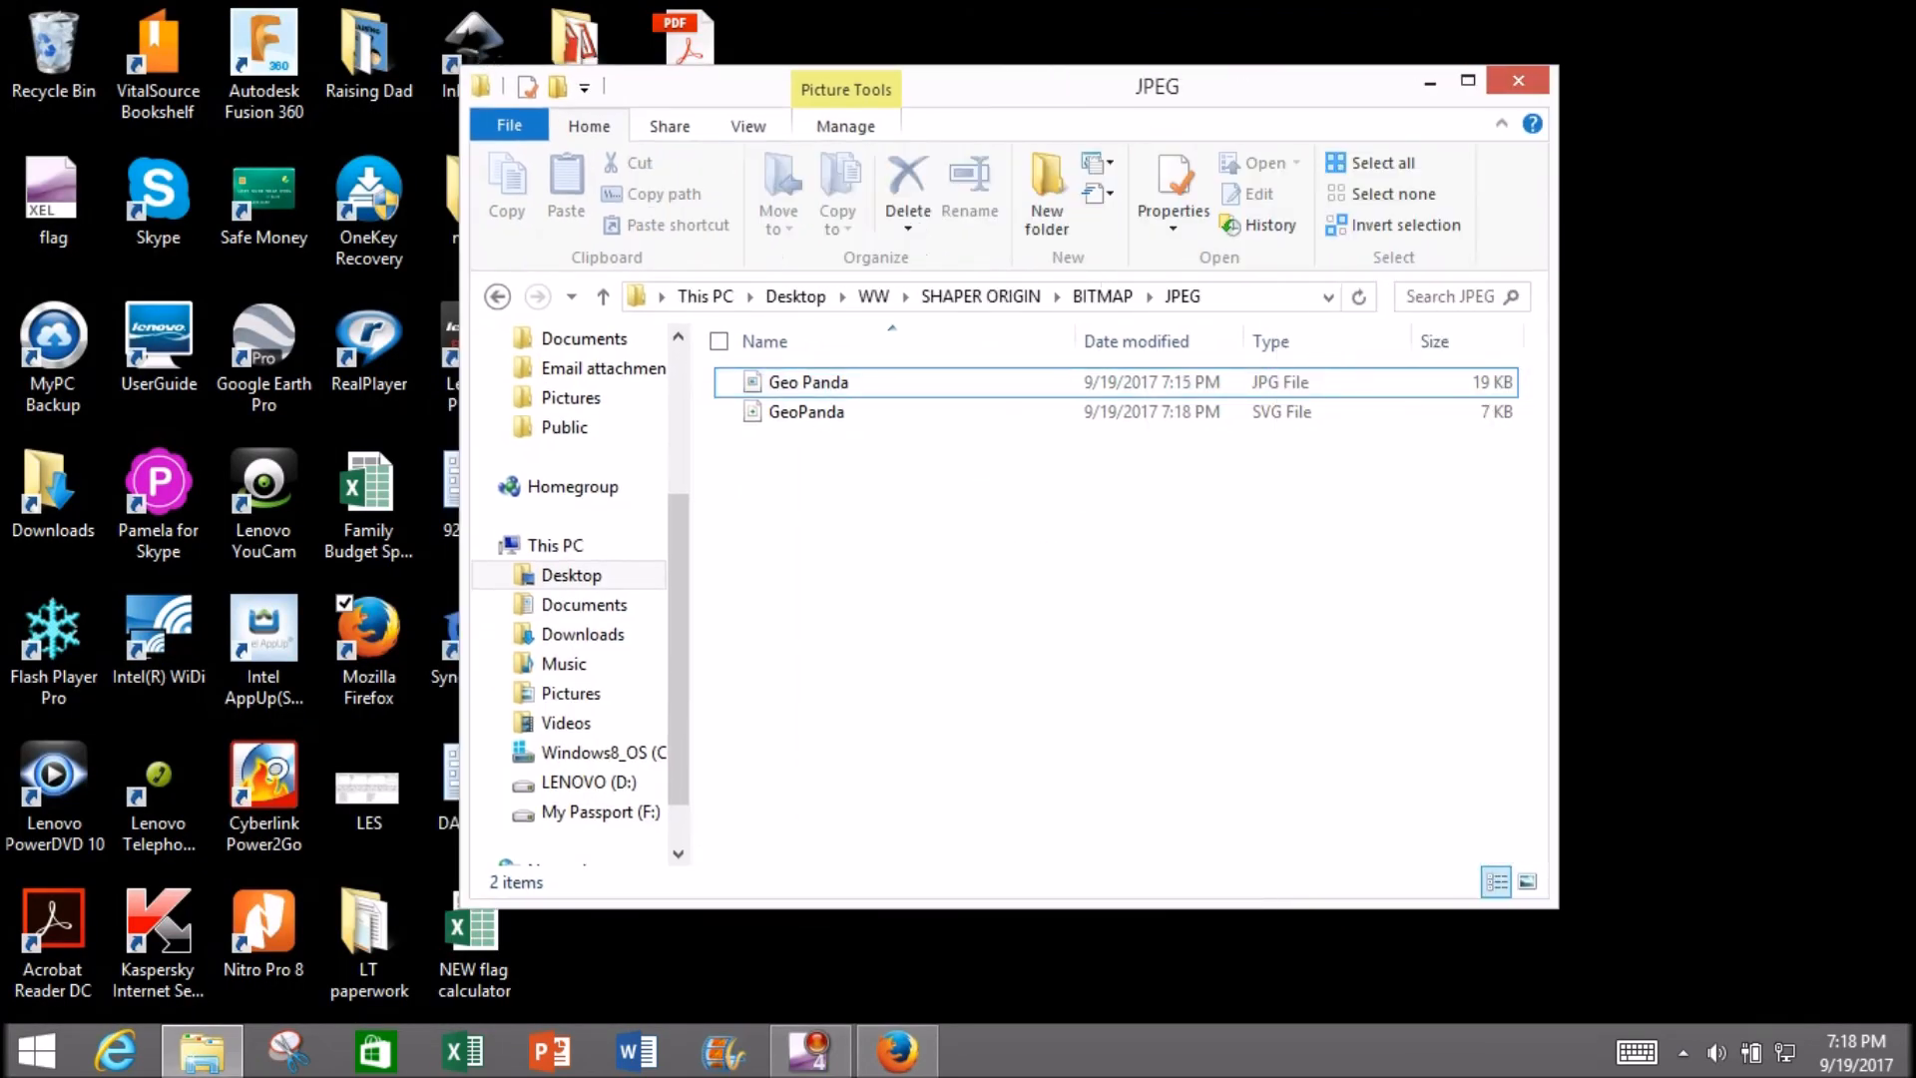
Select the saved GeoPanda SVG in the JPEG folder to show its 6.66 KB size.
click(804, 411)
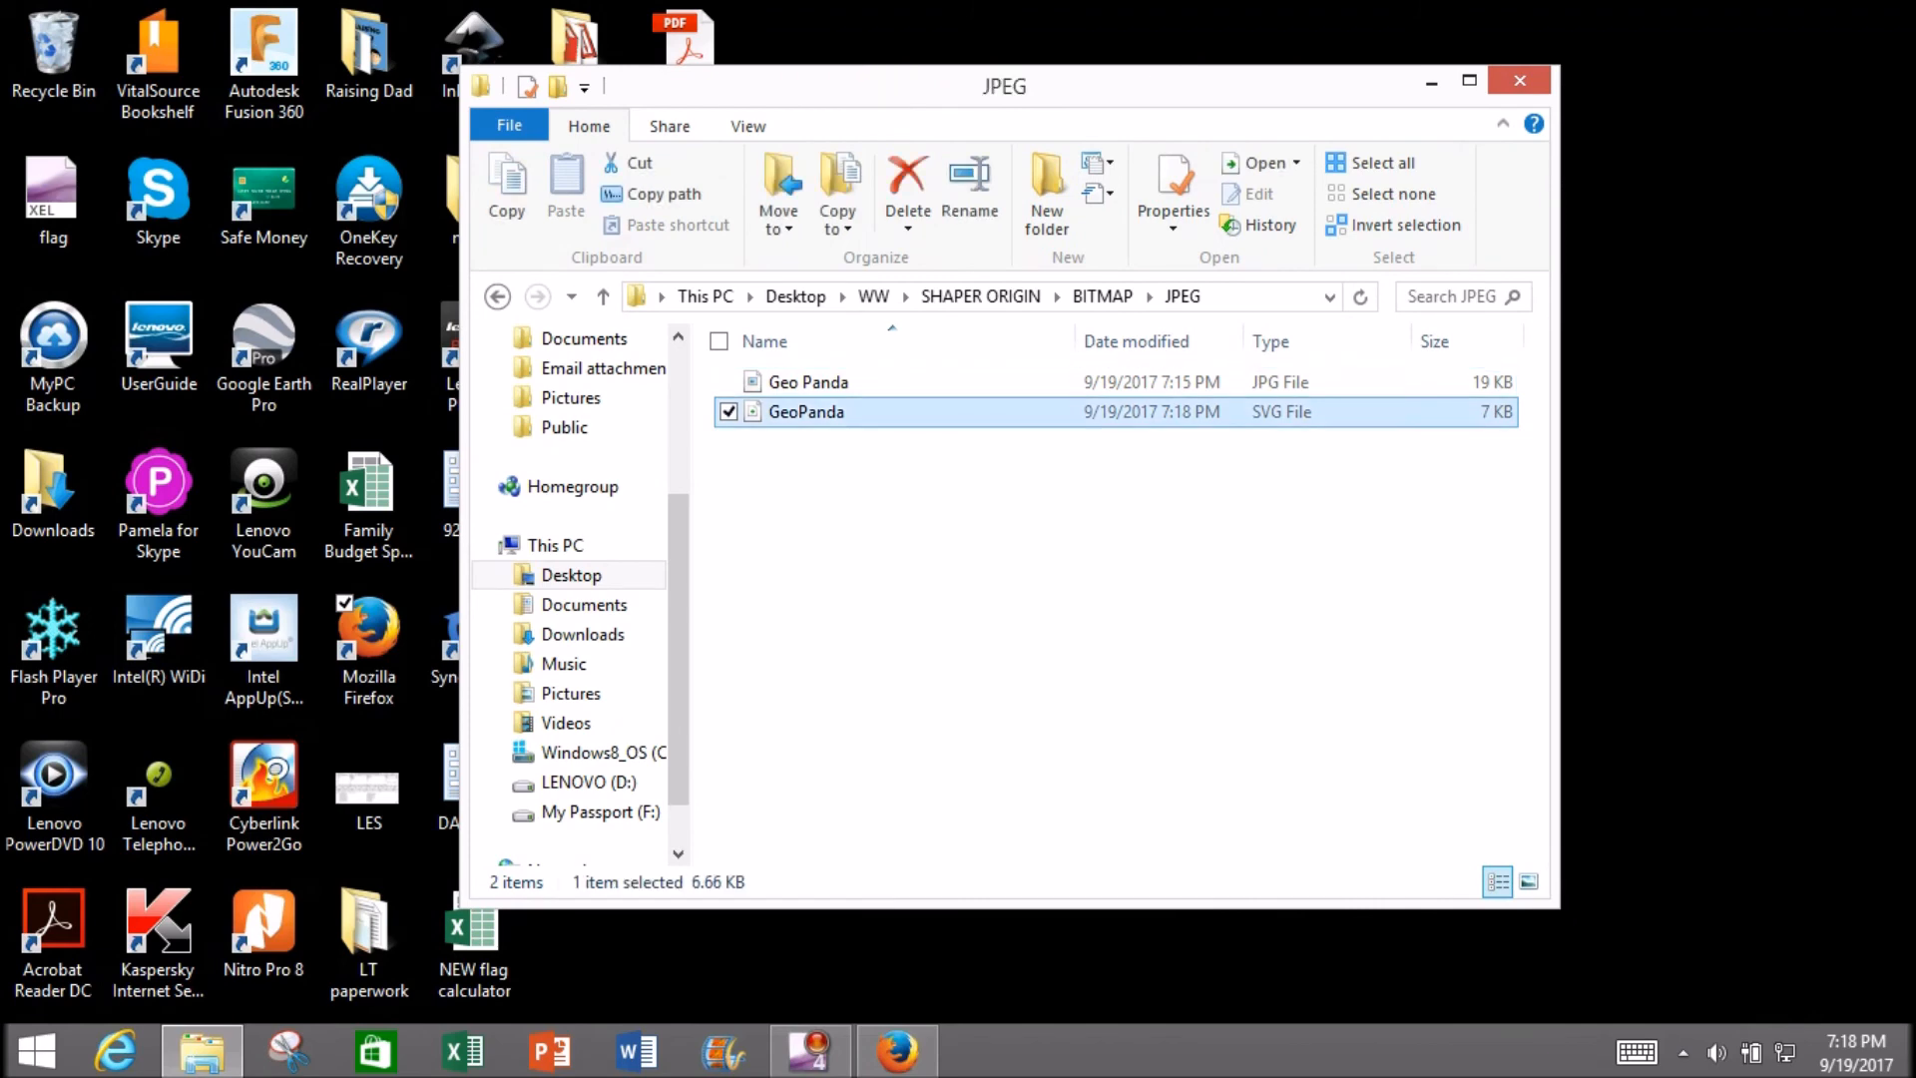